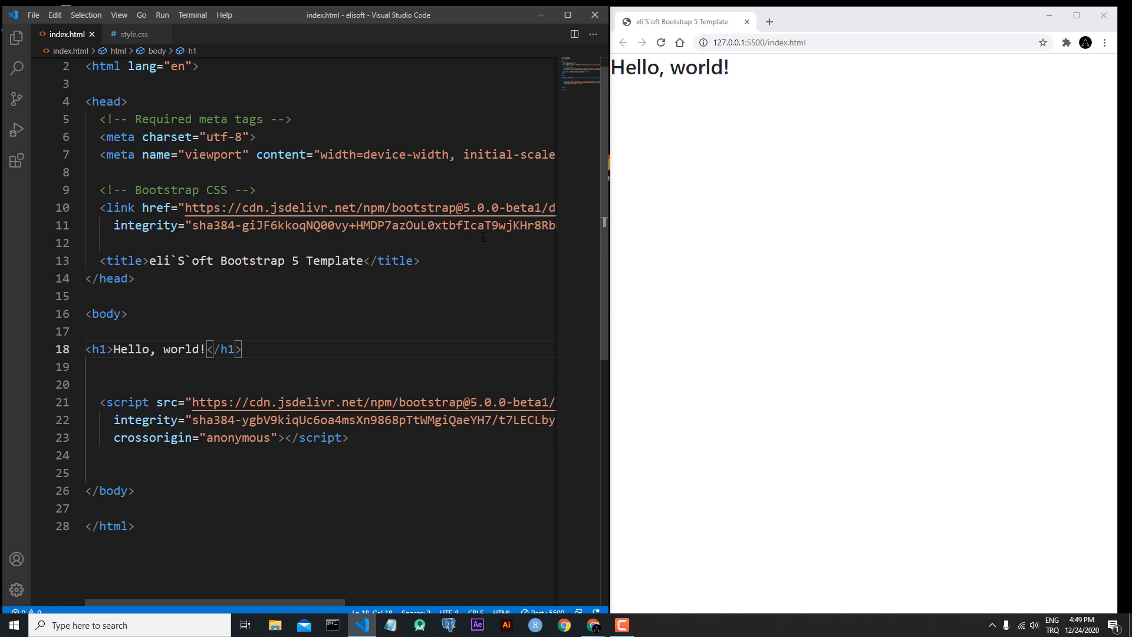
pyautogui.moveTo(462, 339)
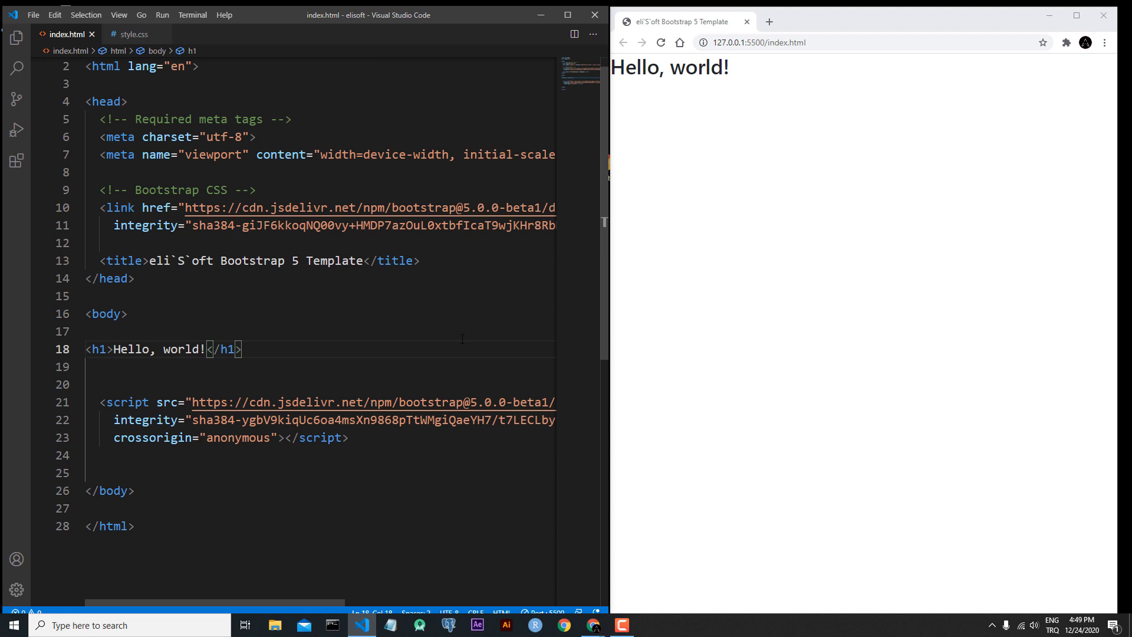
pyautogui.moveTo(666, 306)
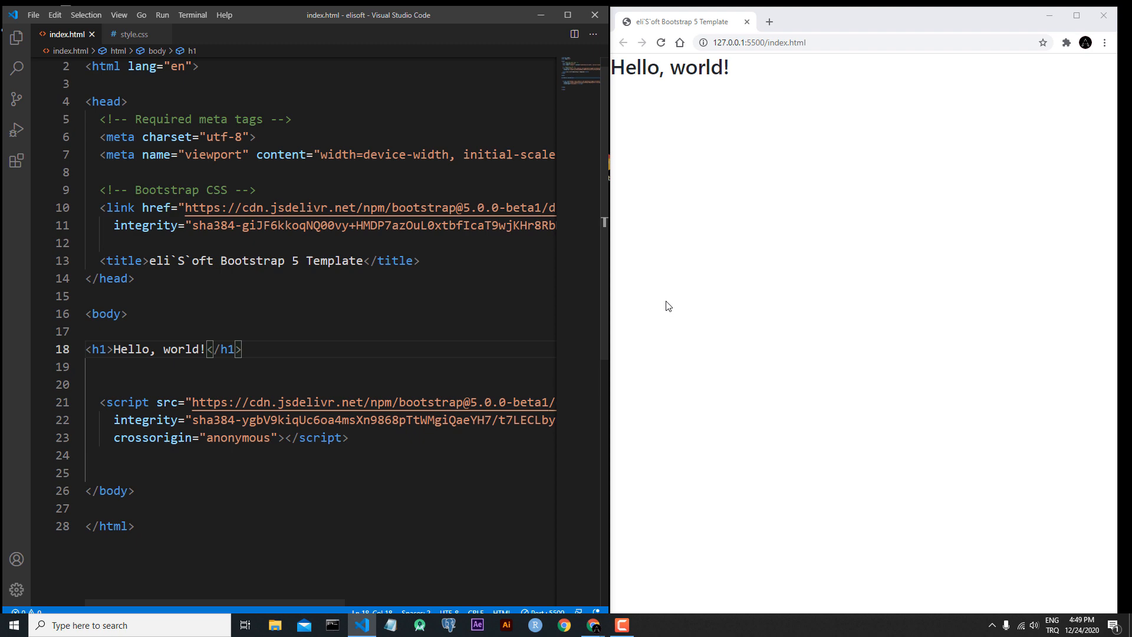
pyautogui.moveTo(839, 115)
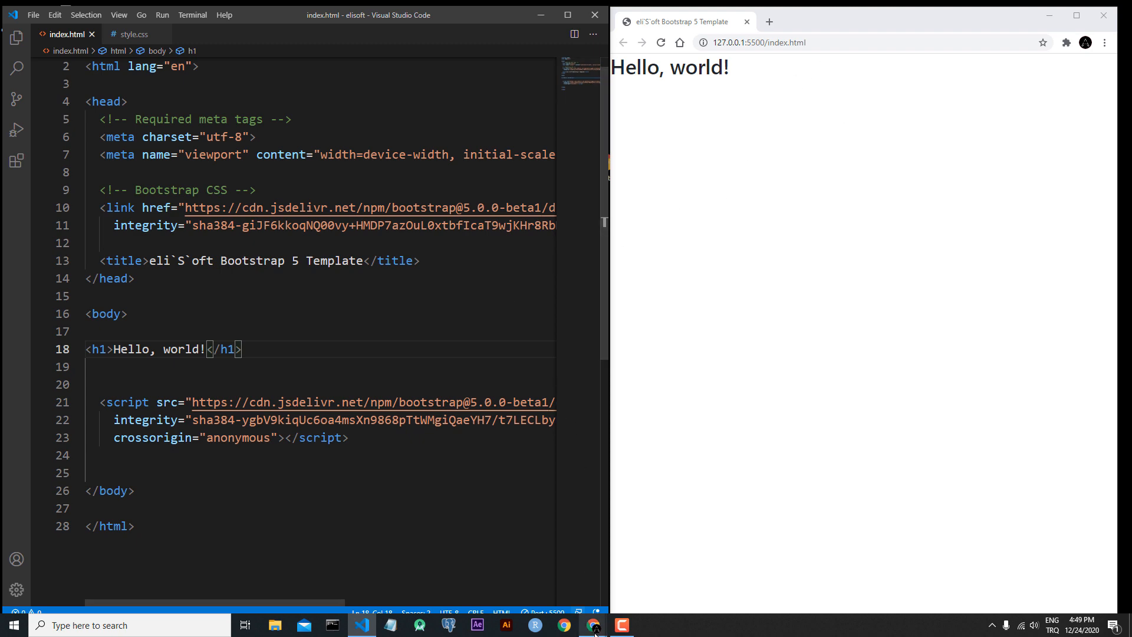
# - Bring Chrome forward and navigate Docs > Components > Navbar in the Bootstrap 5.0 documentation
pyautogui.click(563, 625)
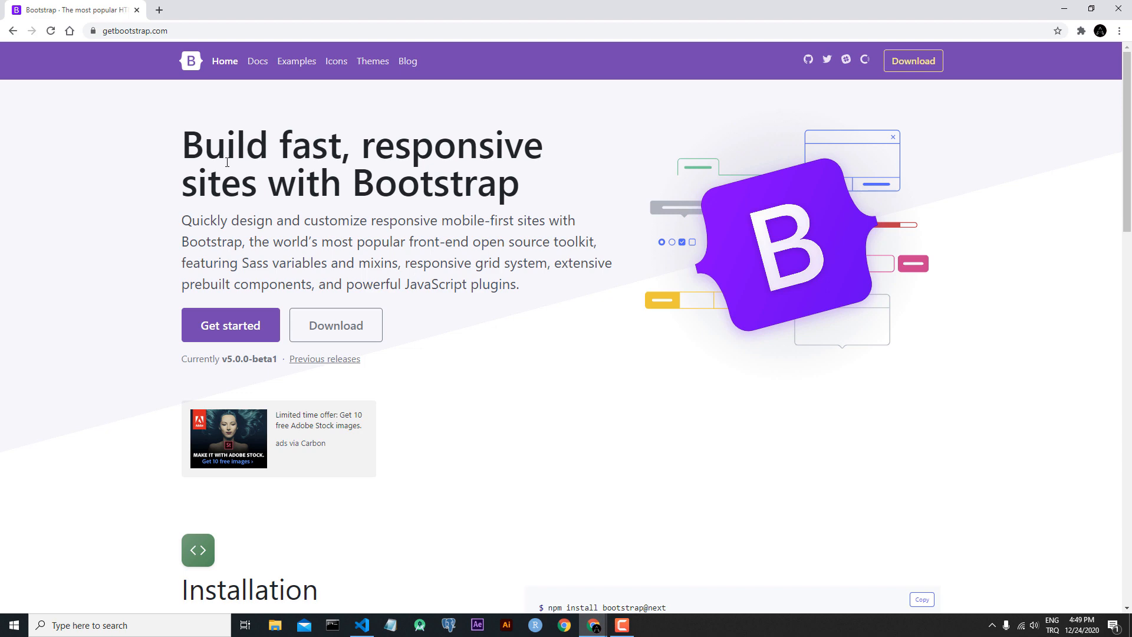
pyautogui.moveTo(102, 208)
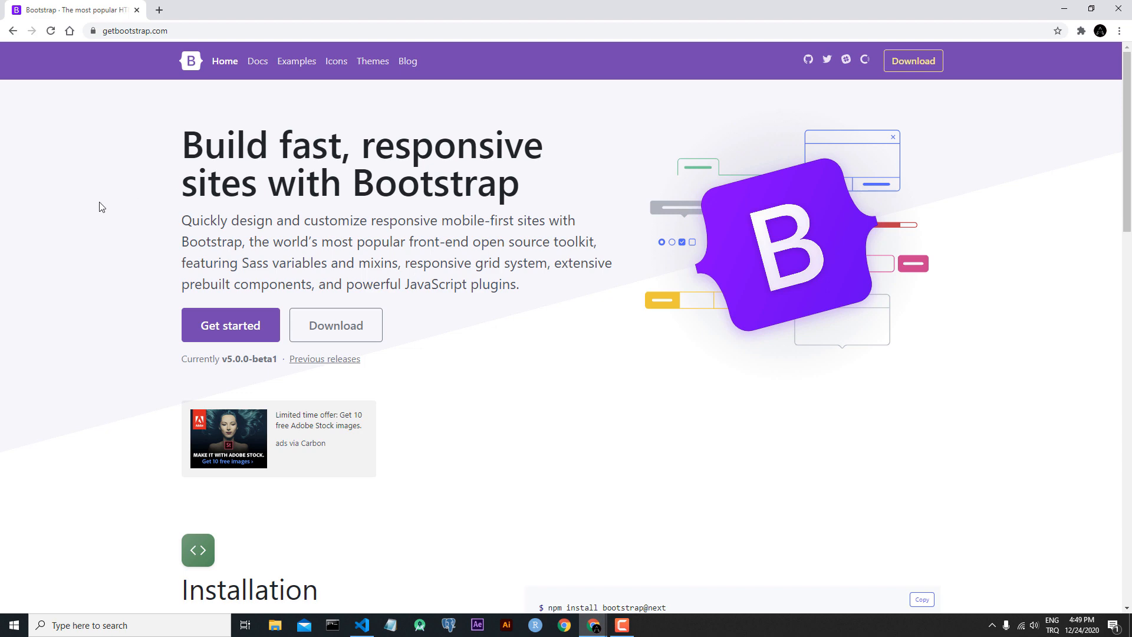
pyautogui.moveTo(258, 62)
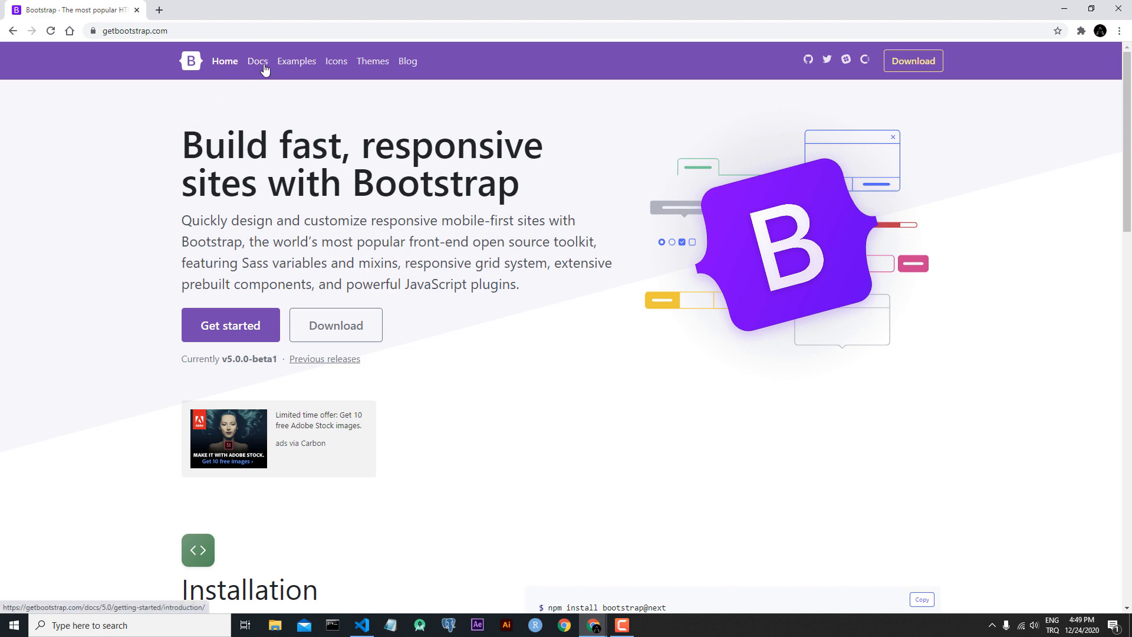
pyautogui.click(257, 60)
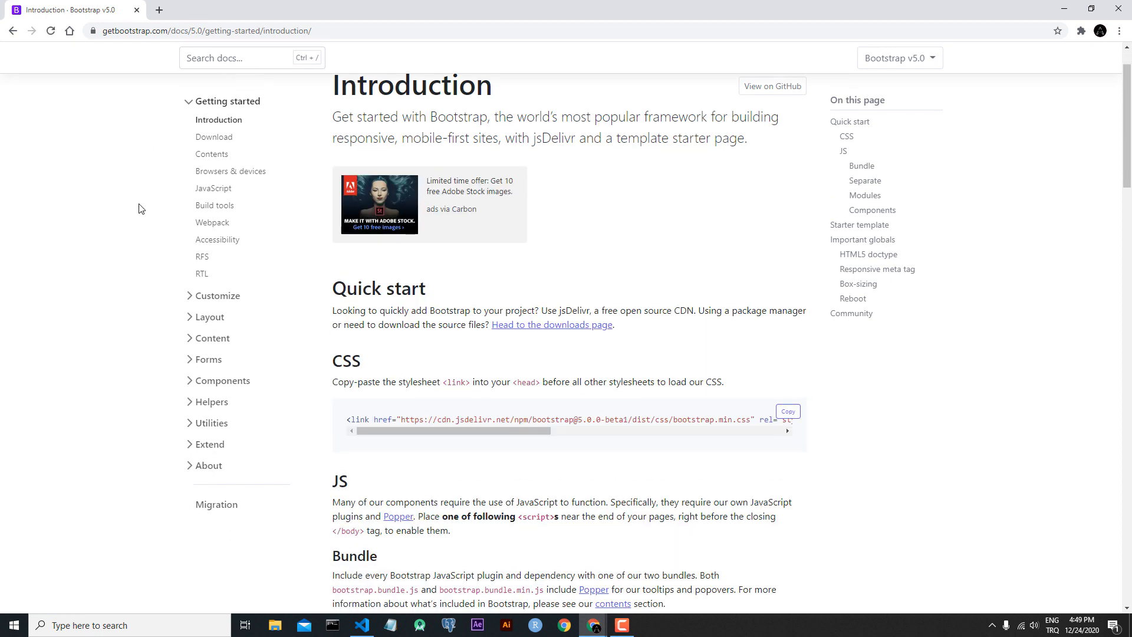
pyautogui.click(225, 381)
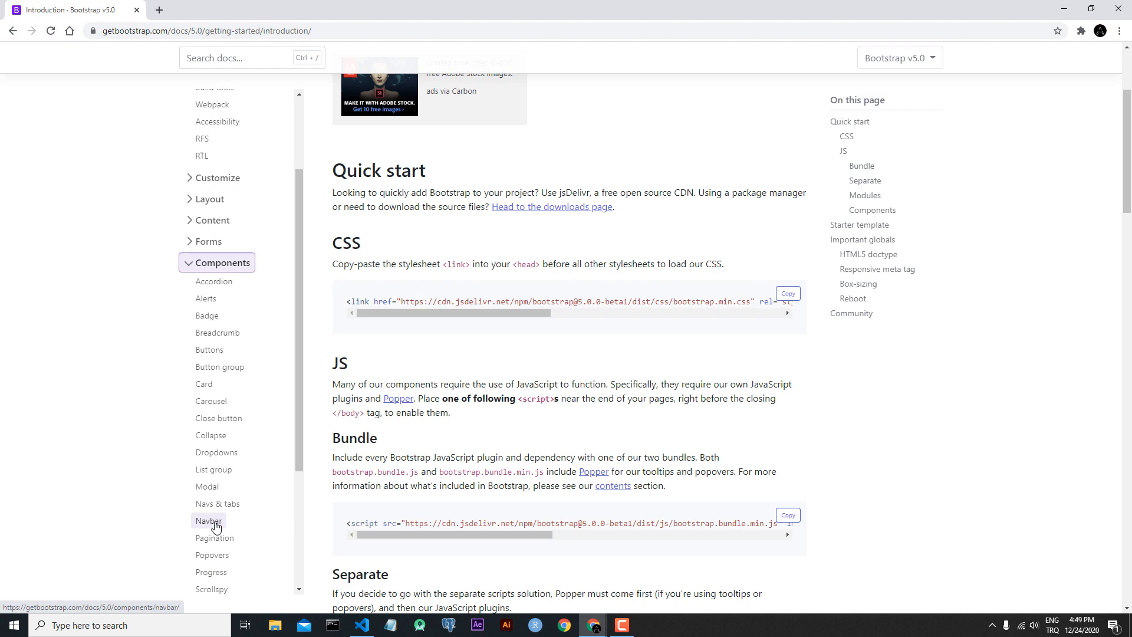
pyautogui.click(207, 520)
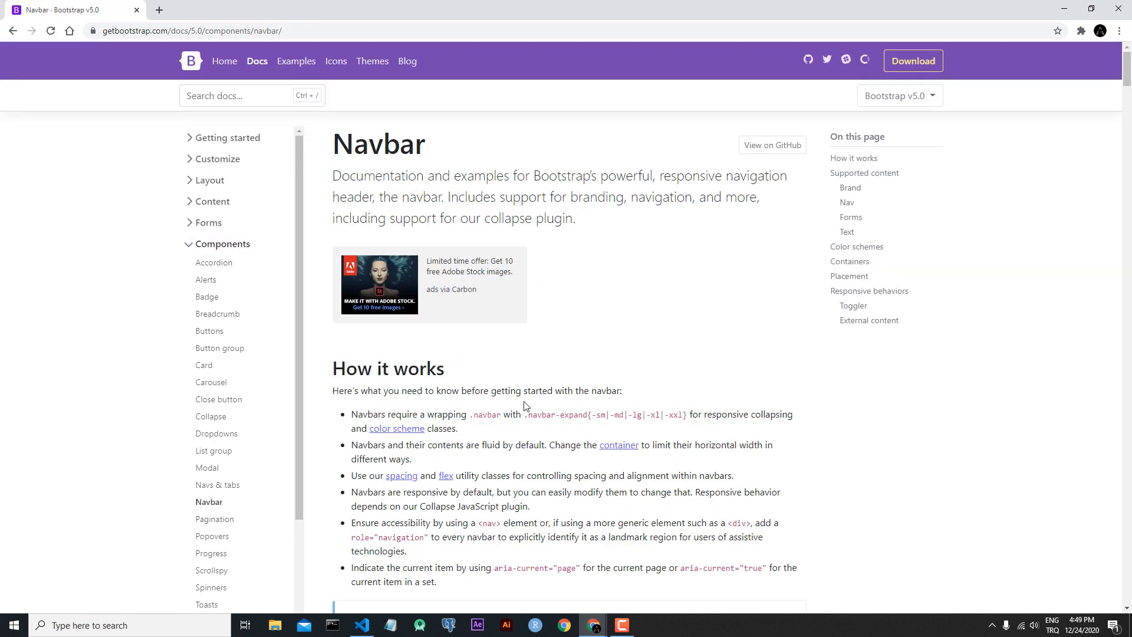
pyautogui.moveTo(593, 341)
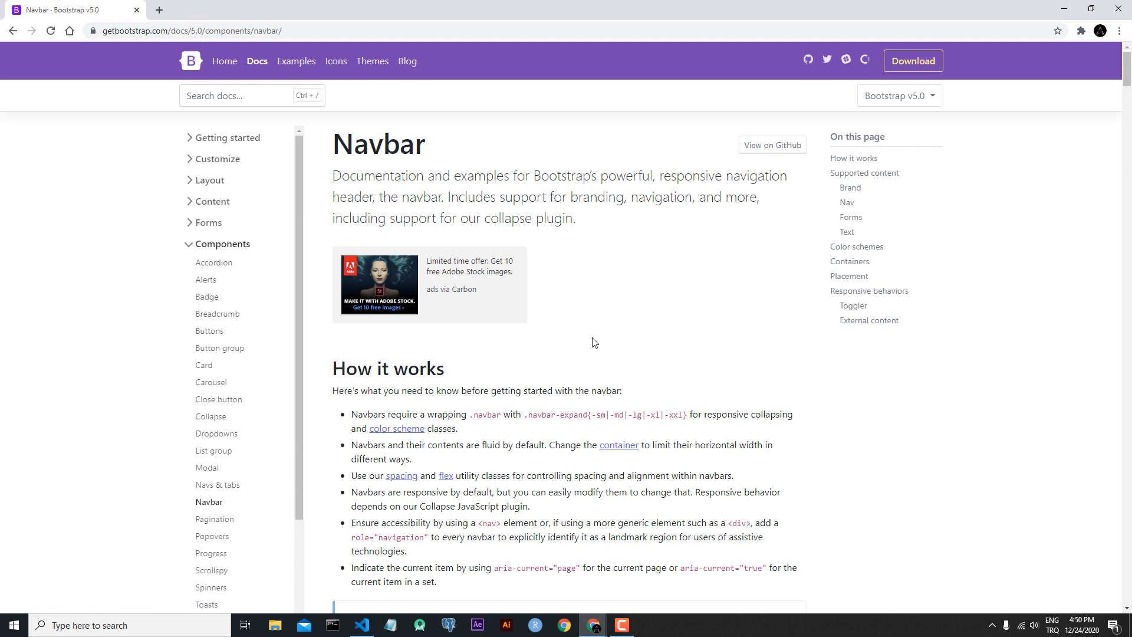
pyautogui.moveTo(587, 329)
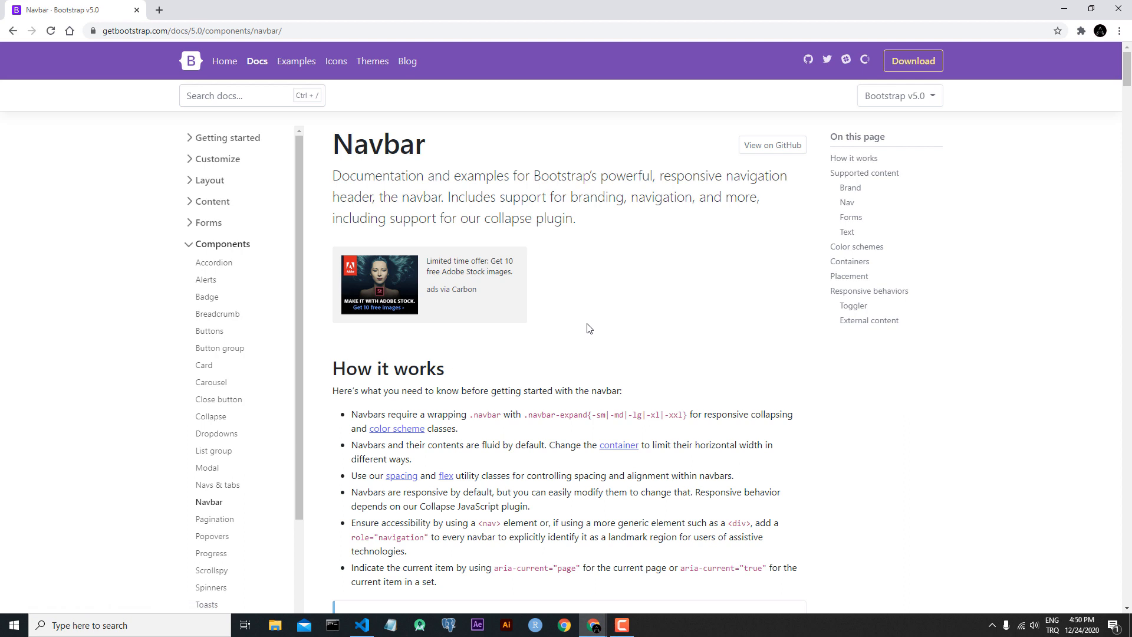
pyautogui.moveTo(573, 355)
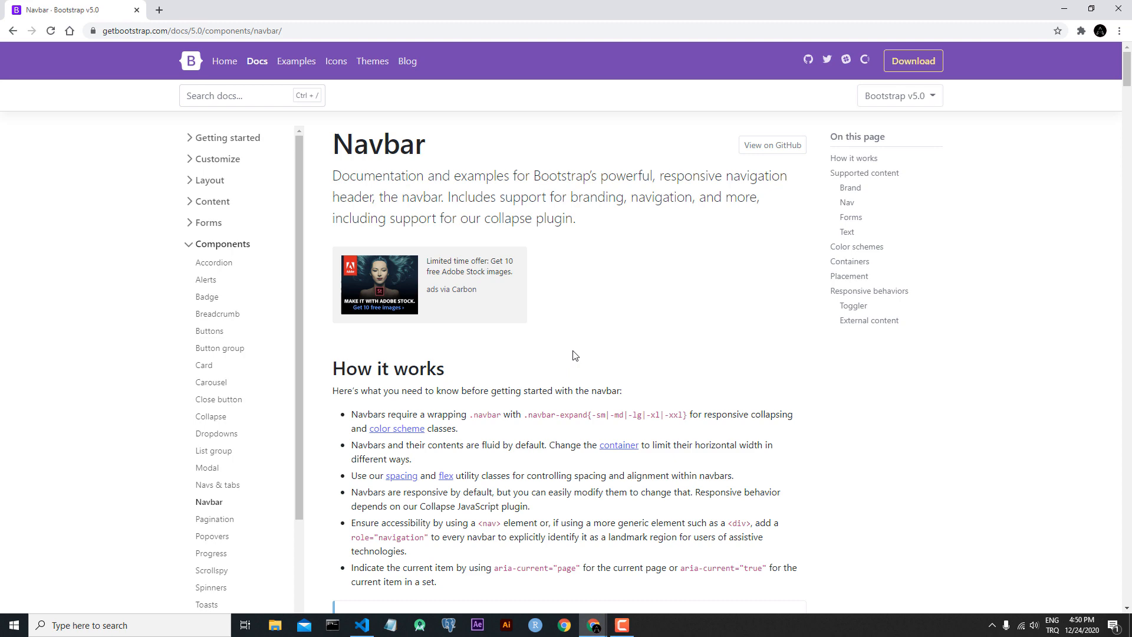
pyautogui.moveTo(158, 306)
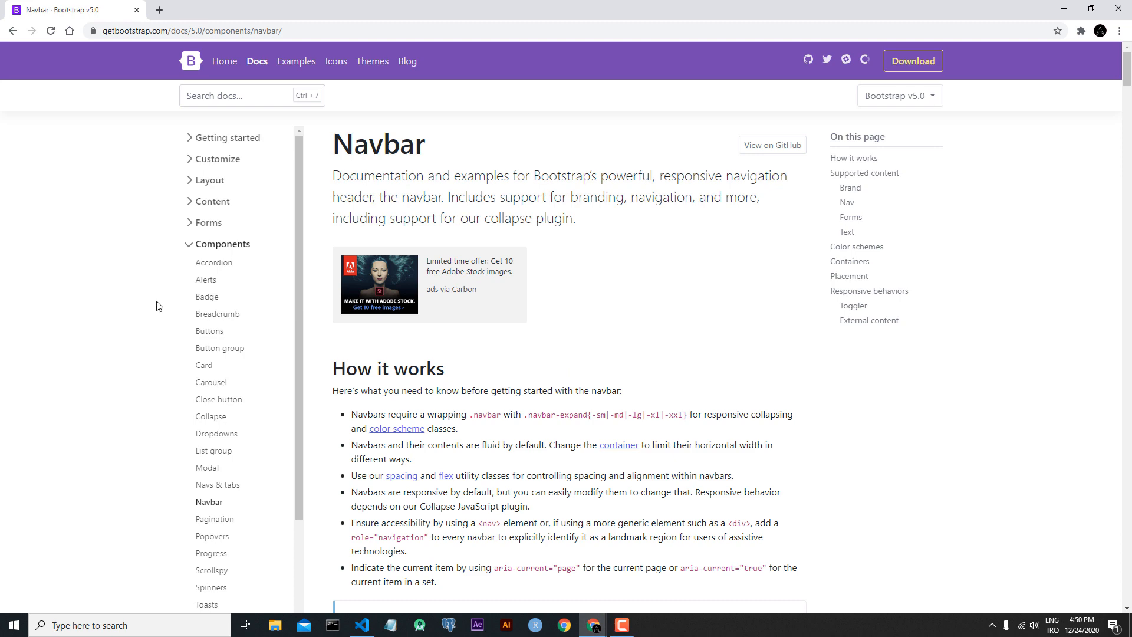
# - Scroll the Navbar page down to the example navbar markup
pyautogui.scroll(-3)
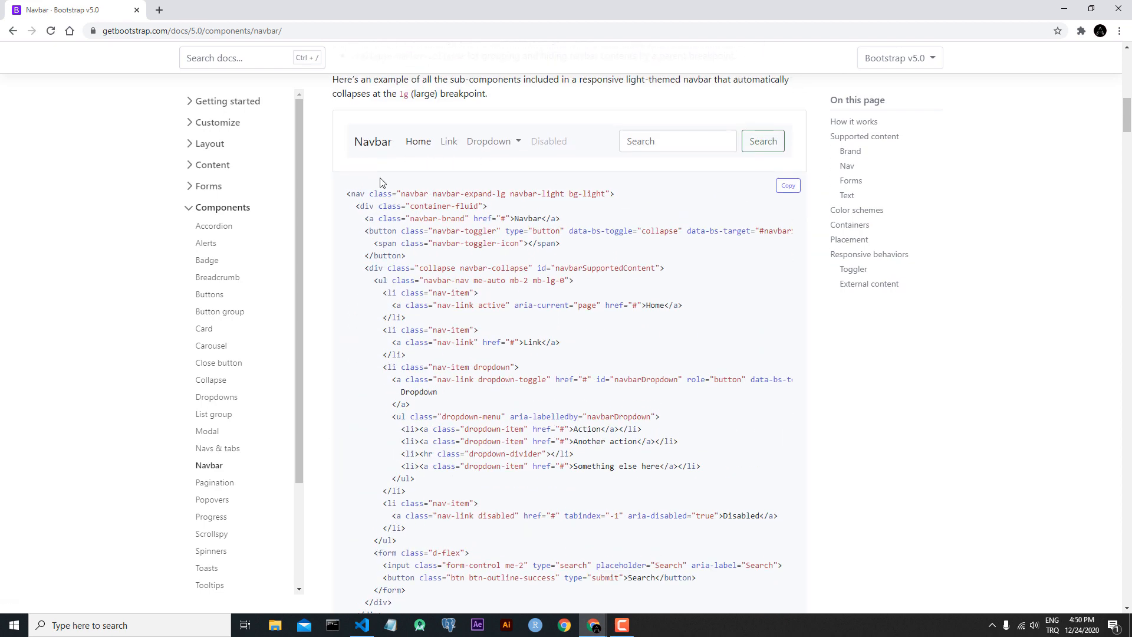
pyautogui.scroll(-3)
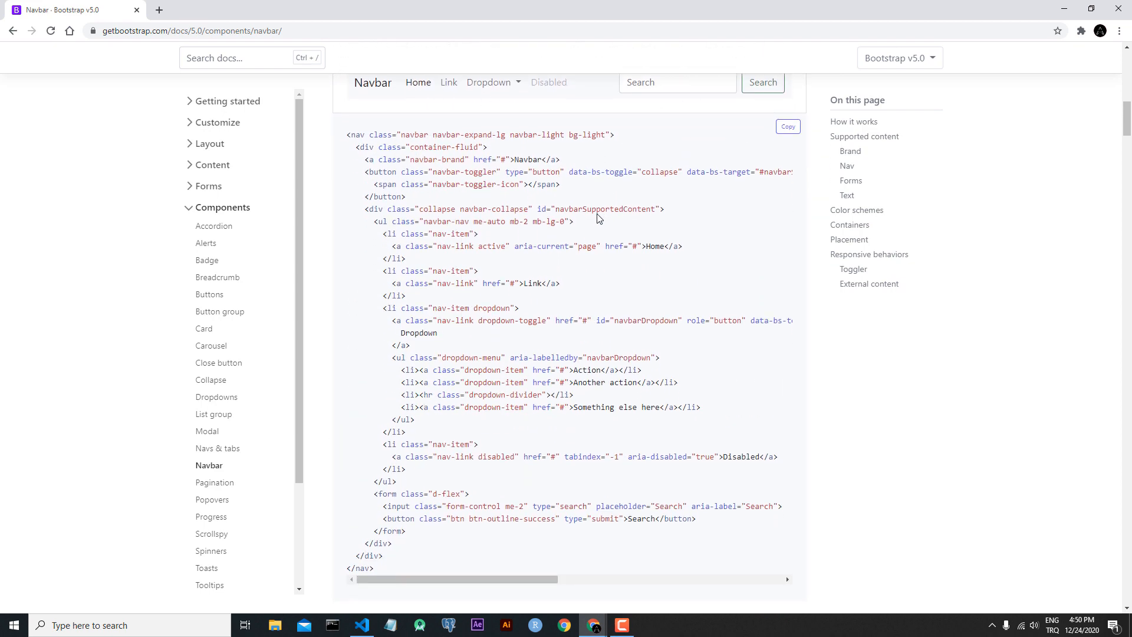
pyautogui.moveTo(573, 253)
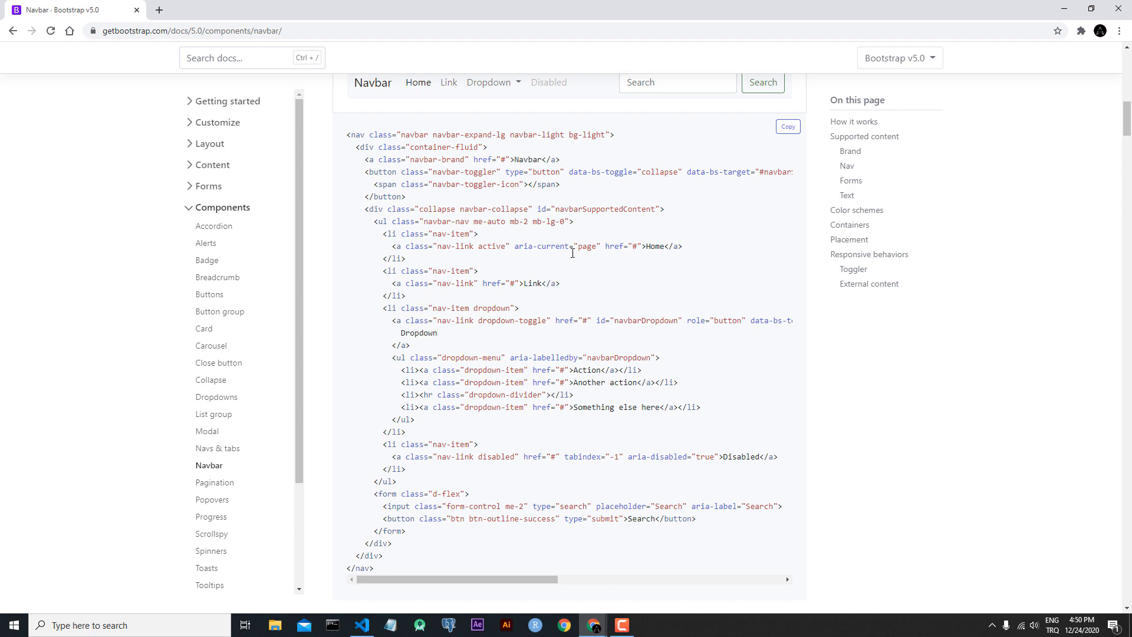
pyautogui.moveTo(631, 272)
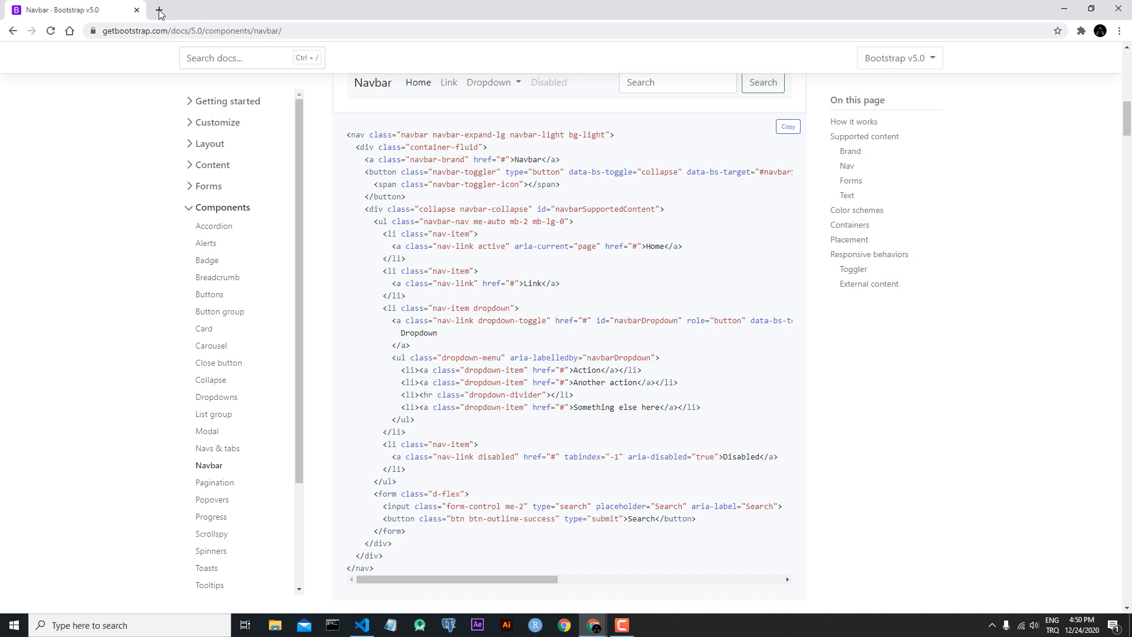
# - In a new tab, open the Bootstrap 4.3 documentation's Navbar page via Previous releases
pyautogui.click(159, 10)
pyautogui.write('getbootstrap.com')
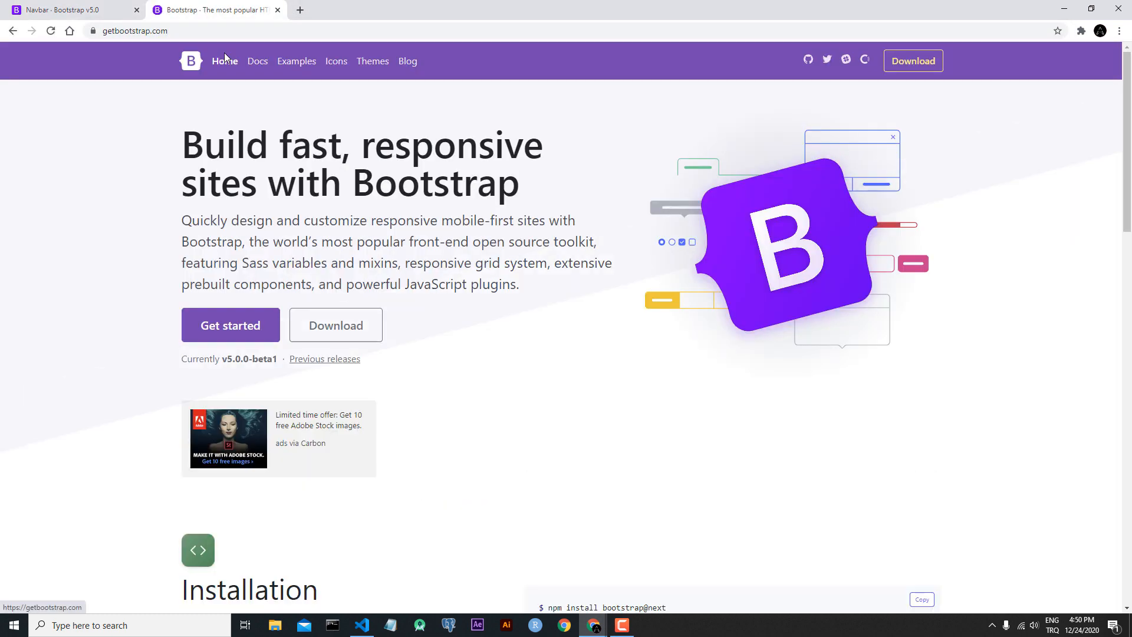
pyautogui.moveTo(324, 368)
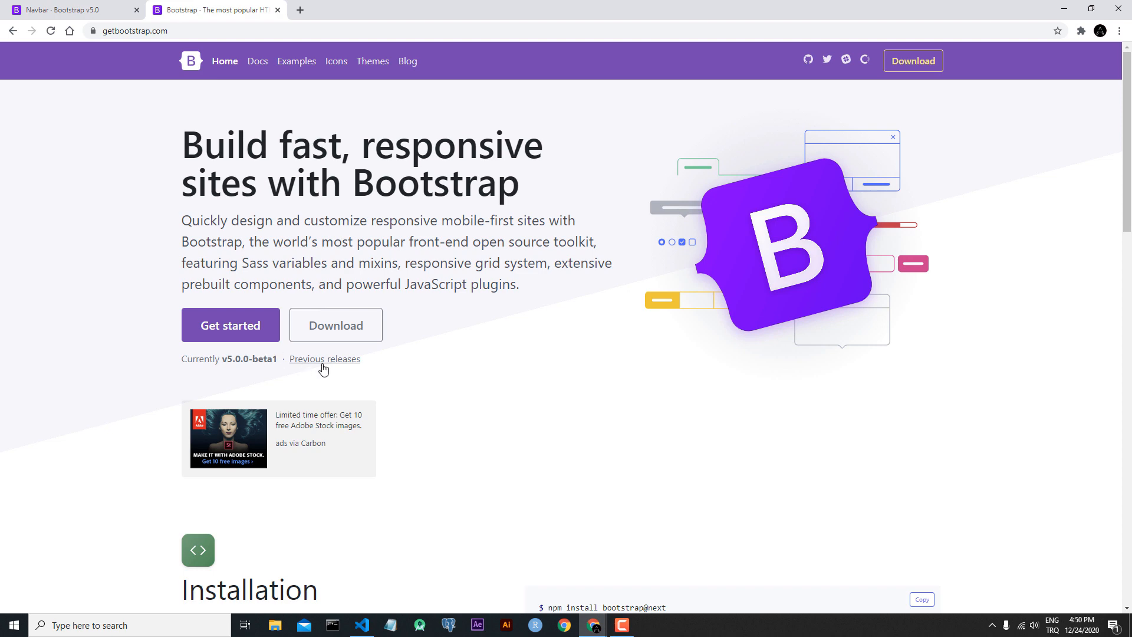
pyautogui.click(325, 358)
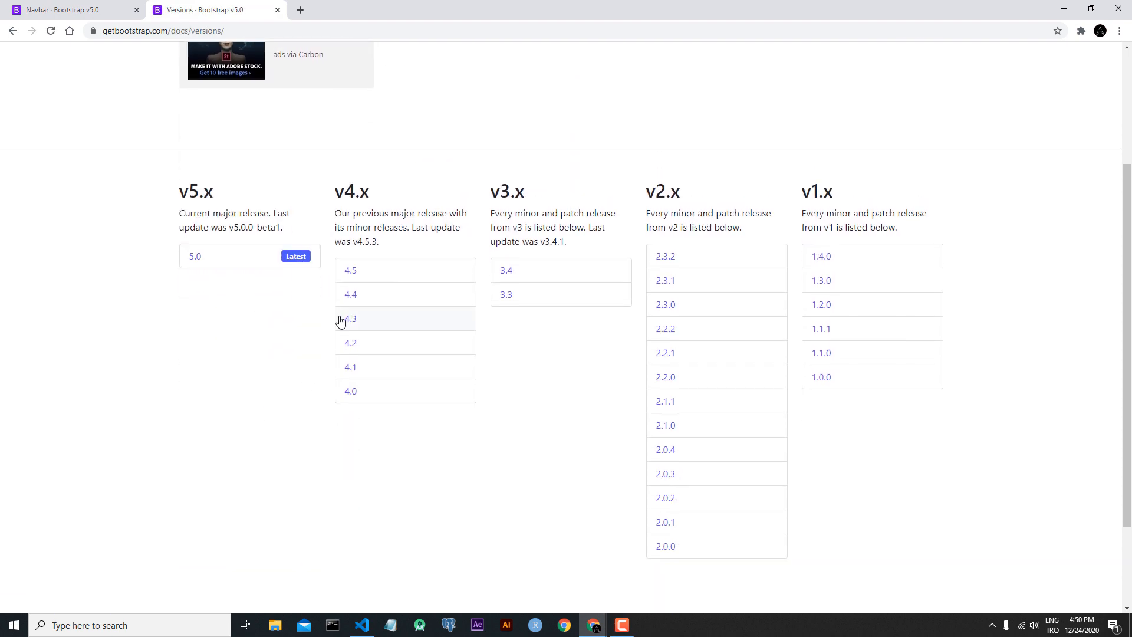
pyautogui.click(350, 319)
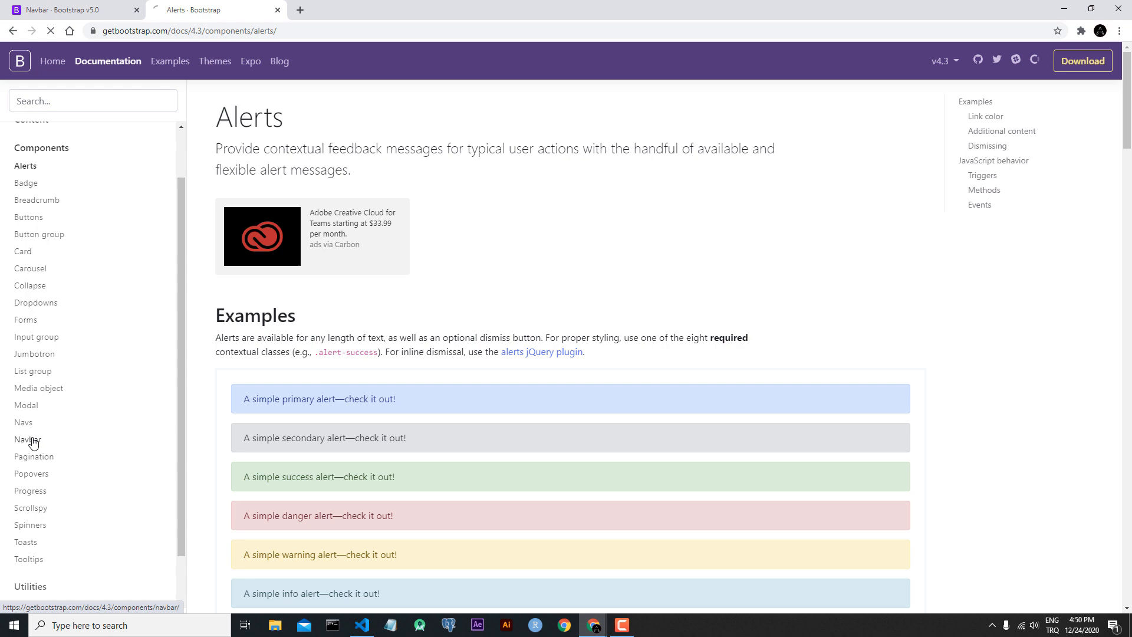
pyautogui.click(29, 440)
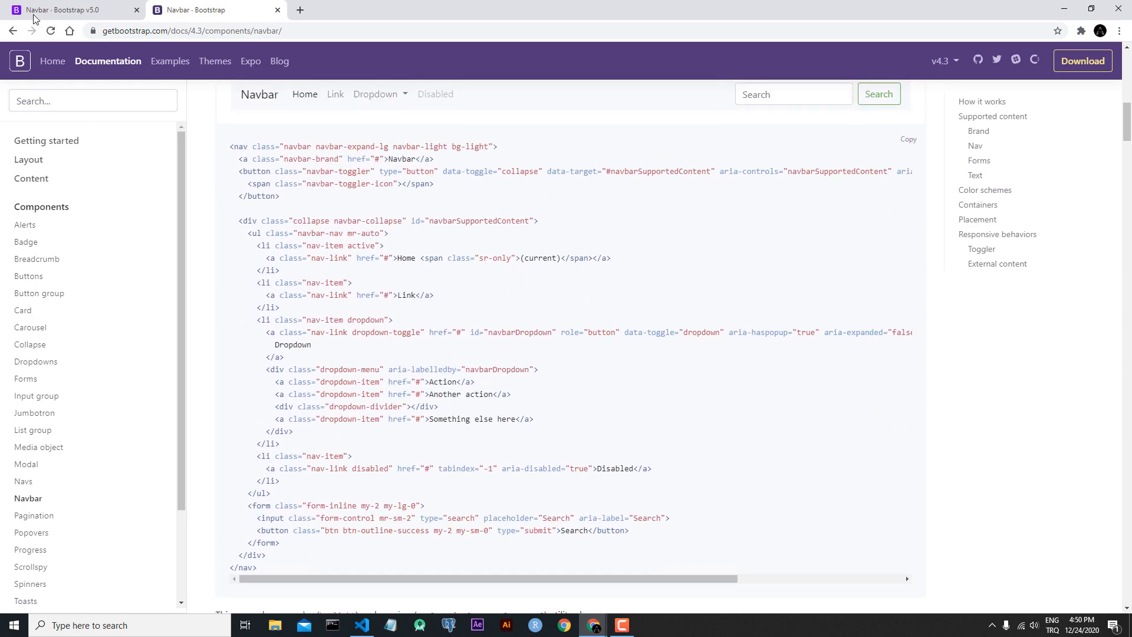
# - Scroll the 4.3 Navbar page down to its example navbar markup
pyautogui.click(202, 9)
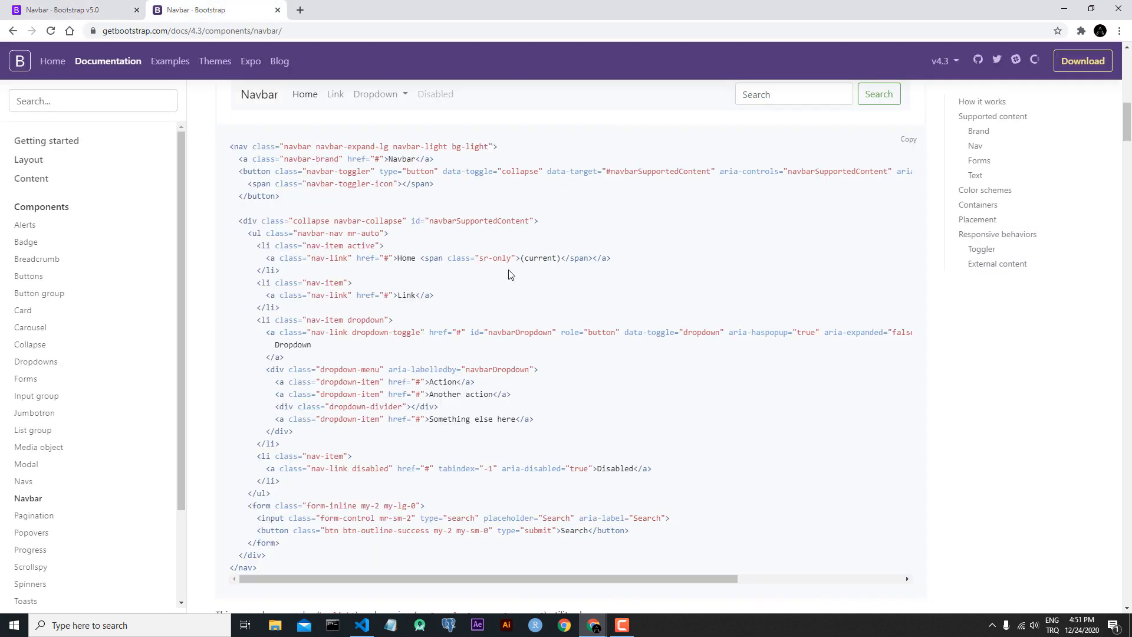
pyautogui.moveTo(441, 276)
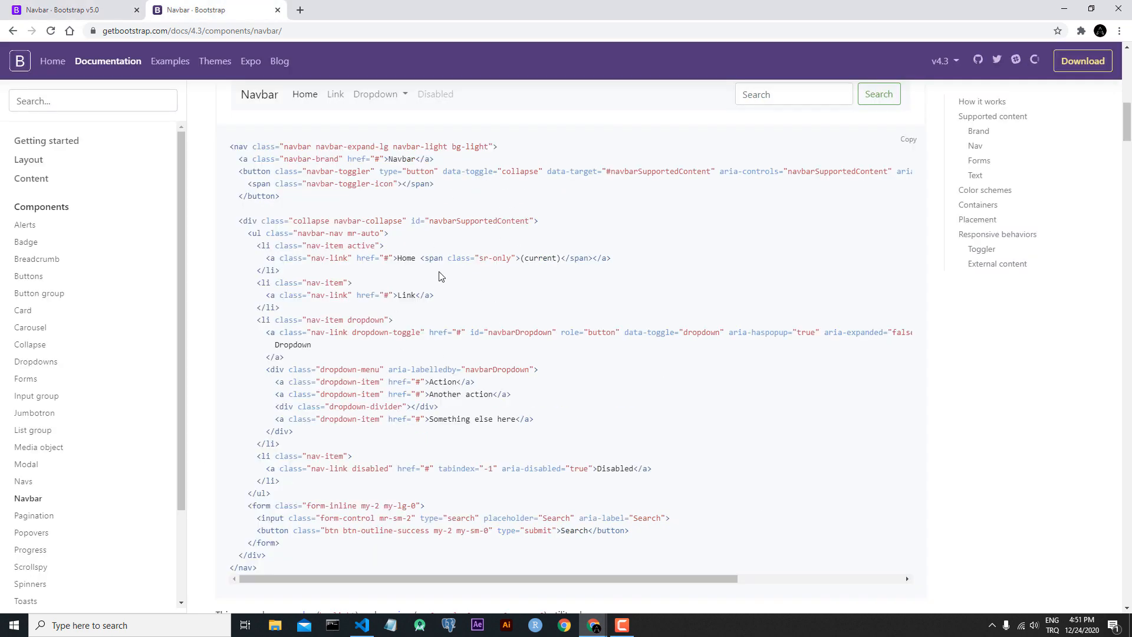
pyautogui.scroll(-3)
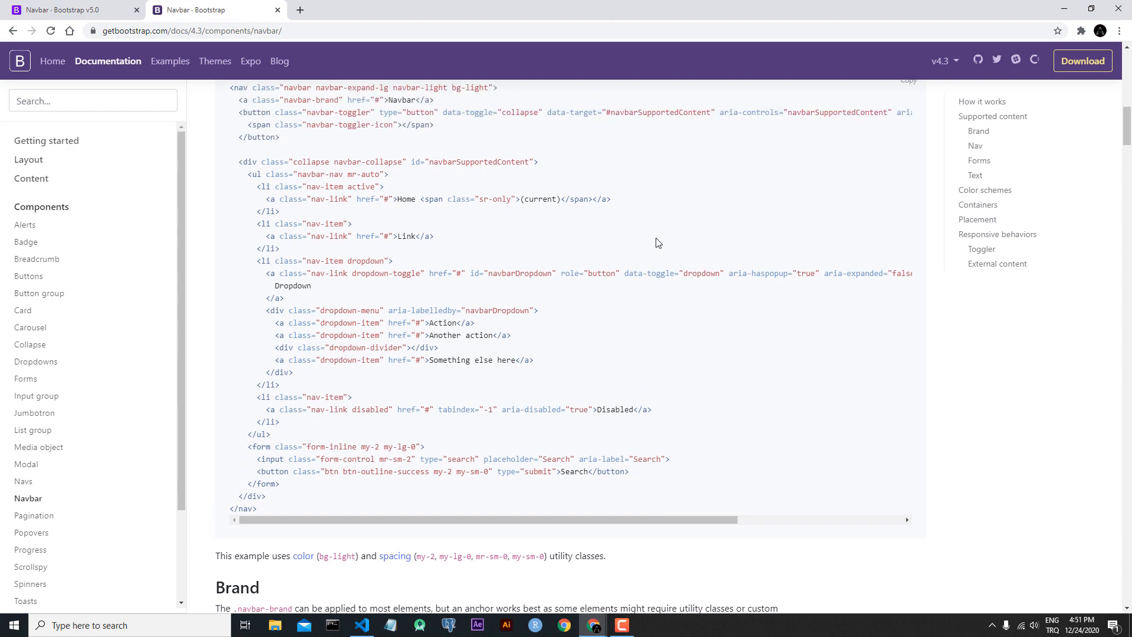
pyautogui.scroll(-3)
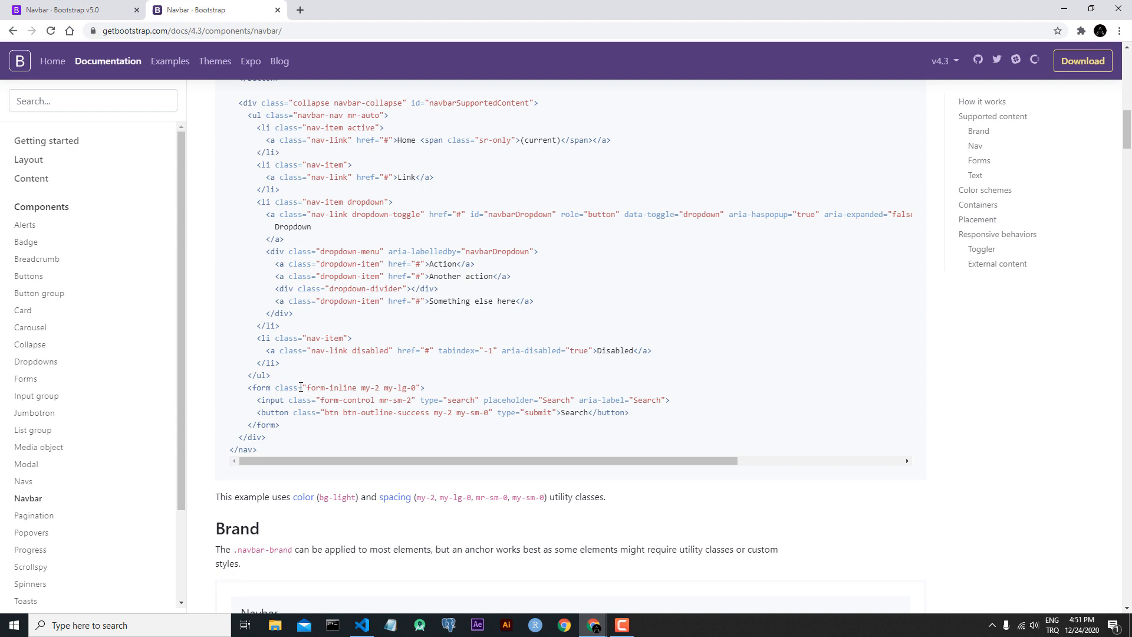
pyautogui.doubleClick(331, 388)
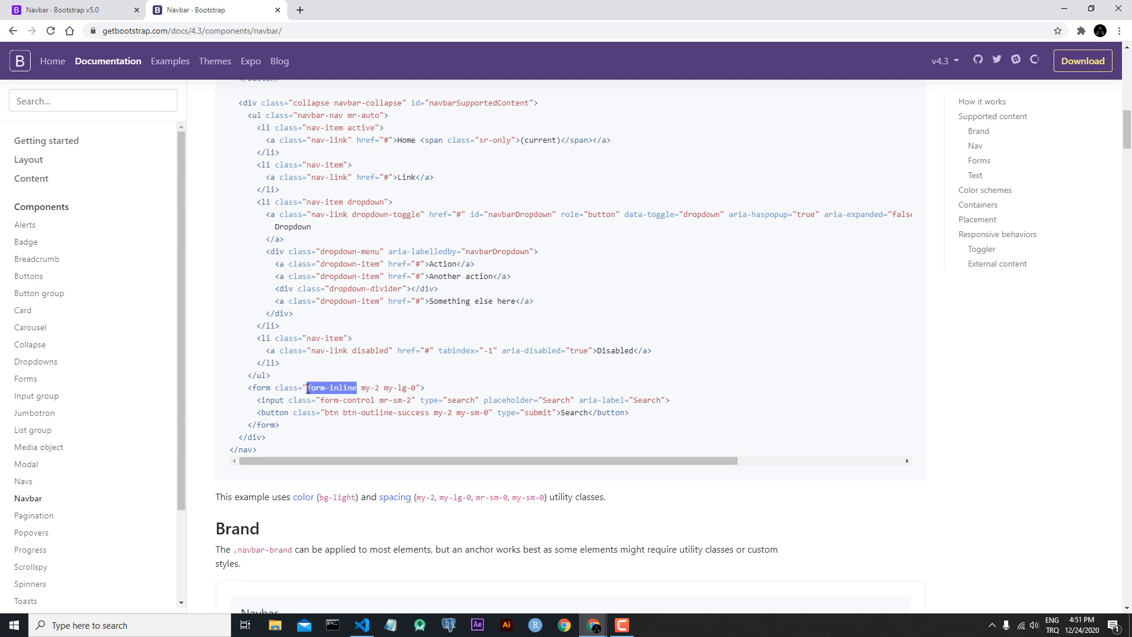
pyautogui.moveTo(72, 9)
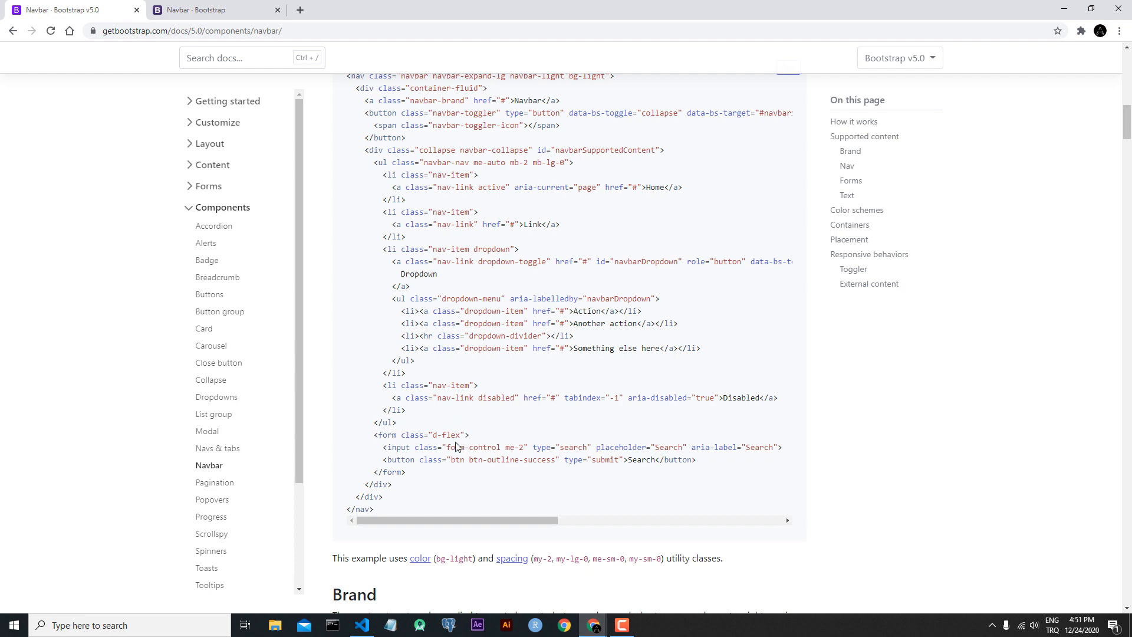
pyautogui.scroll(-3)
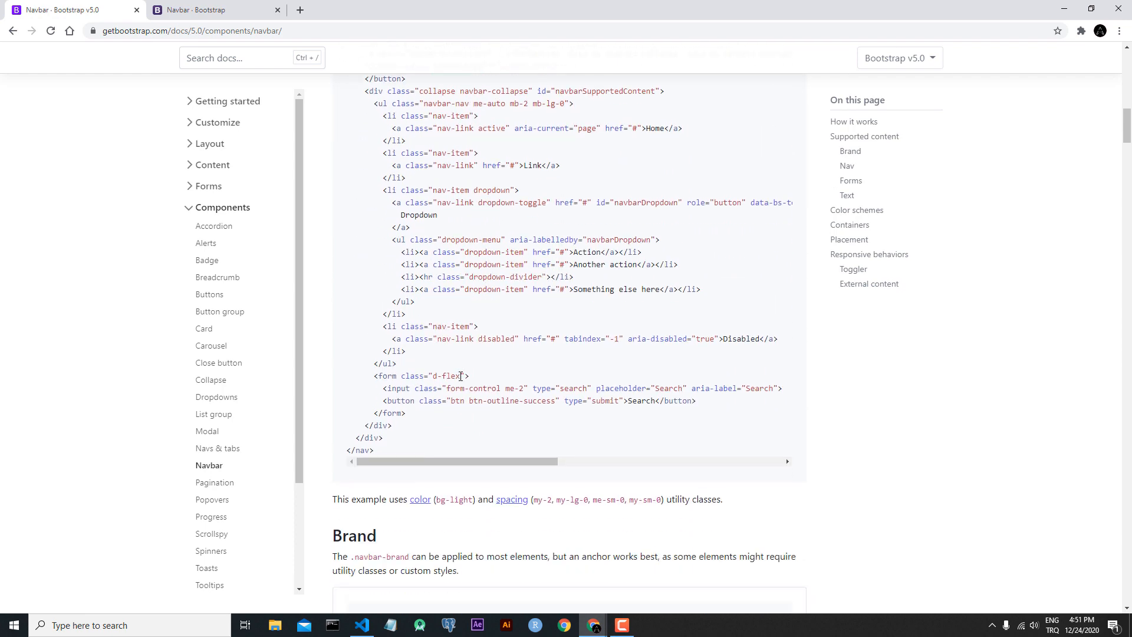
pyautogui.scroll(3)
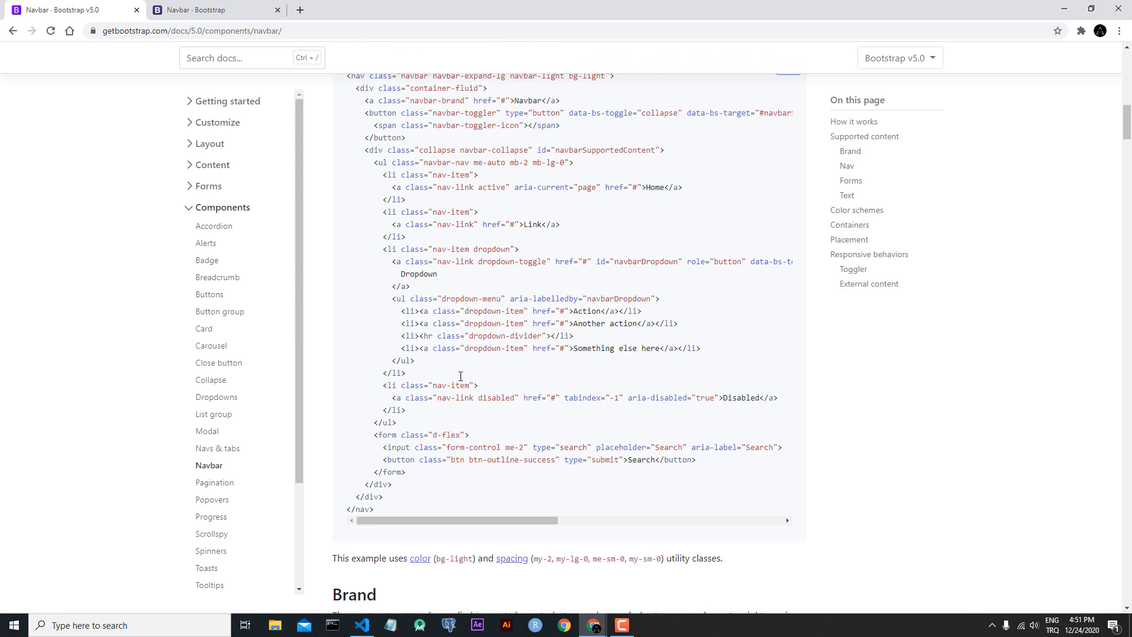
pyautogui.moveTo(460, 431)
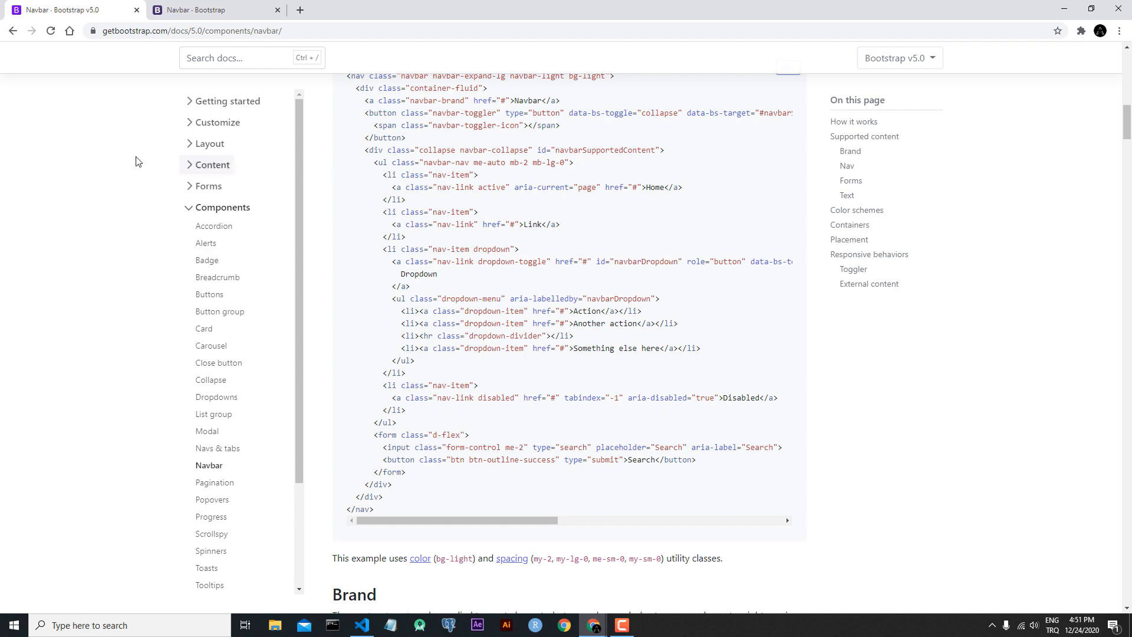
pyautogui.scroll(3)
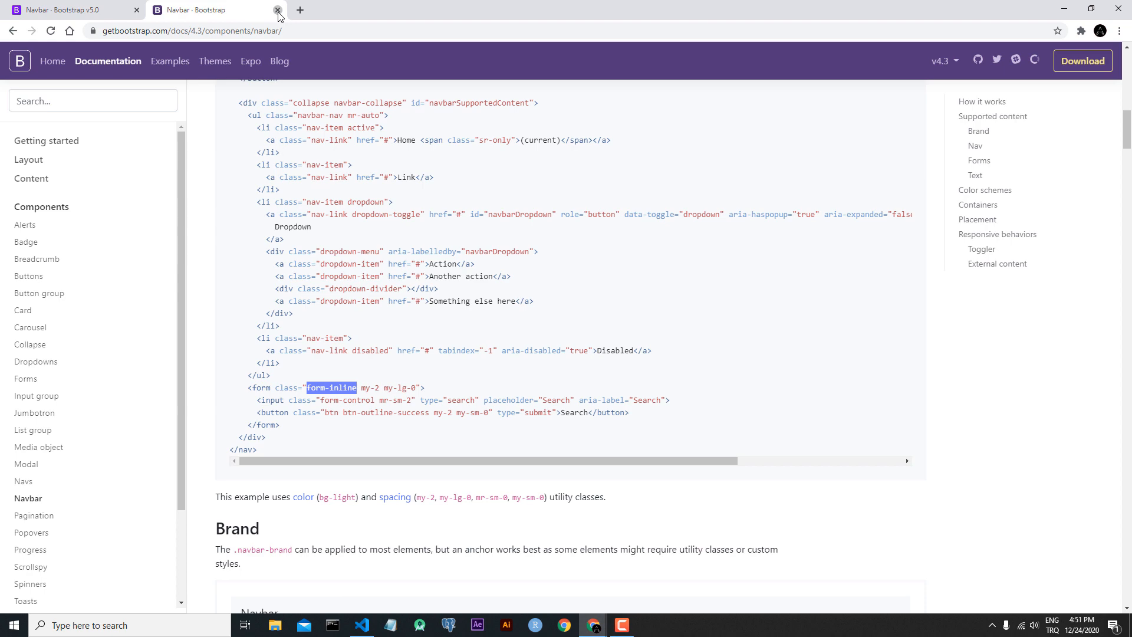
# - Close the 4.3 Navbar tab and scroll the 5.0 docs to the navbar example code
pyautogui.click(279, 9)
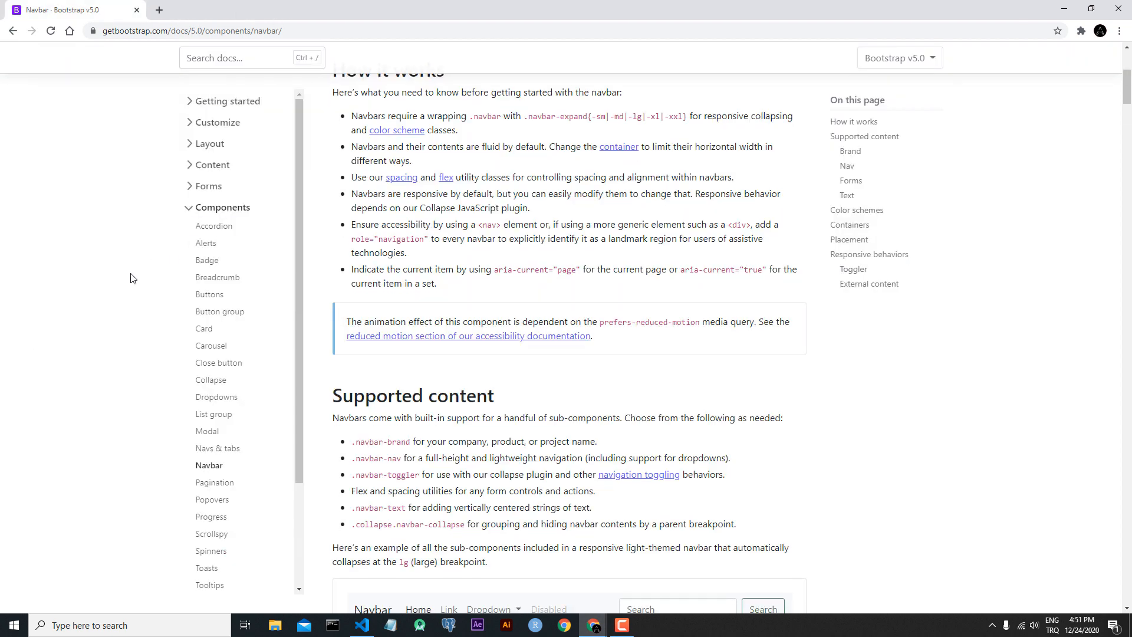
pyautogui.scroll(-3)
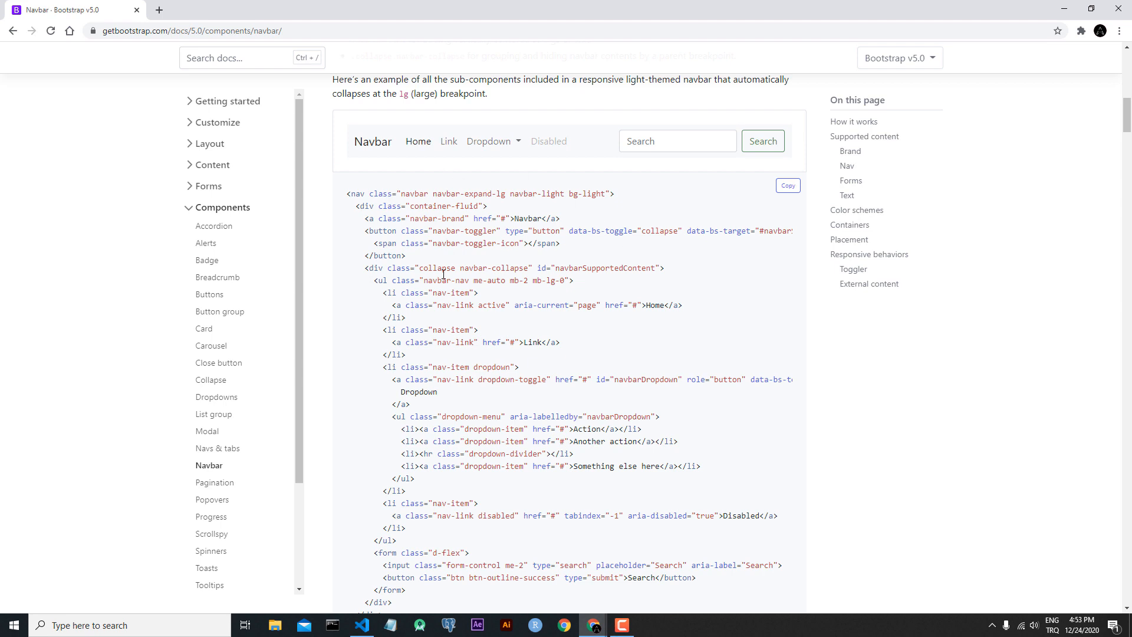
pyautogui.moveTo(670, 224)
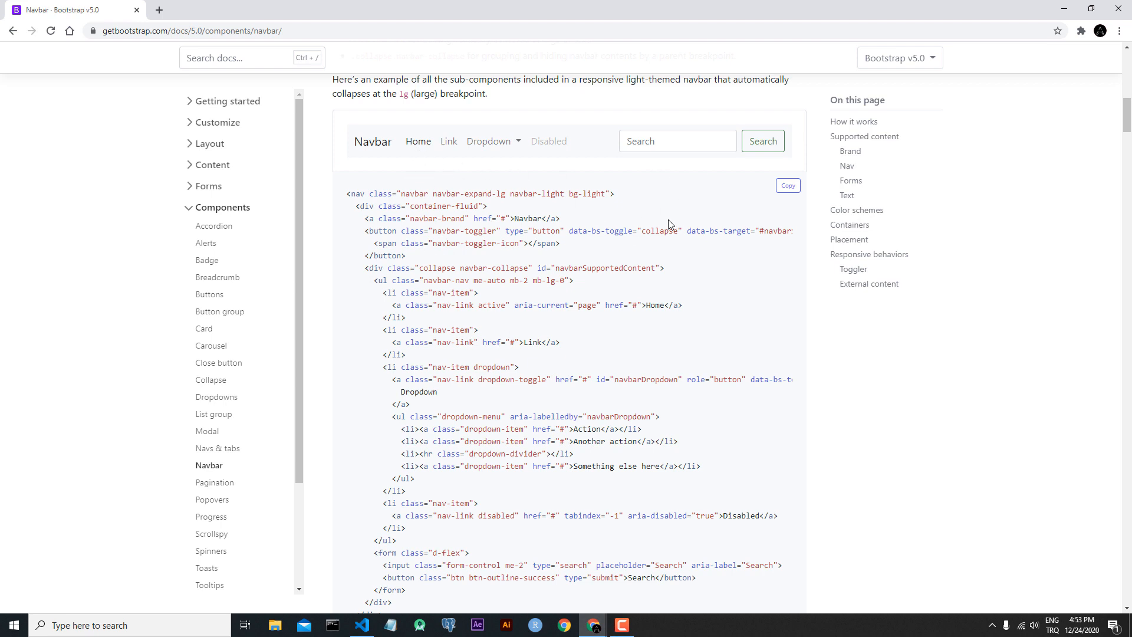
pyautogui.moveTo(681, 304)
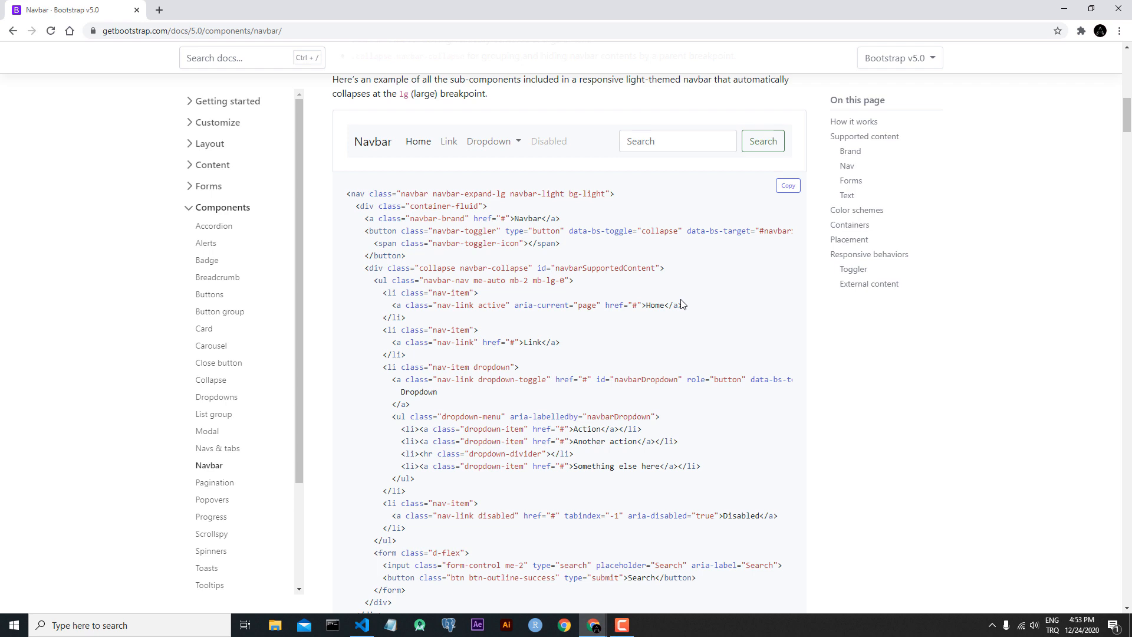
pyautogui.moveTo(699, 292)
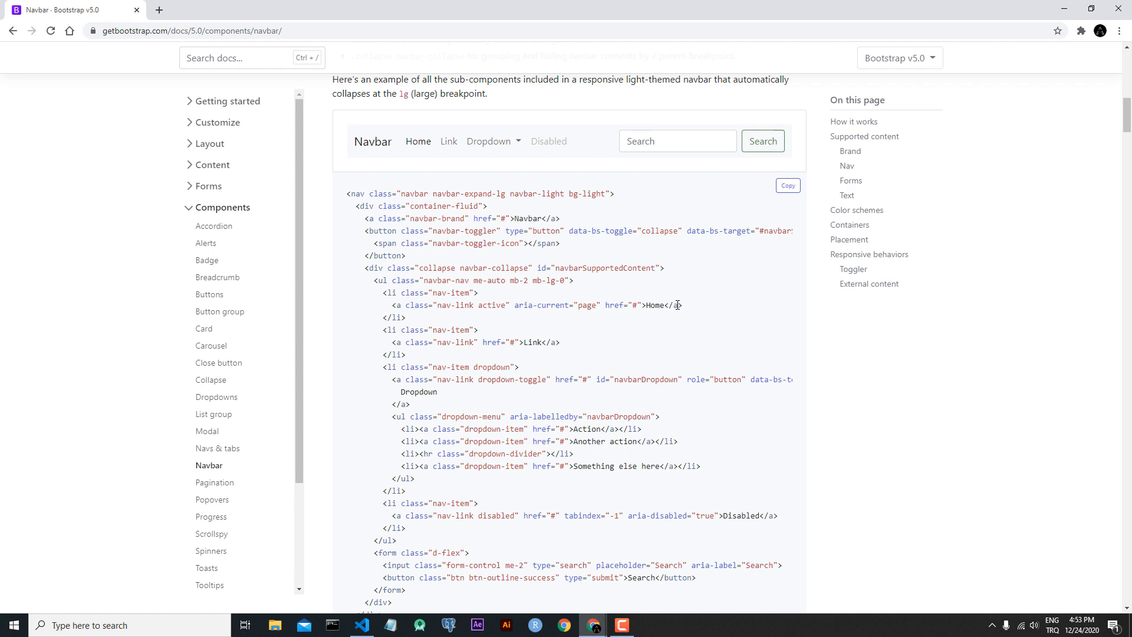
pyautogui.moveTo(642, 330)
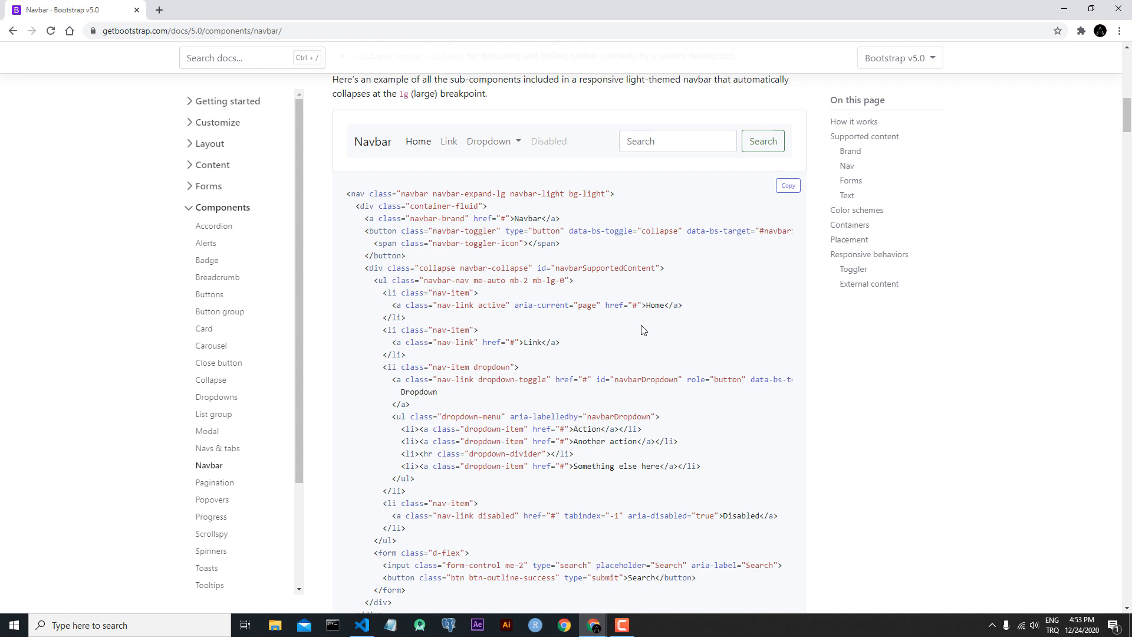
pyautogui.moveTo(779, 204)
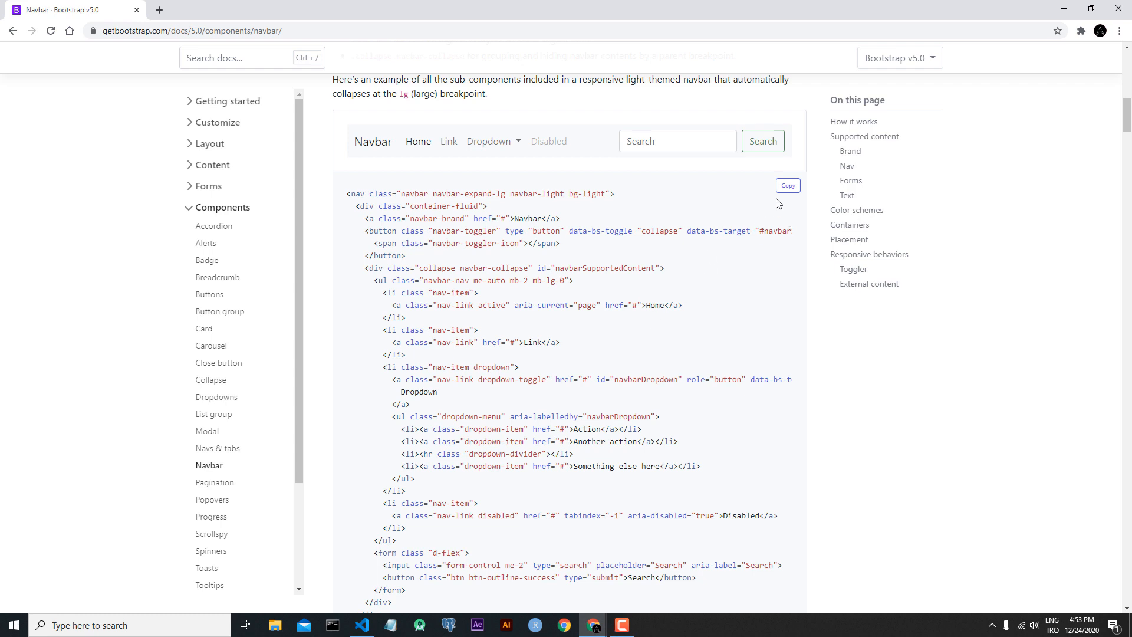
pyautogui.moveTo(482, 578)
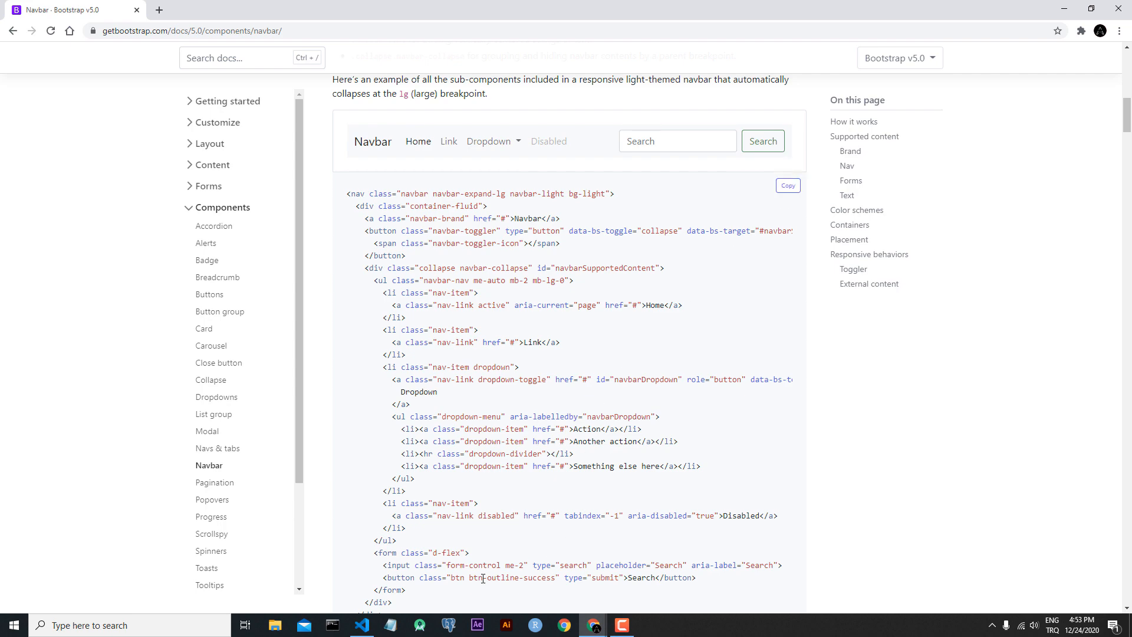
# - Bring VS Code forward with index.html holding the pasted Bootstrap 5 navbar markup
pyautogui.click(361, 624)
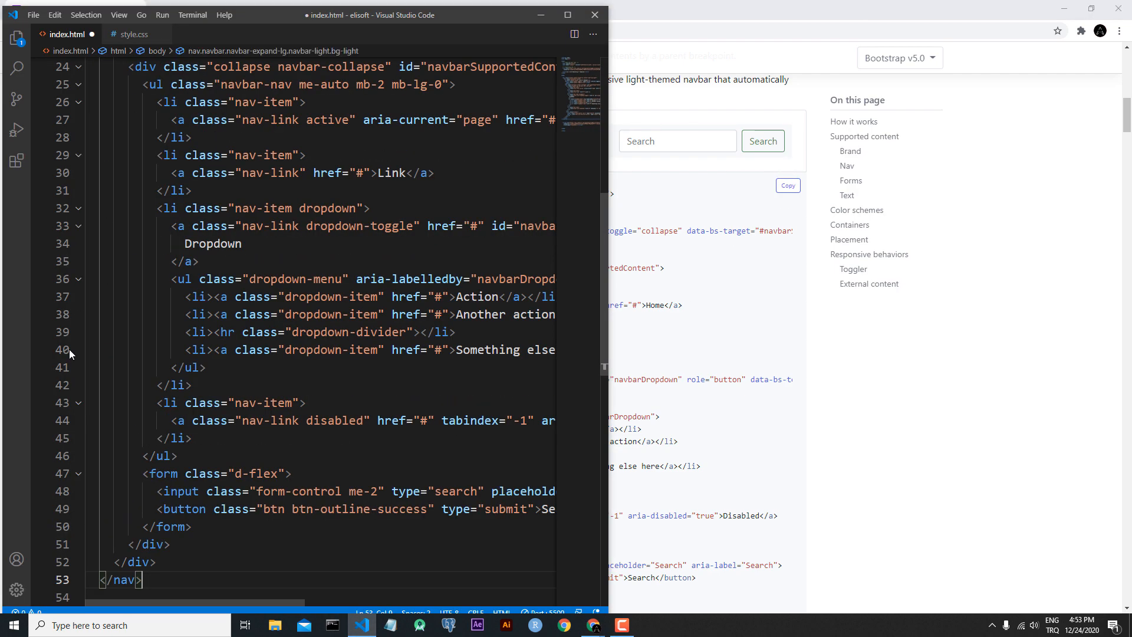
pyautogui.scroll(3)
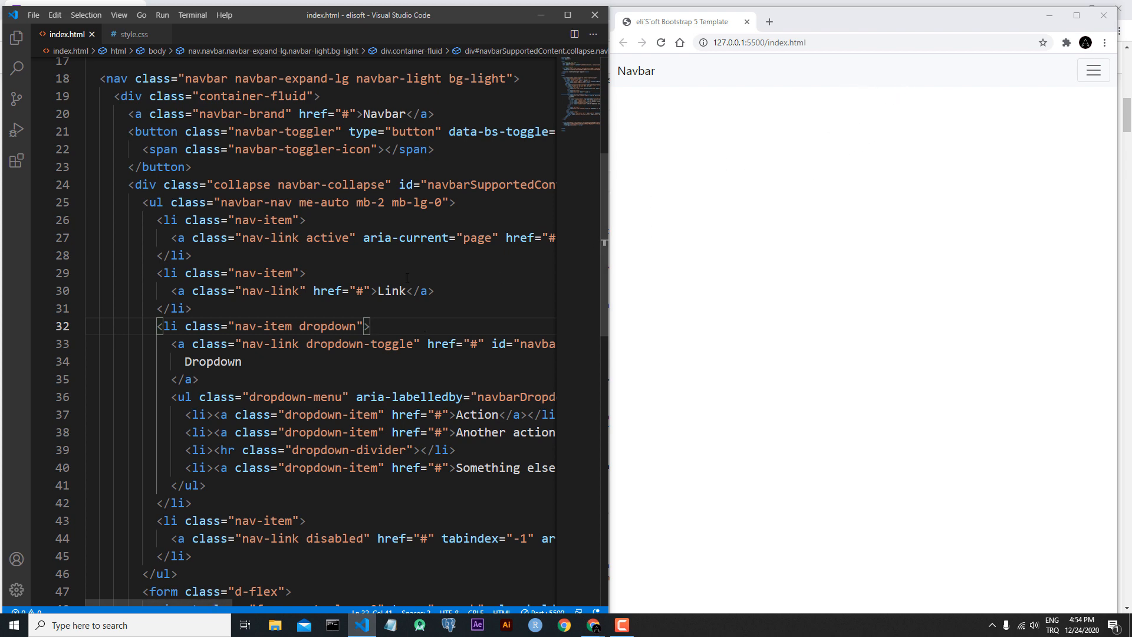
# - Change the nav class from navbar-expand-lg to navbar-expand-md
pyautogui.scroll(3)
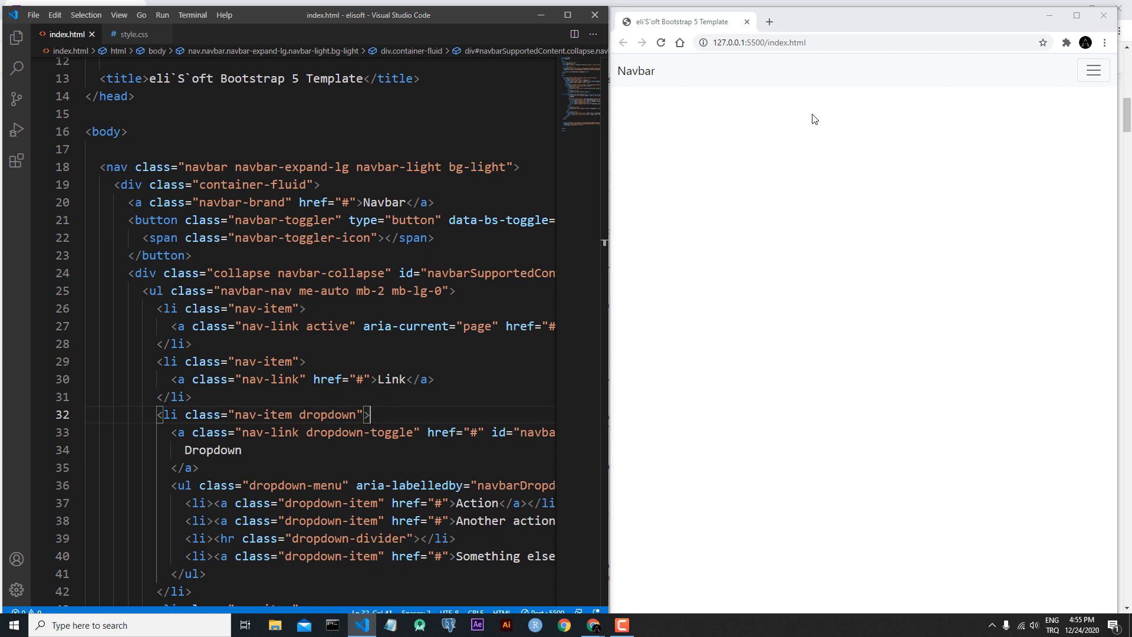
pyautogui.scroll(3)
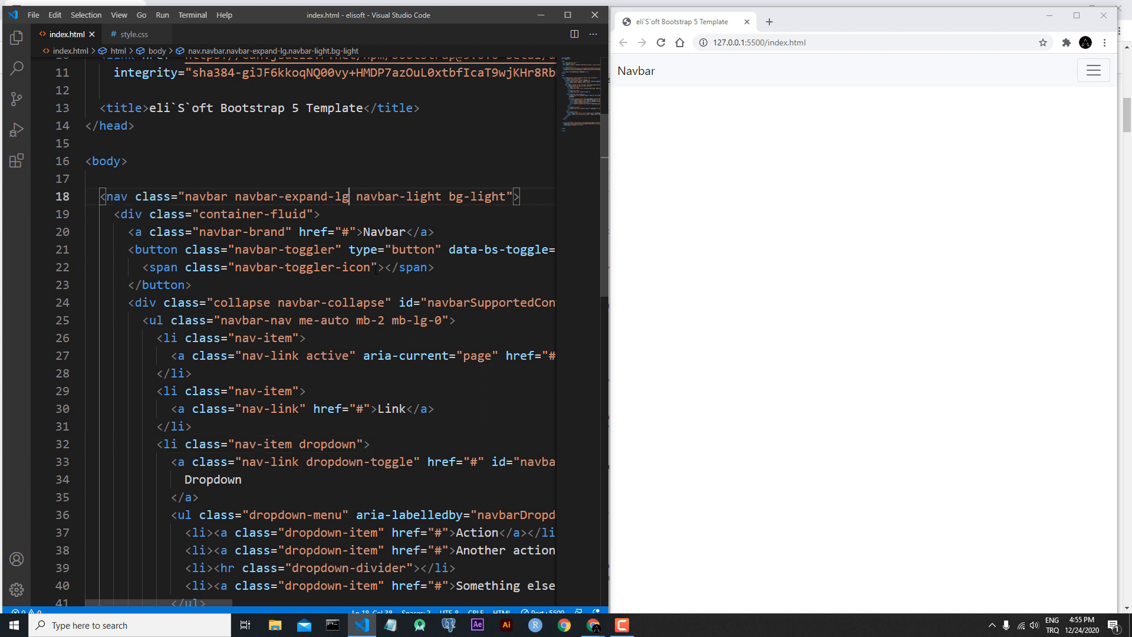
pyautogui.moveTo(764, 104)
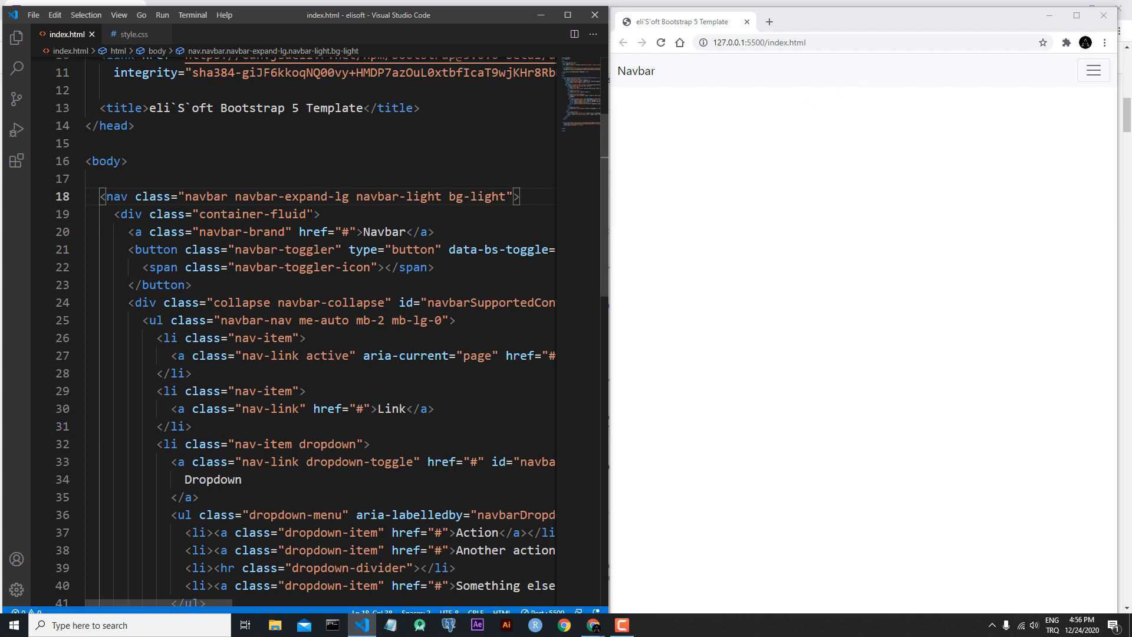
pyautogui.moveTo(827, 66)
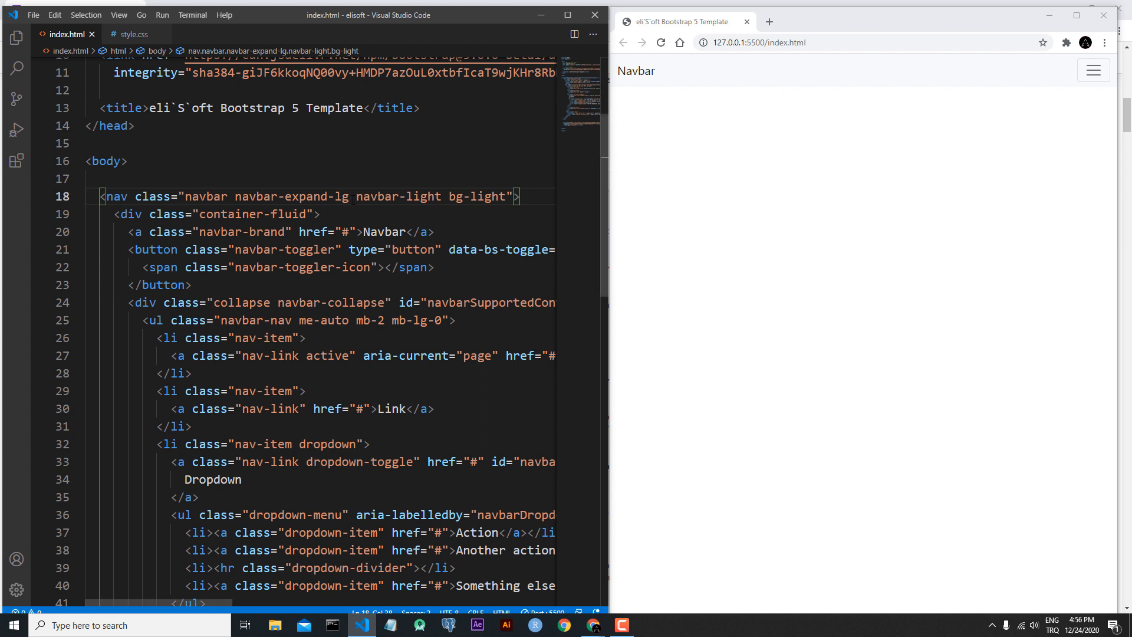
pyautogui.press('Backspace')
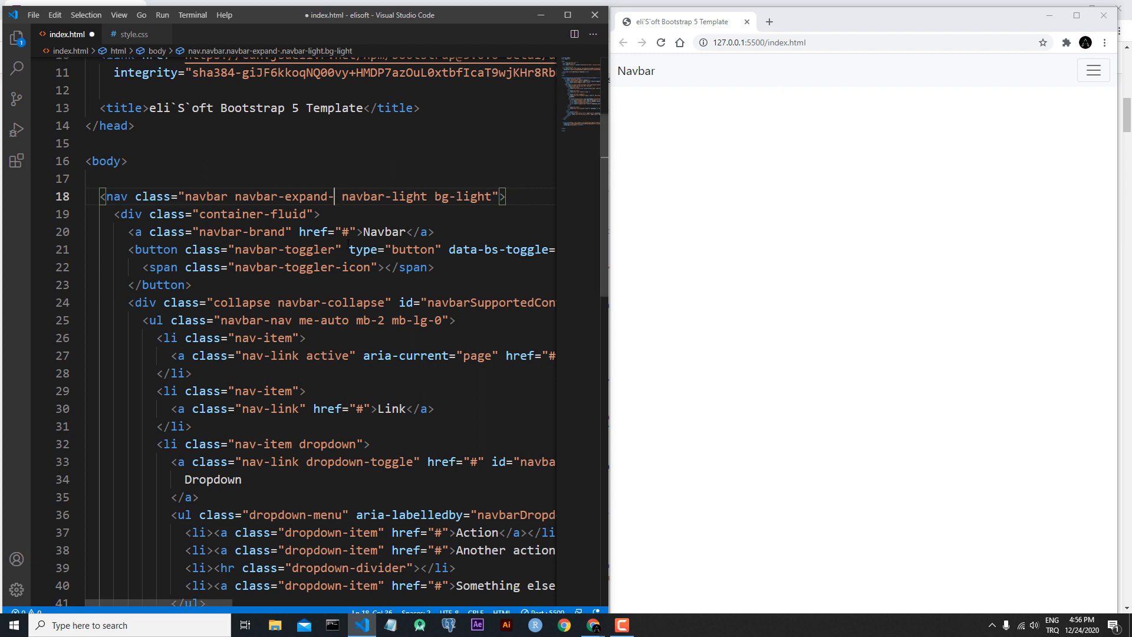
pyautogui.write('md')
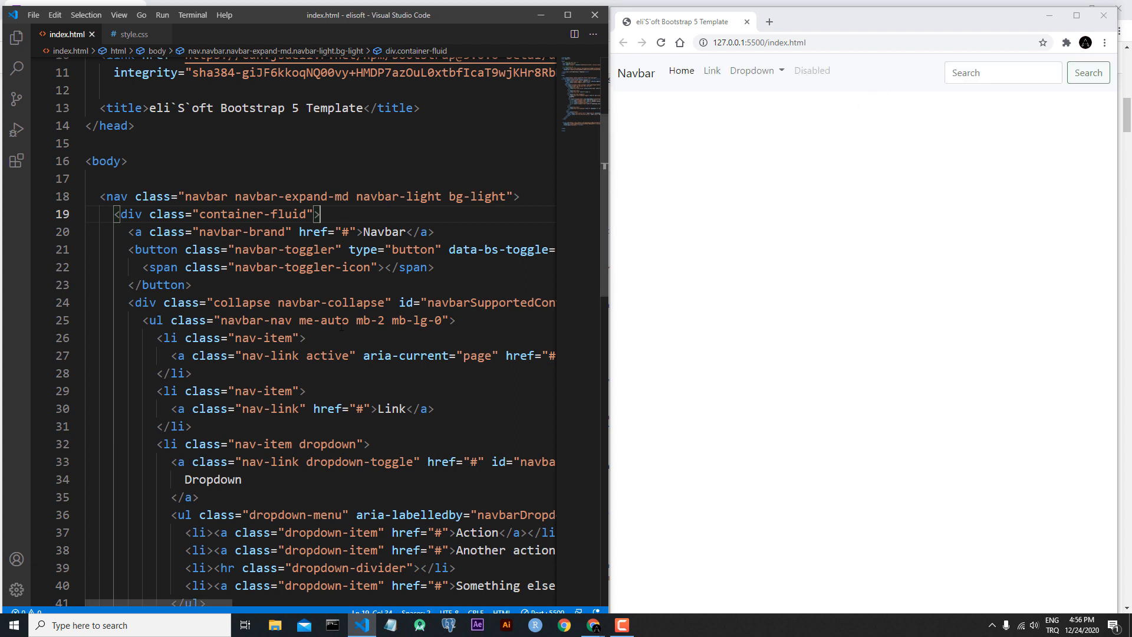
pyautogui.scroll(-3)
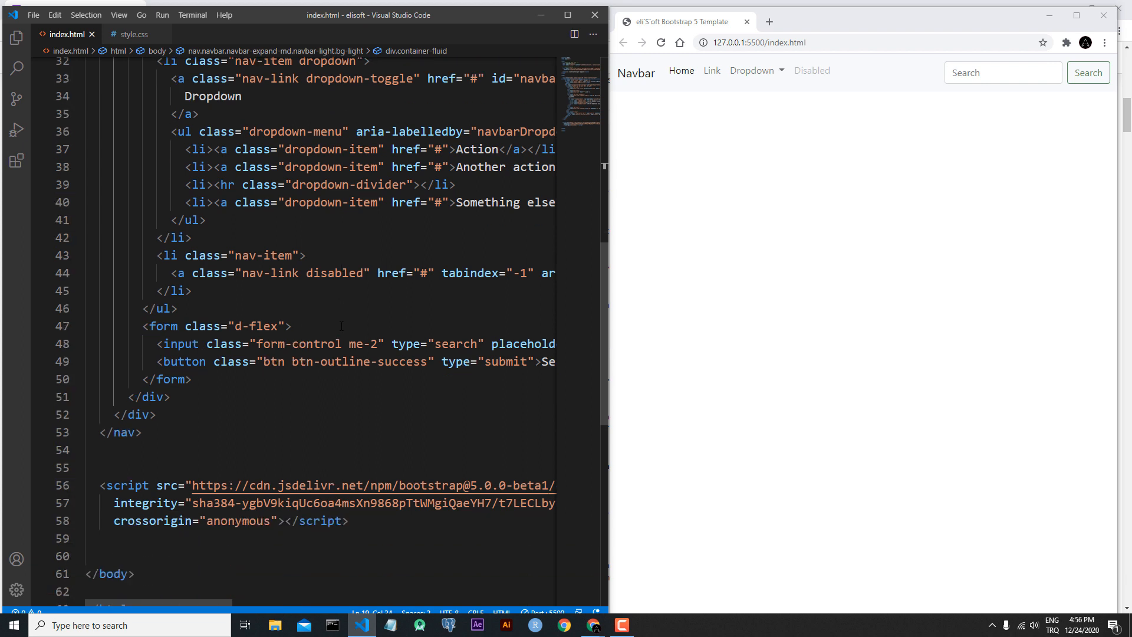
# - Delete the search form, the Disabled item and the Dropdown with its menu from the navbar
pyautogui.click(163, 326)
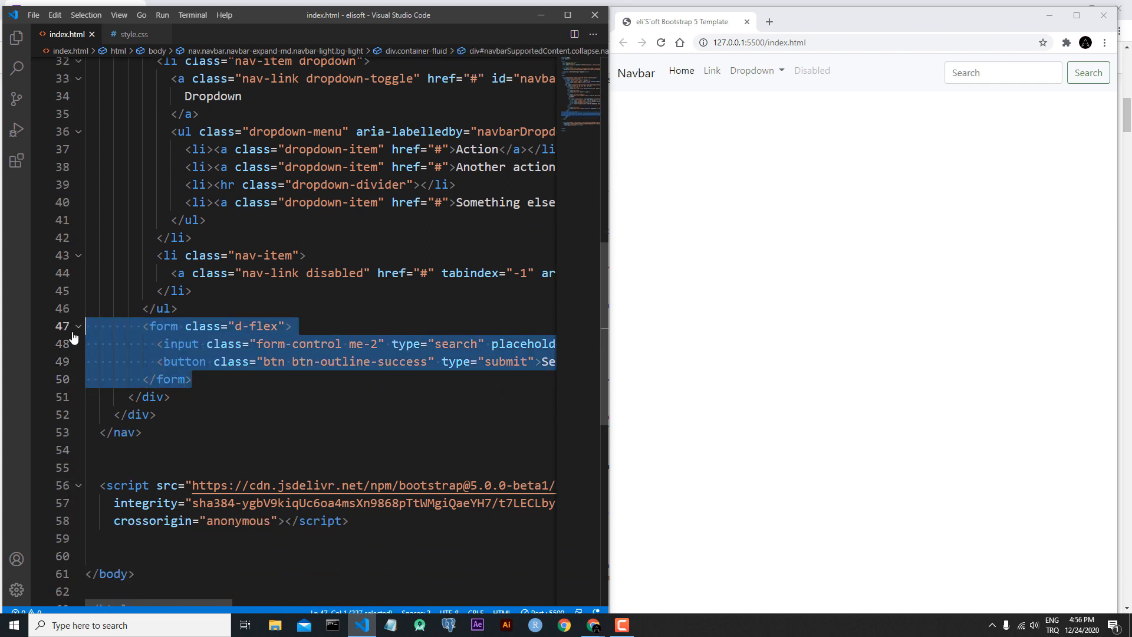
pyautogui.press('Delete')
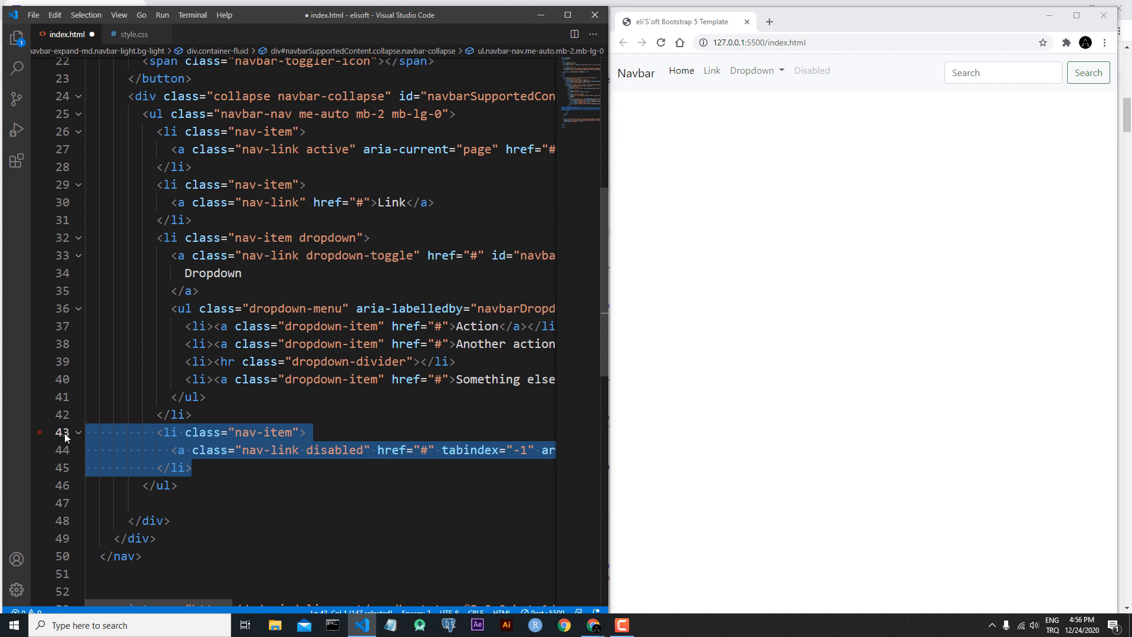
pyautogui.press('Delete')
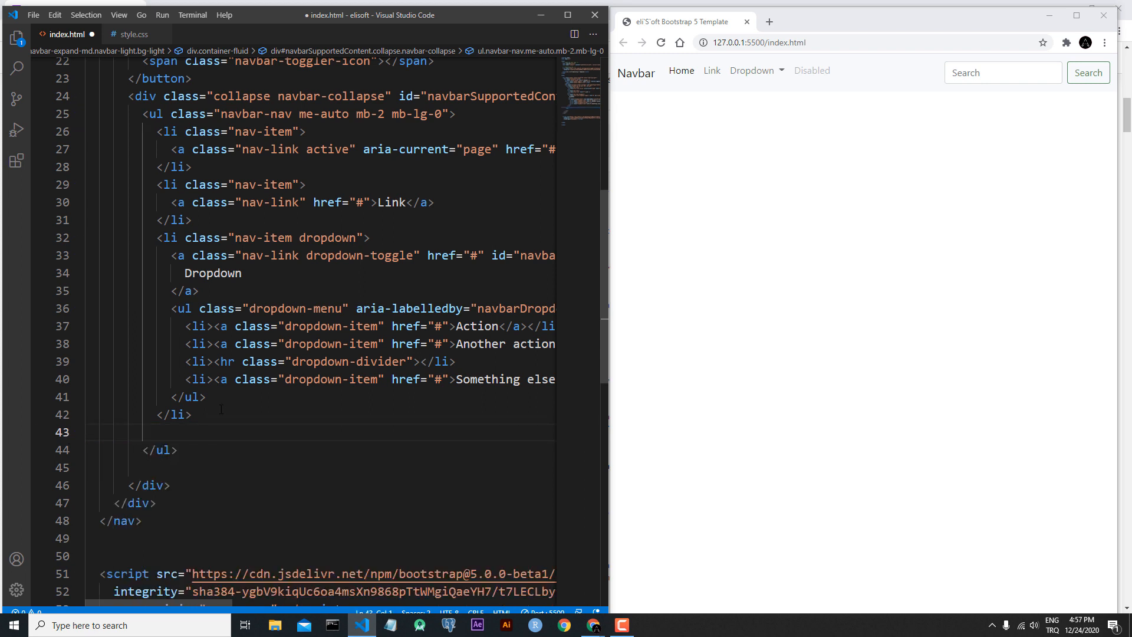
pyautogui.click(170, 237)
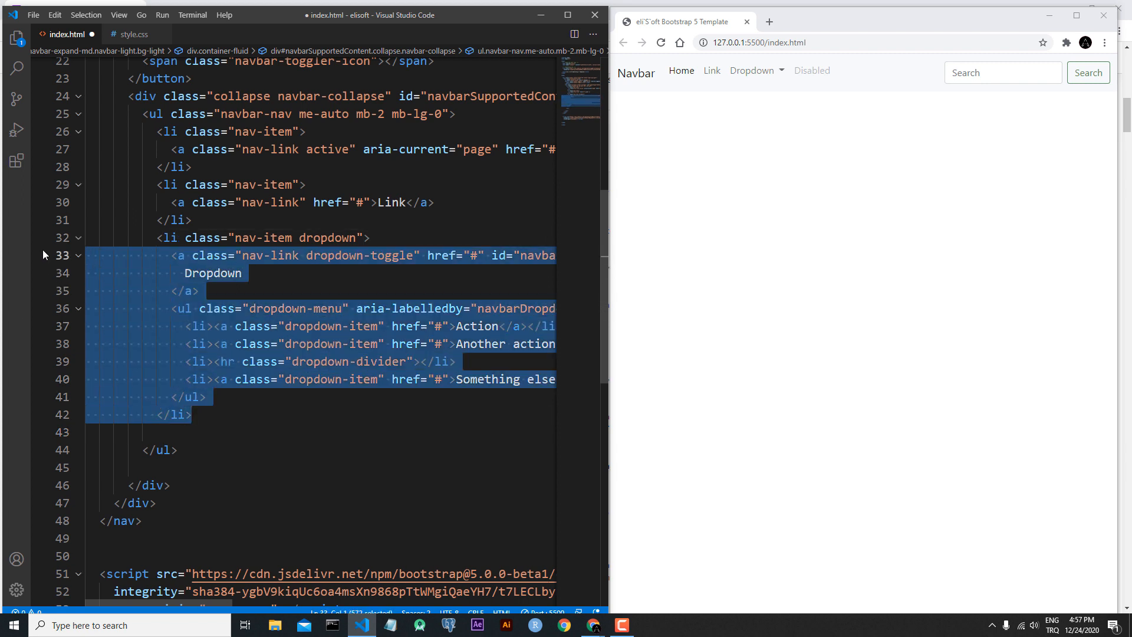
pyautogui.press('Delete')
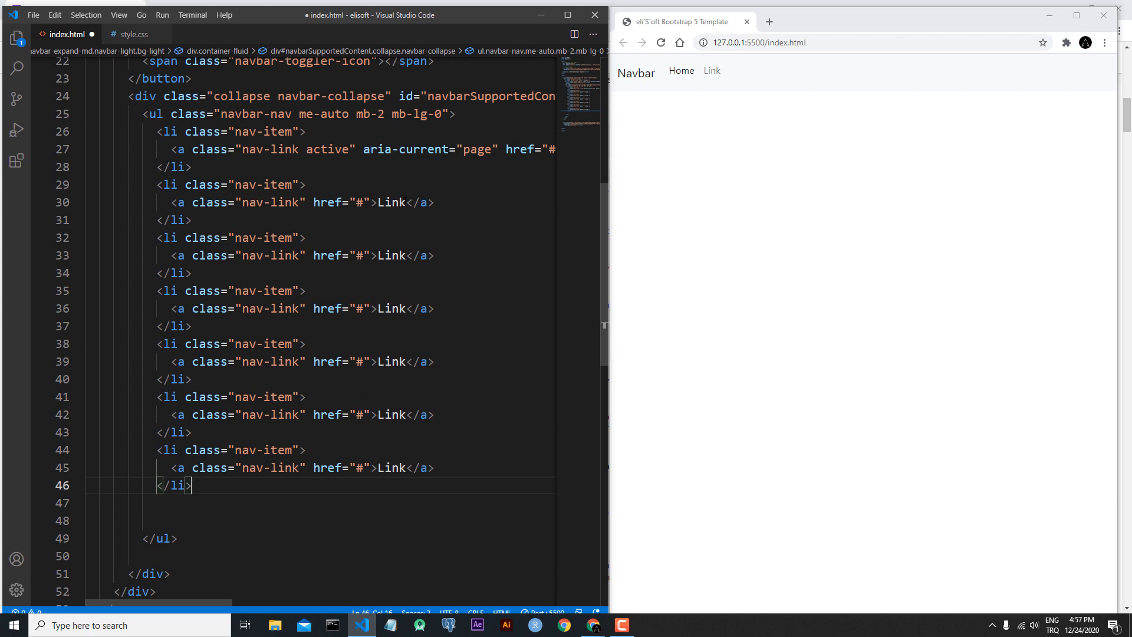
# - Replace the Link texts with ABOUT, LATEST, BLOG, APPROACH, TEAM and CONTACT
pyautogui.click(409, 201)
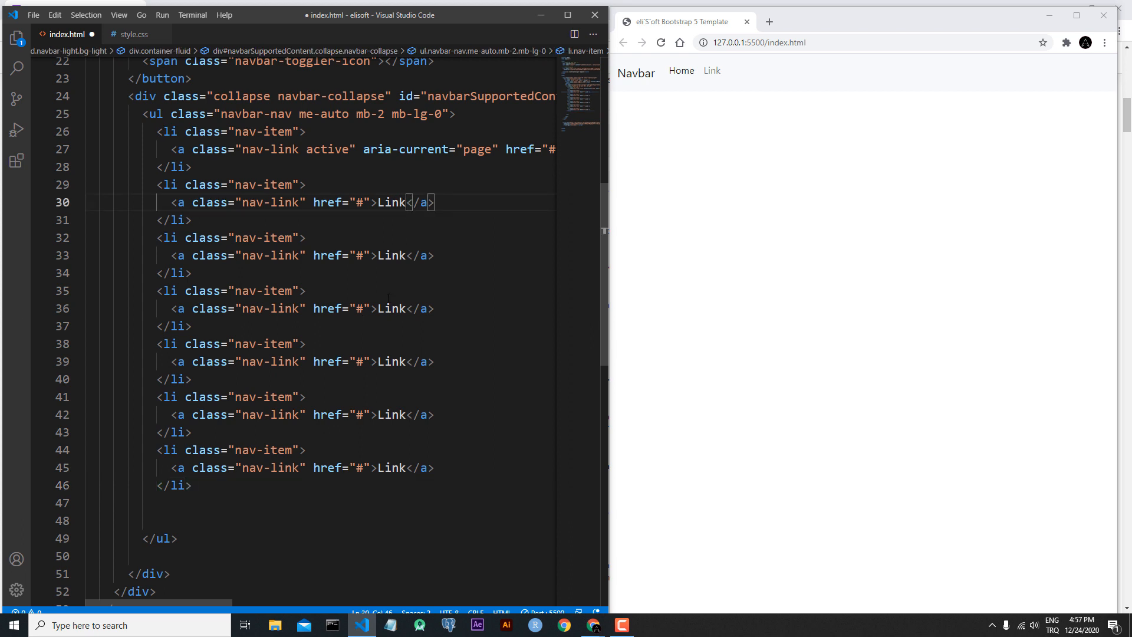
pyautogui.press('Backspace')
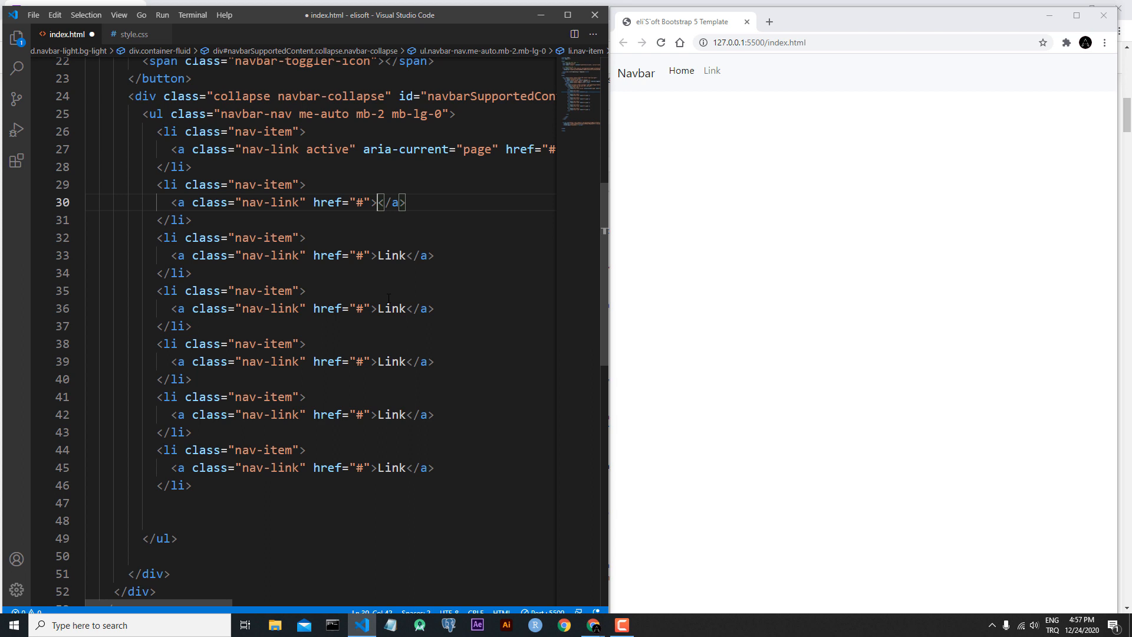
pyautogui.write('ABOUT')
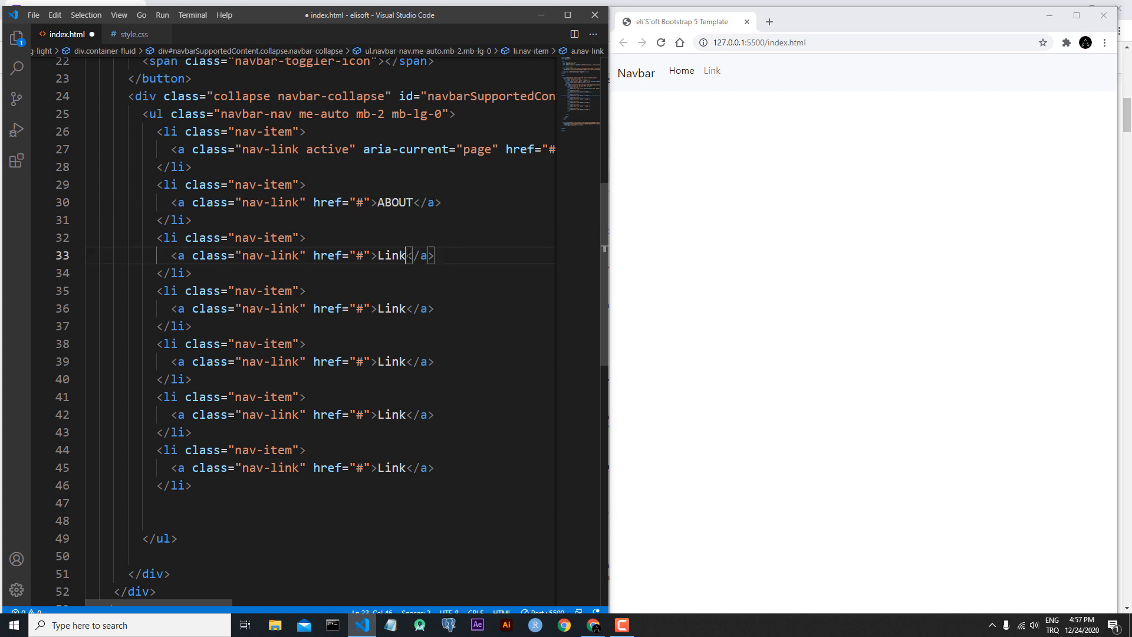
pyautogui.write('LATEST')
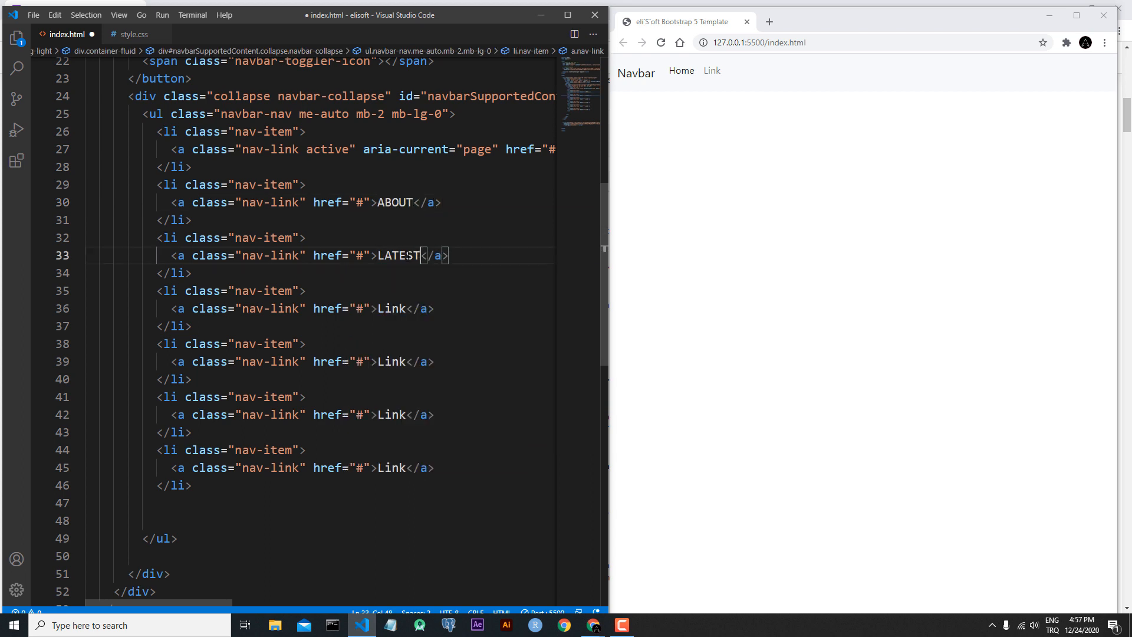
pyautogui.write('BLOG')
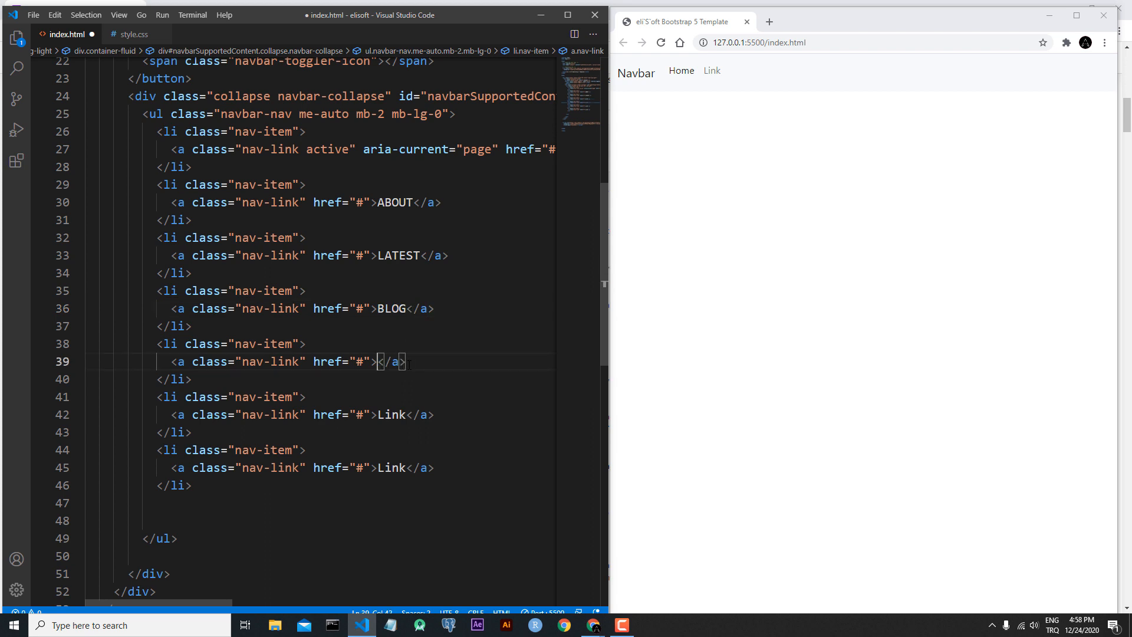
pyautogui.write('APPROACH')
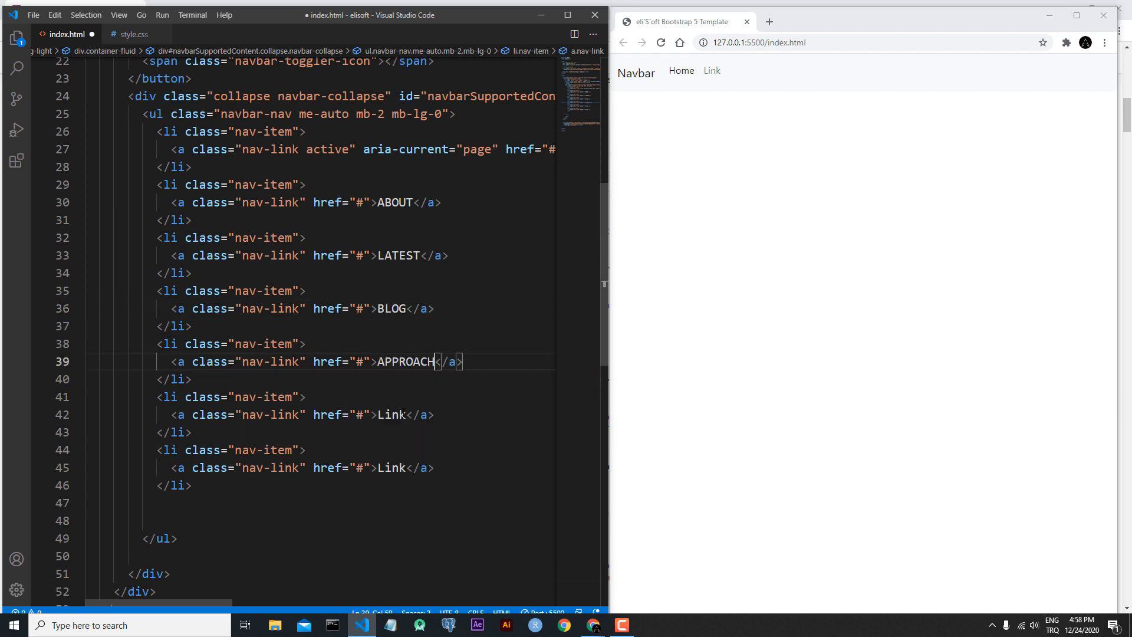
pyautogui.write('TEAM')
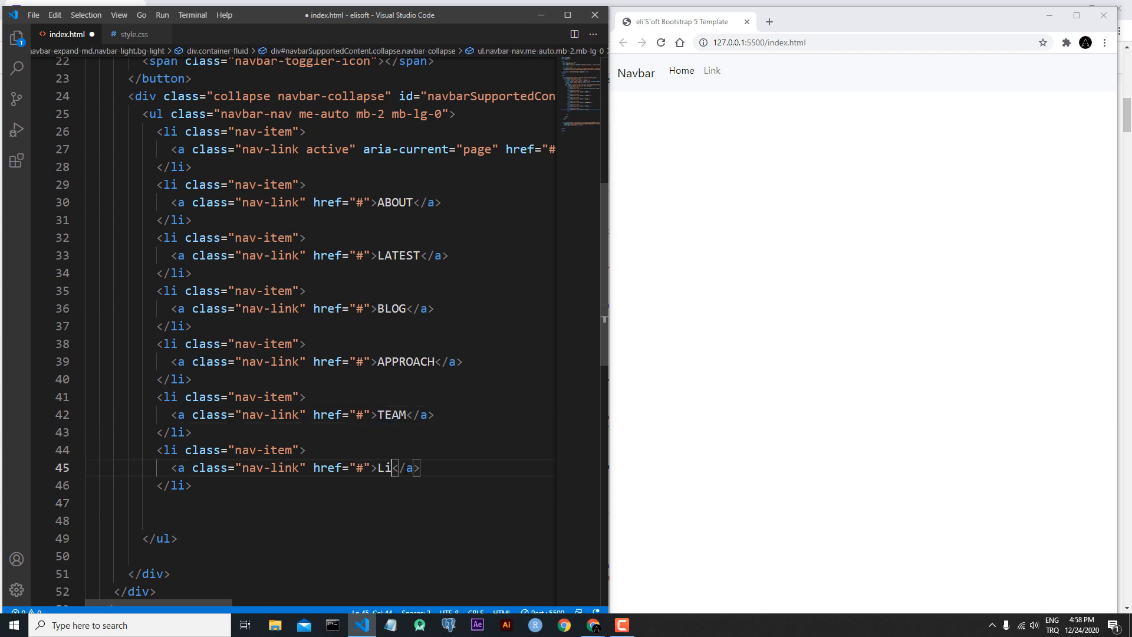
pyautogui.write('CONTACT')
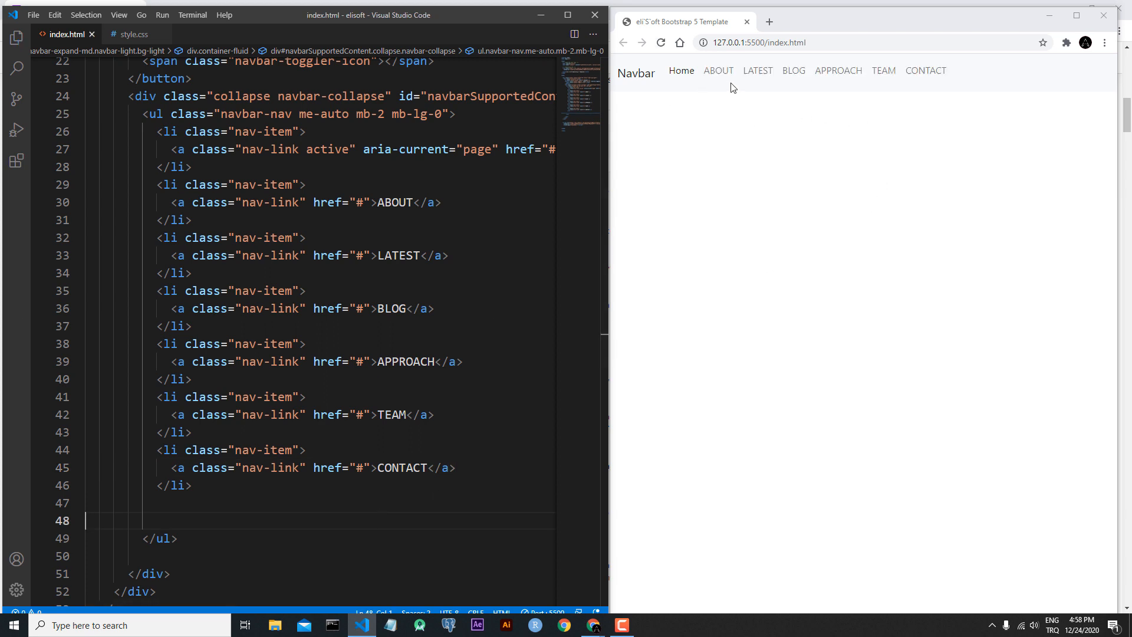
# - Change the first nav item's text from Home to HOME
pyautogui.scroll(3)
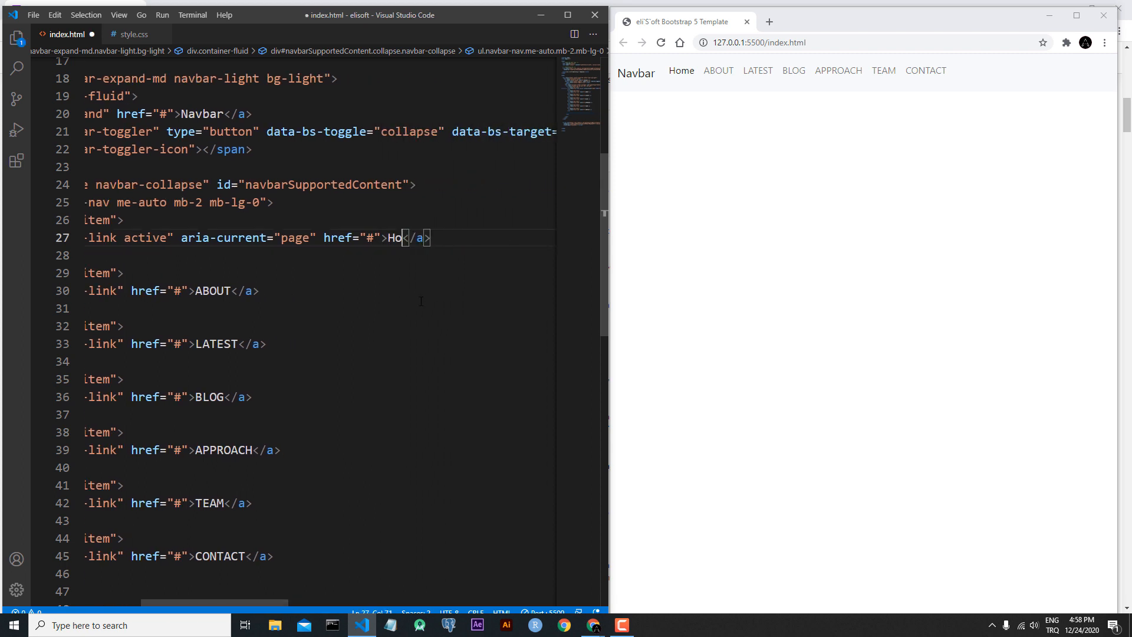
pyautogui.write('ME')
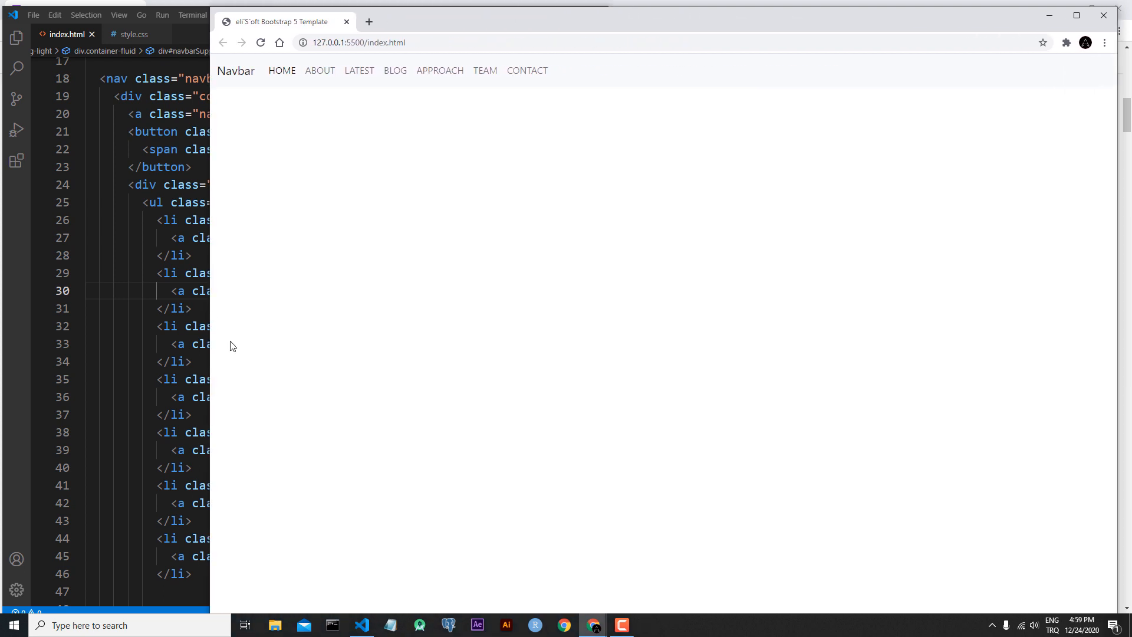
pyautogui.moveTo(252, 136)
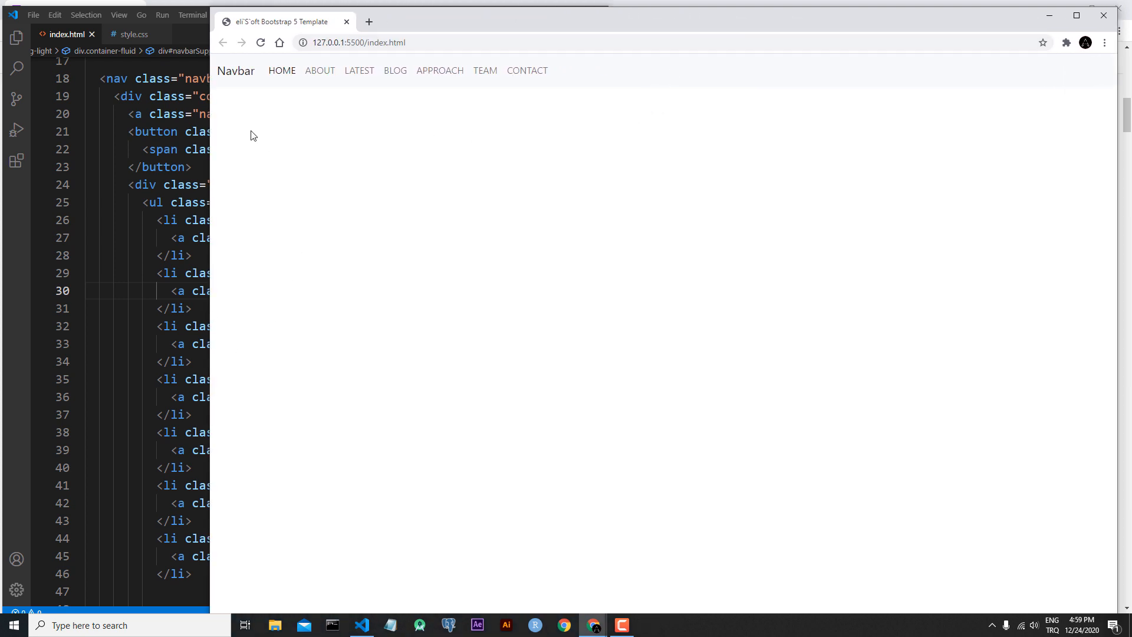
pyautogui.moveTo(453, 170)
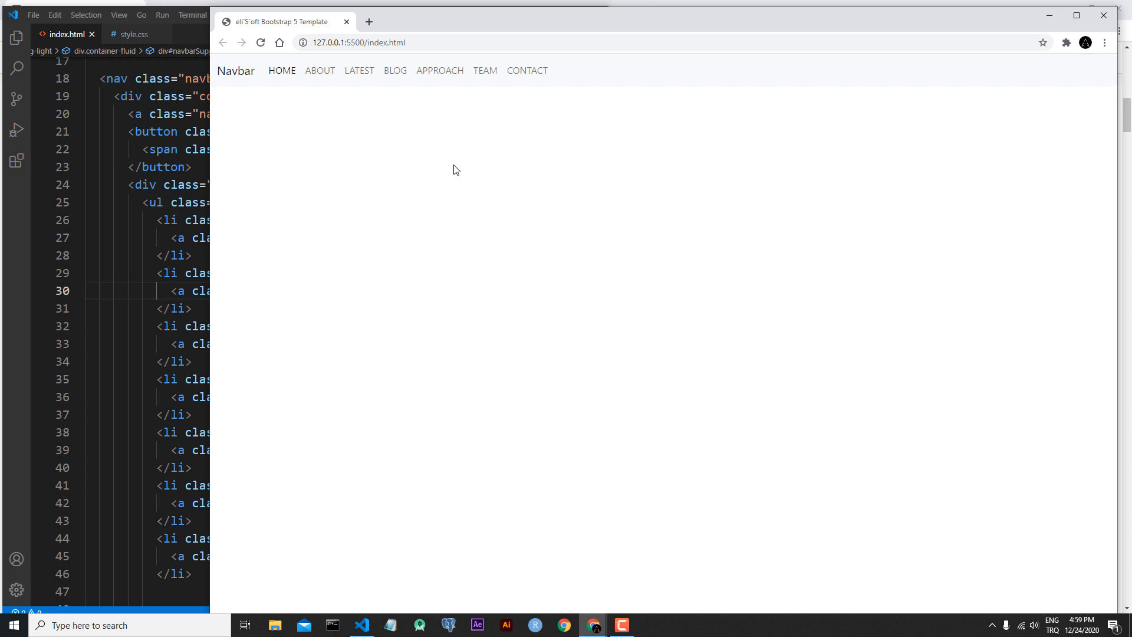
pyautogui.moveTo(323, 153)
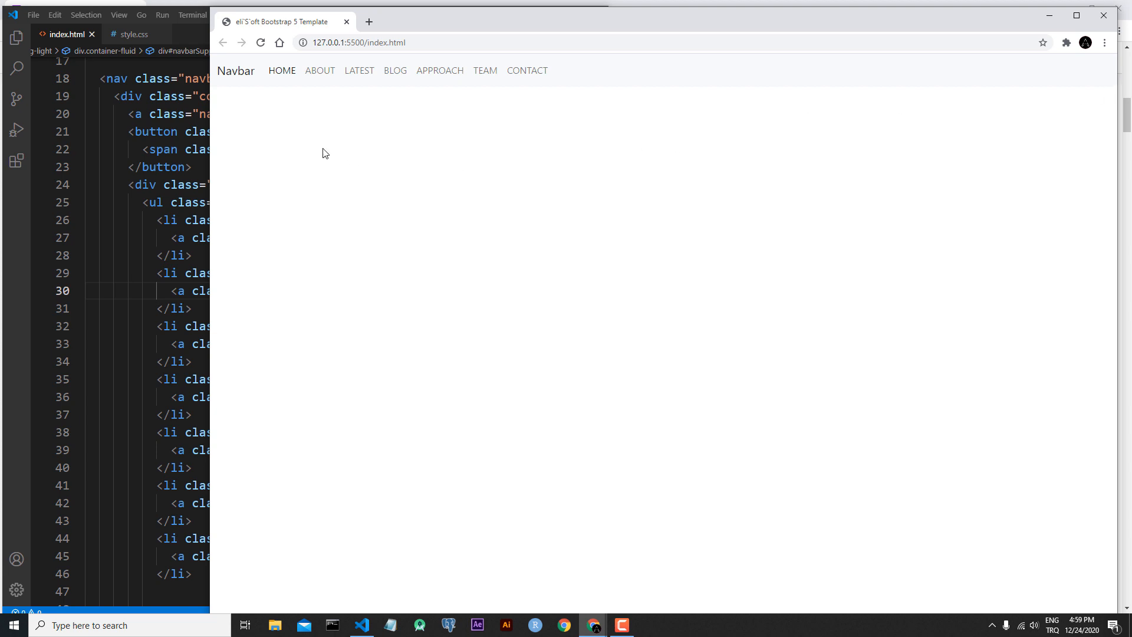
pyautogui.moveTo(1056, 91)
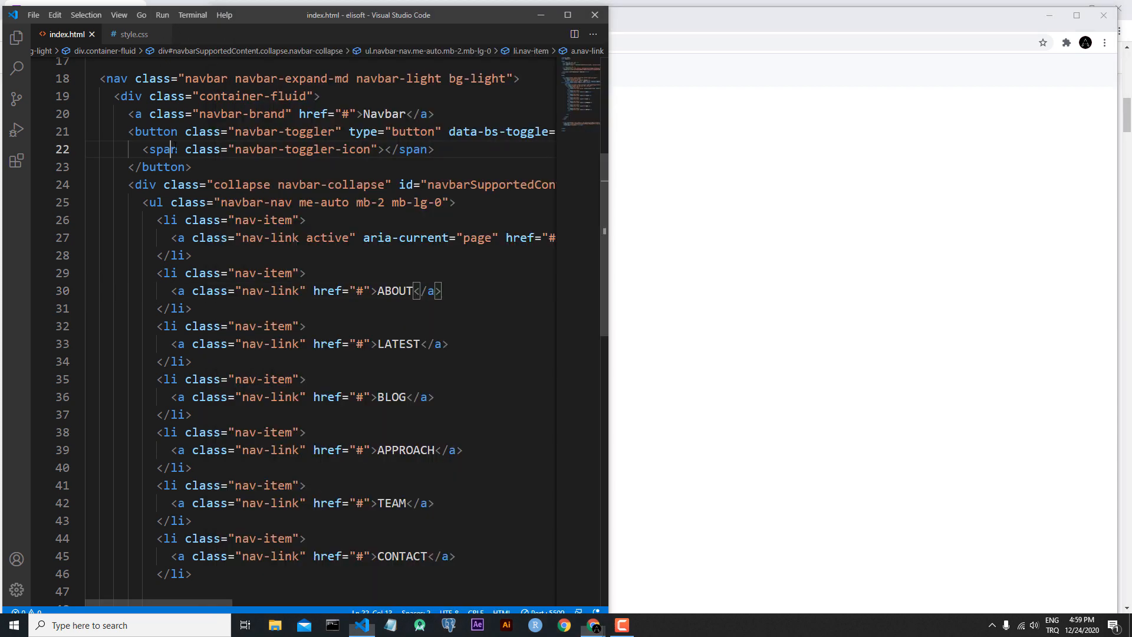
# - Change the navbar wrapper class from container-fluid to container
pyautogui.scroll(3)
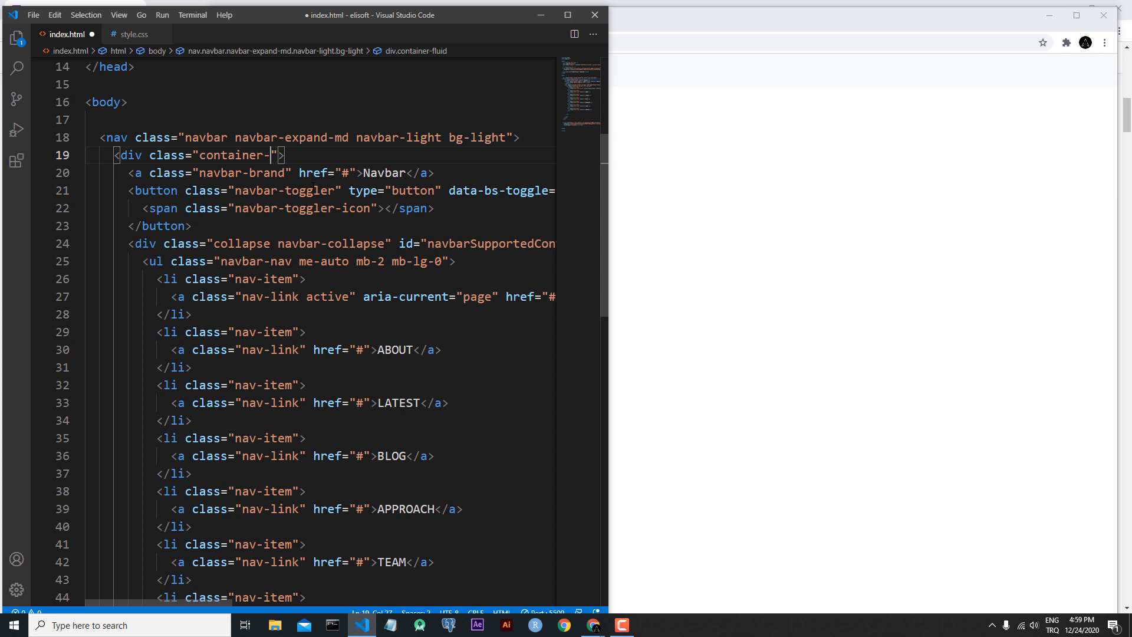
pyautogui.press('Backspace')
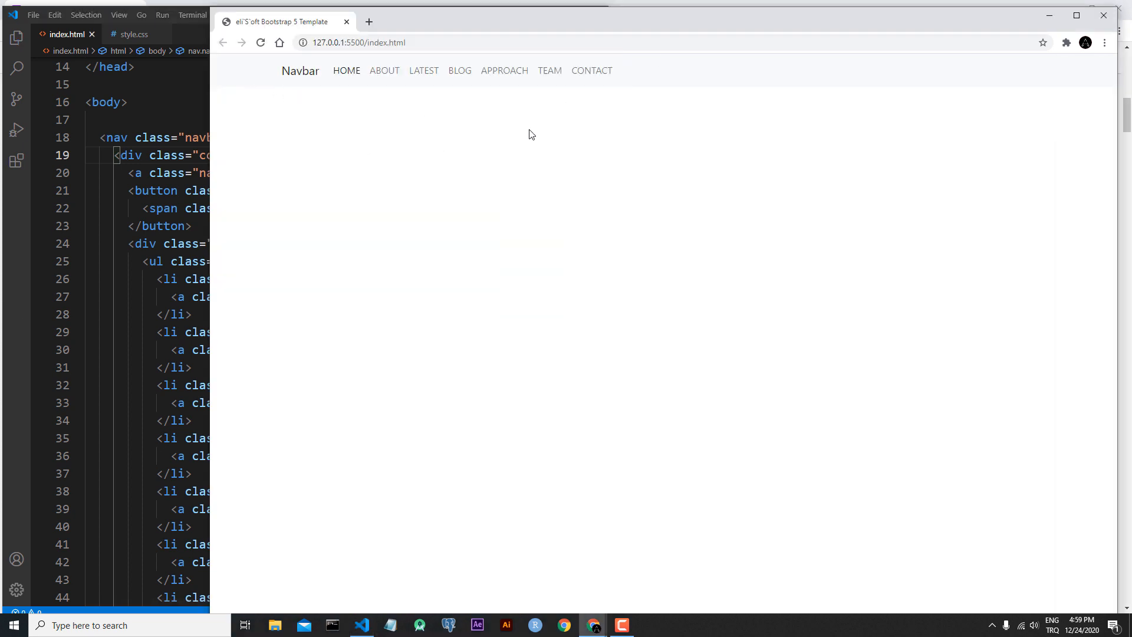
pyautogui.moveTo(269, 78)
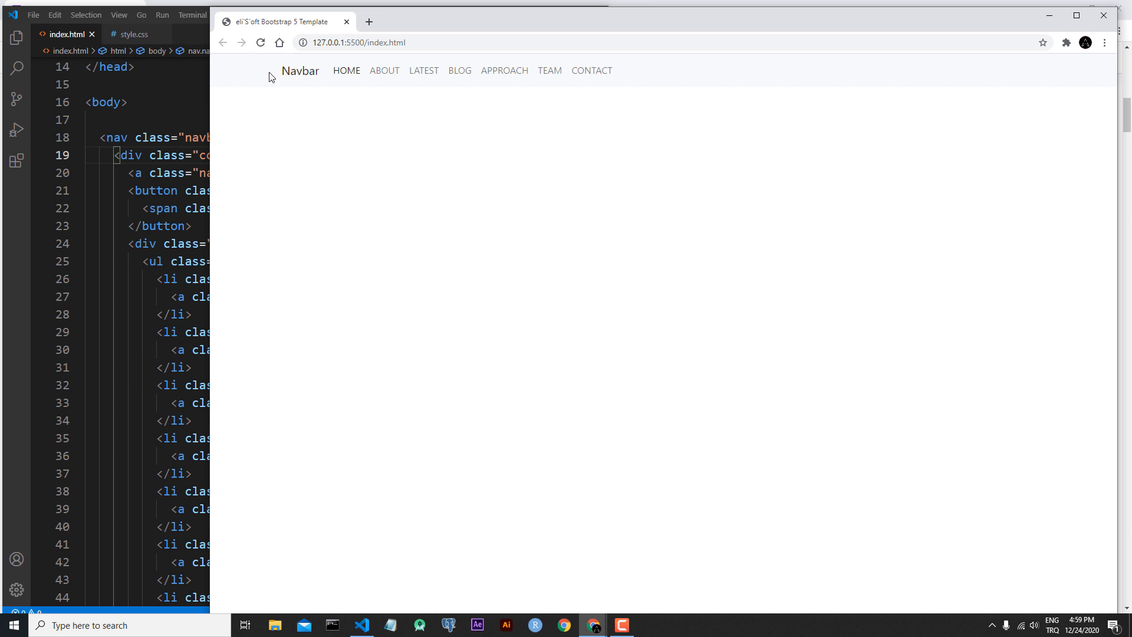
pyautogui.moveTo(1091, 79)
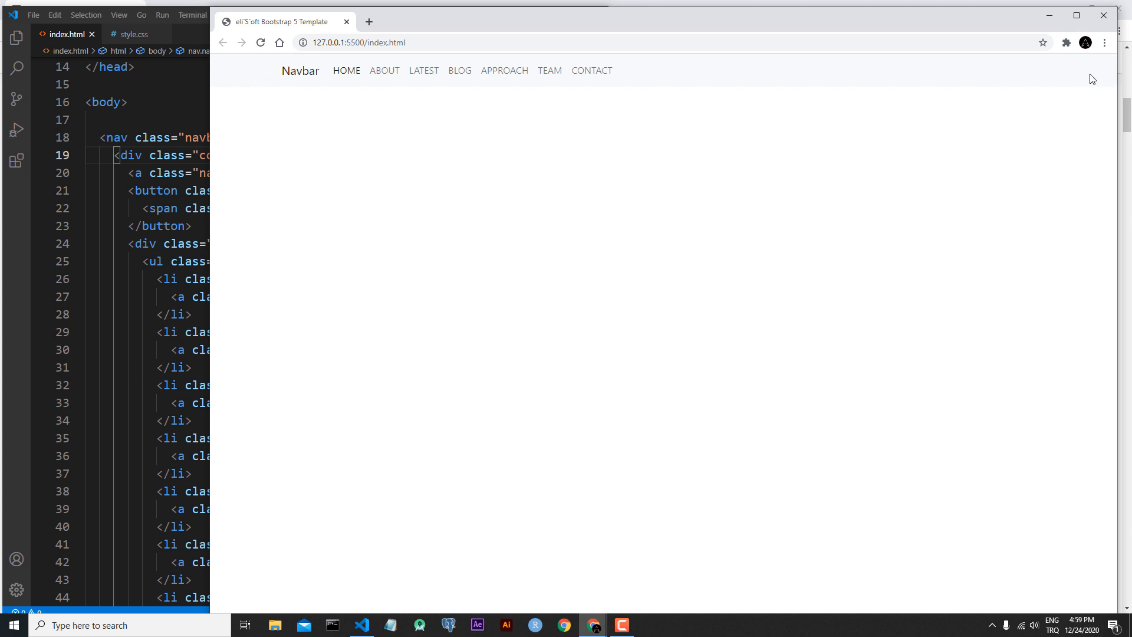
pyautogui.moveTo(1082, 73)
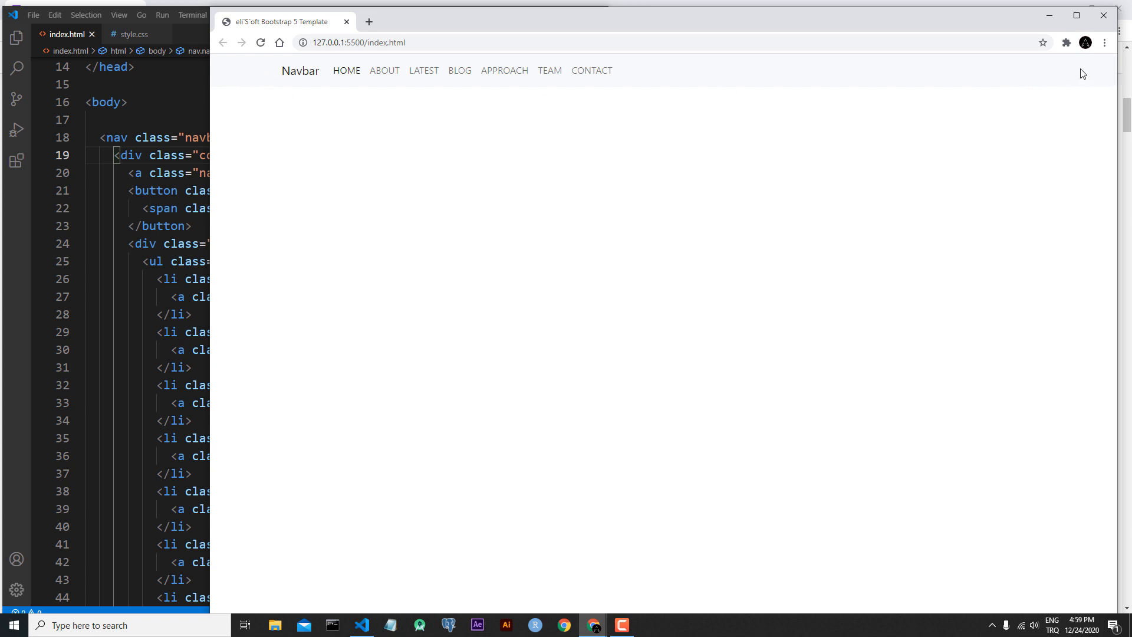
pyautogui.moveTo(538, 141)
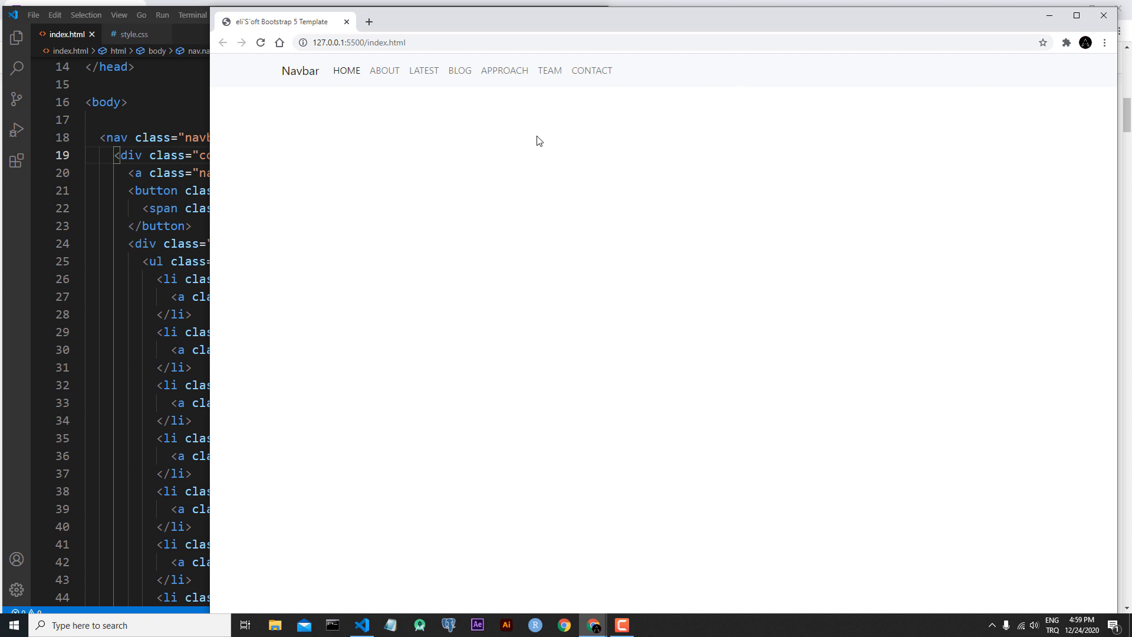
pyautogui.moveTo(327, 85)
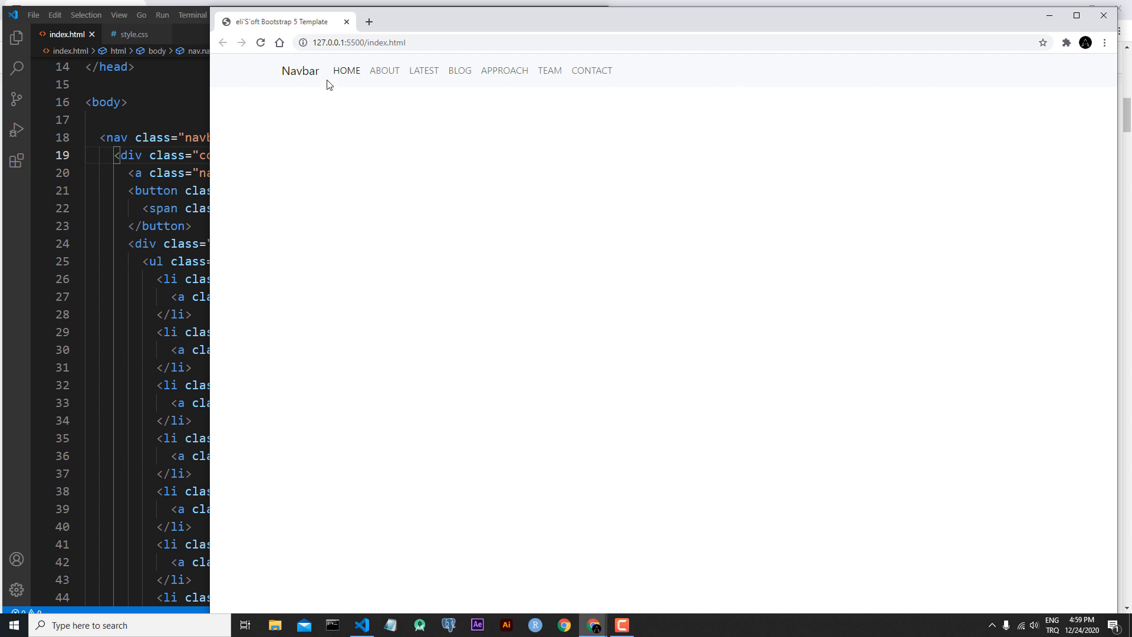
pyautogui.moveTo(349, 85)
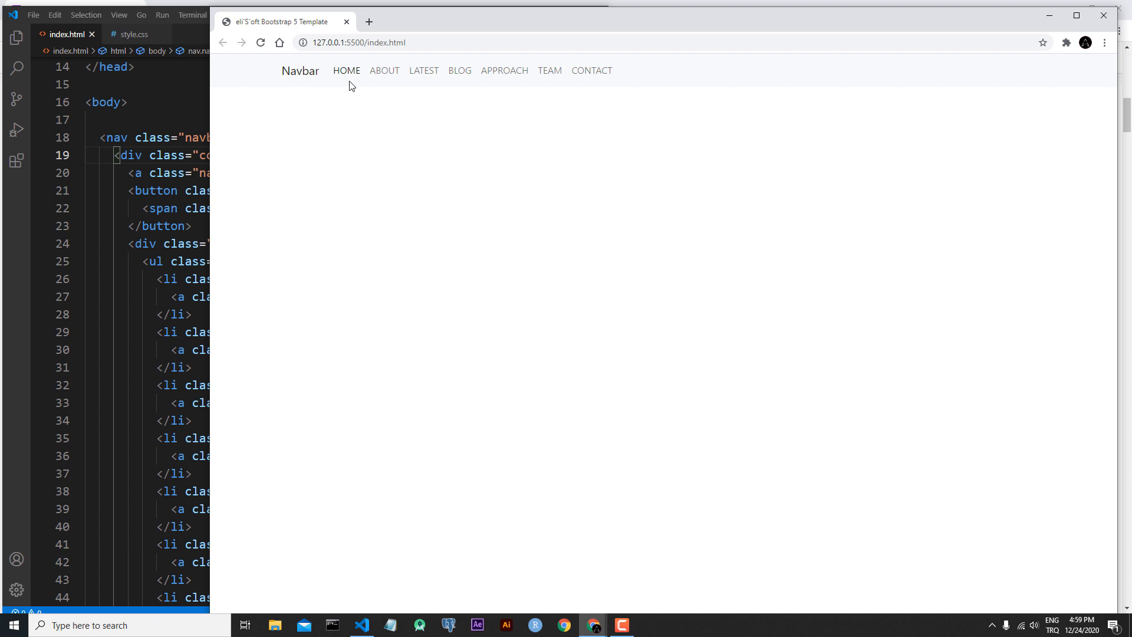
pyautogui.moveTo(626, 85)
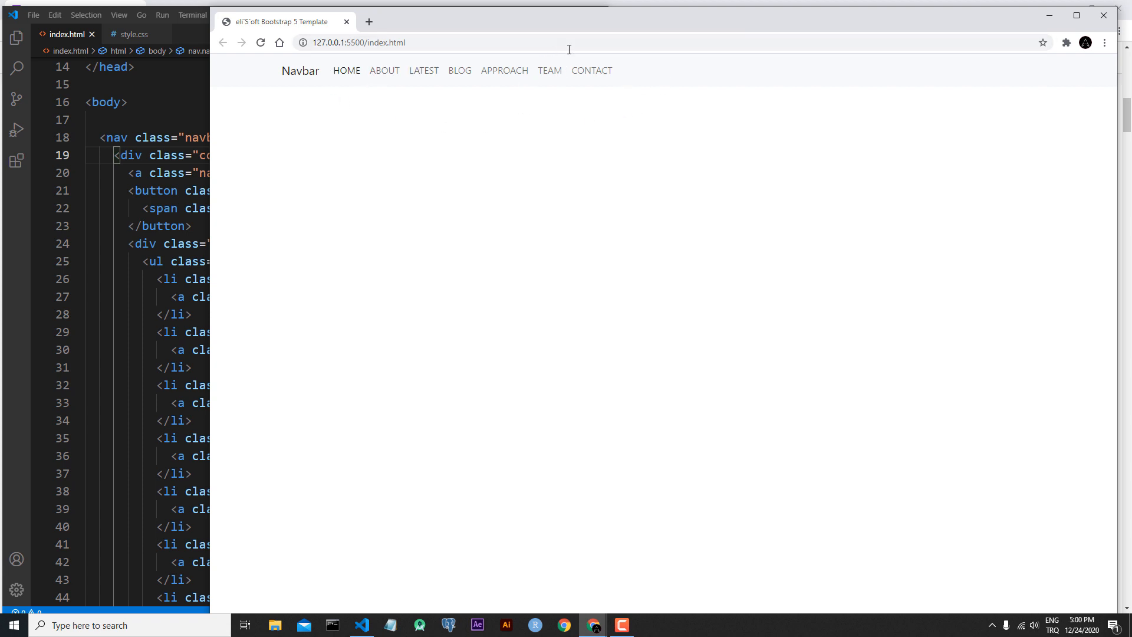
pyautogui.moveTo(1086, 53)
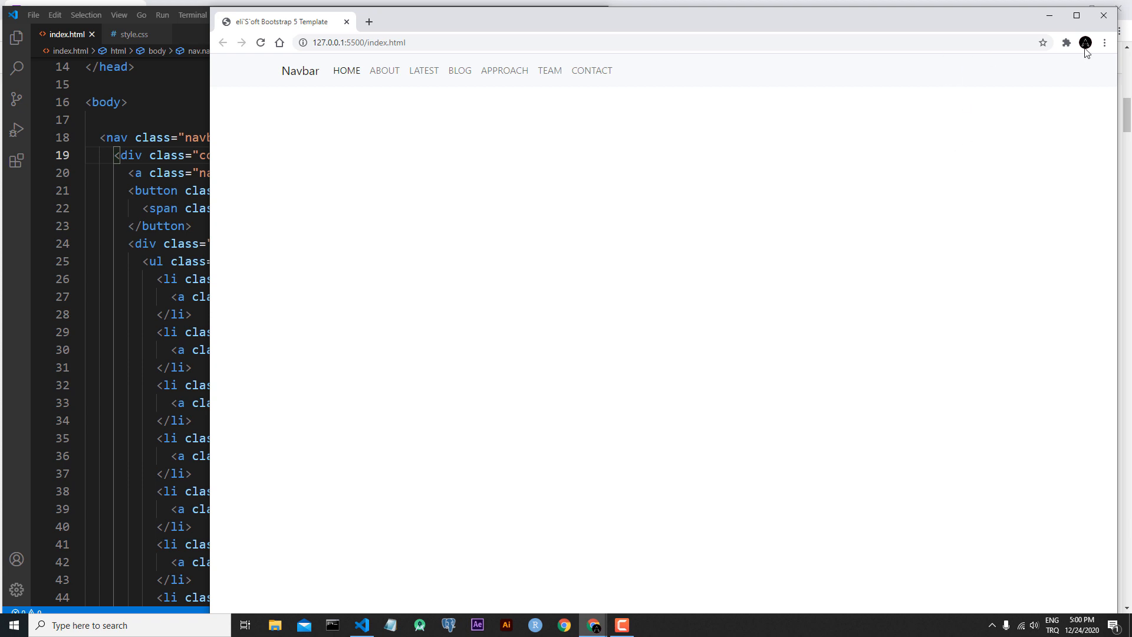
pyautogui.moveTo(215, 217)
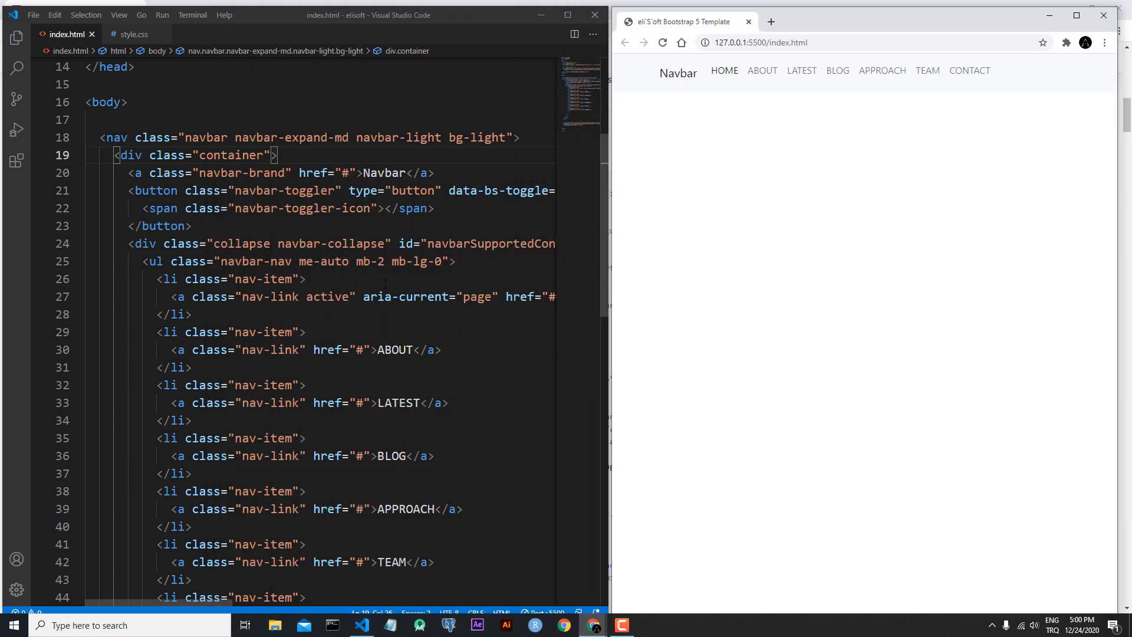
pyautogui.scroll(-3)
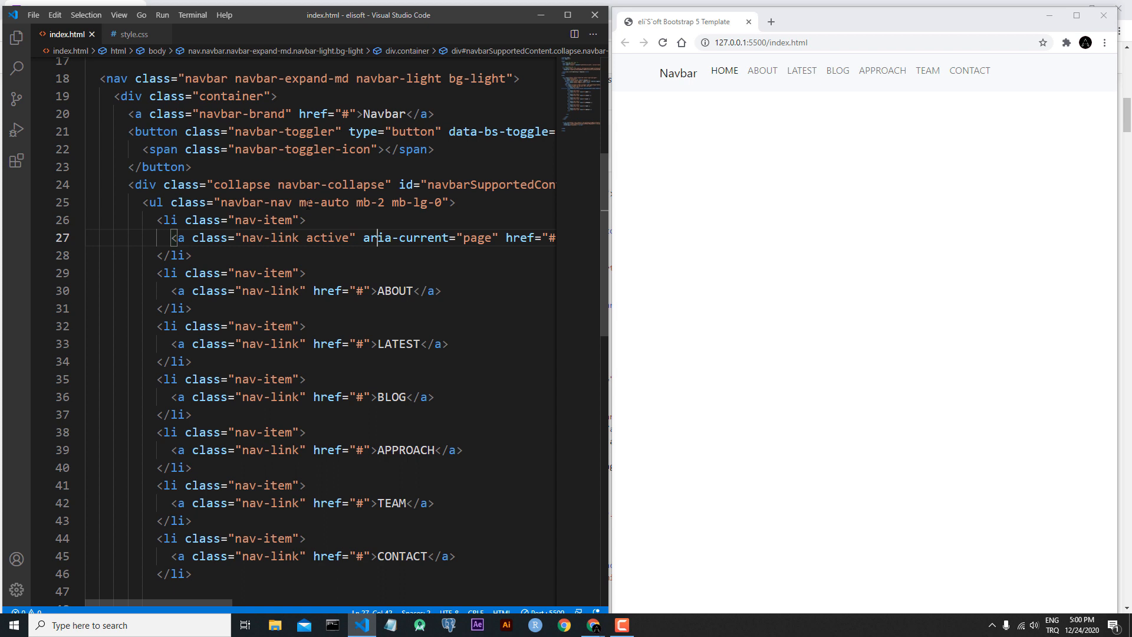
pyautogui.click(310, 202)
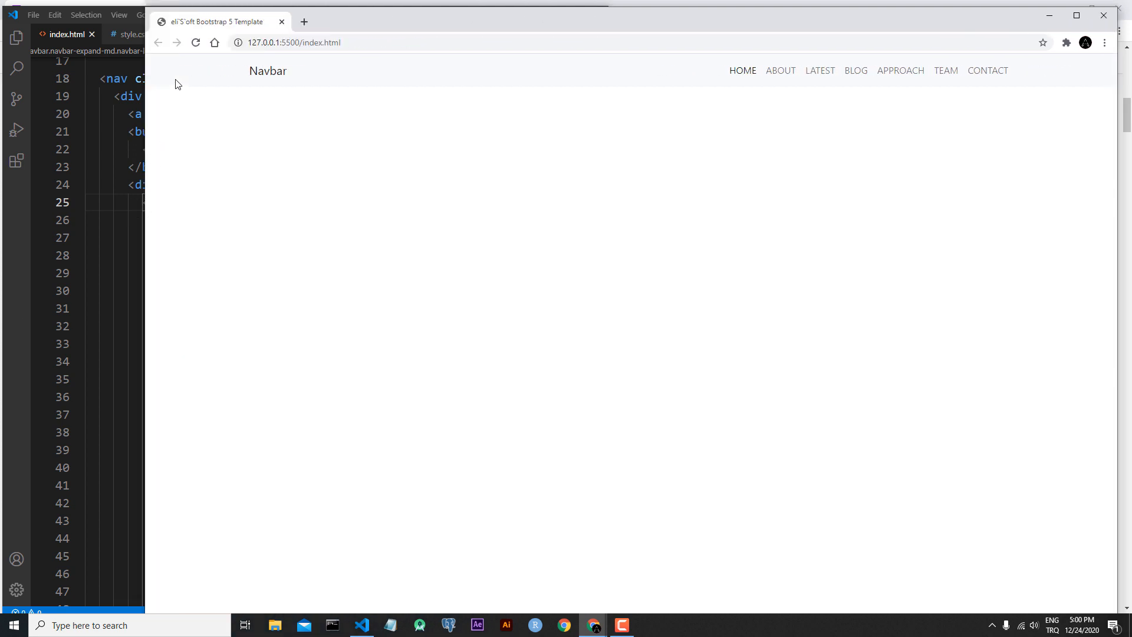
pyautogui.moveTo(1050, 44)
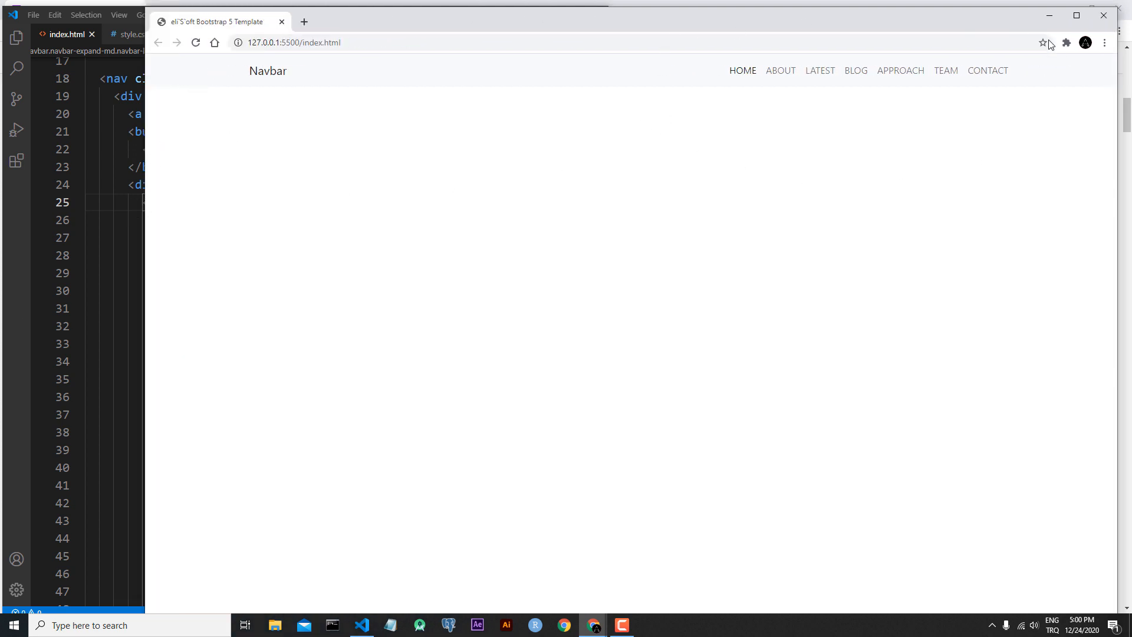
pyautogui.moveTo(143, 283)
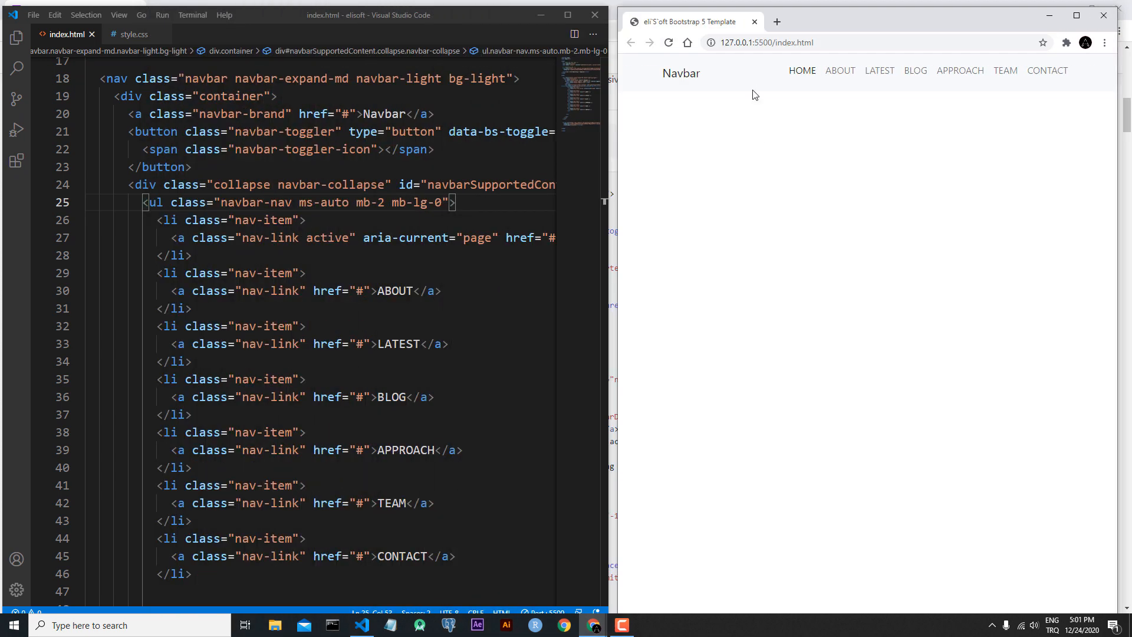
pyautogui.moveTo(751, 60)
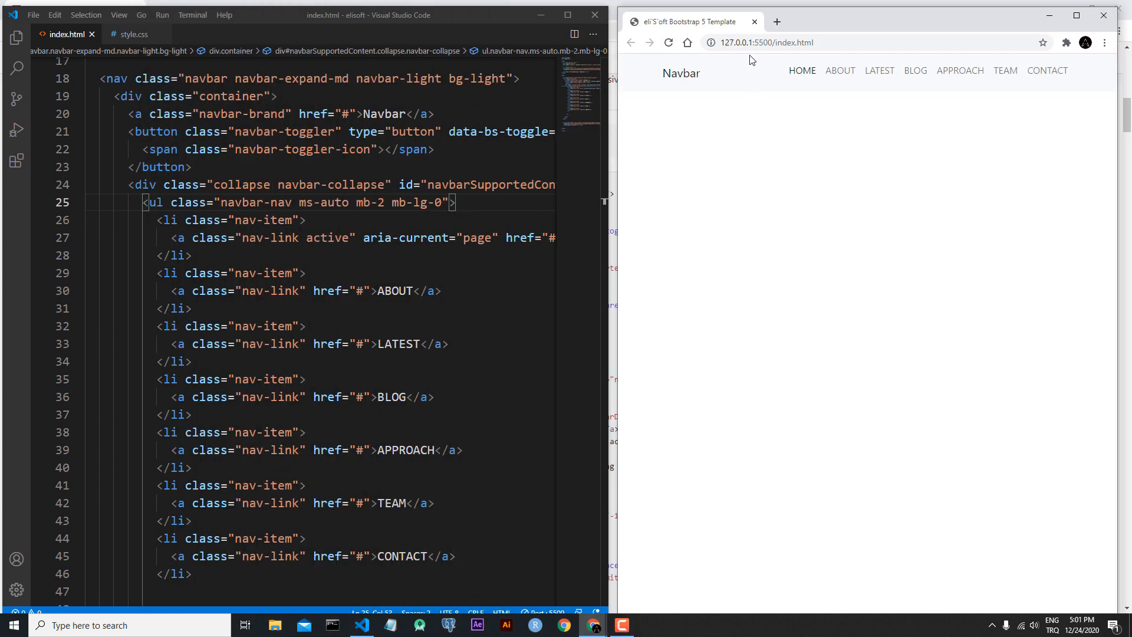
pyautogui.moveTo(749, 70)
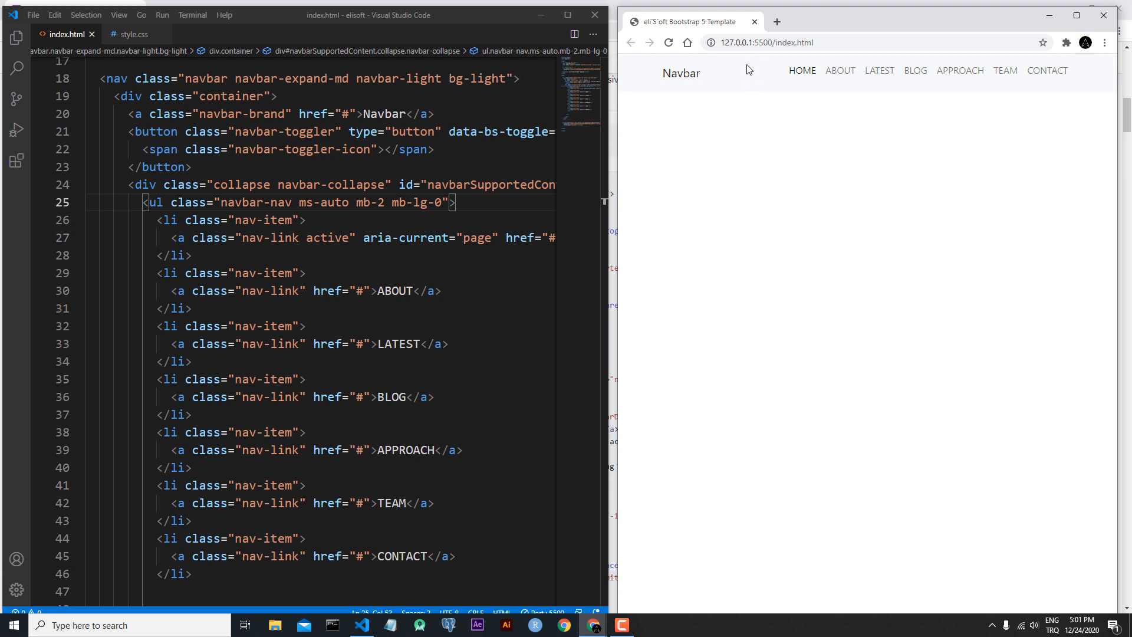
pyautogui.moveTo(613, 262)
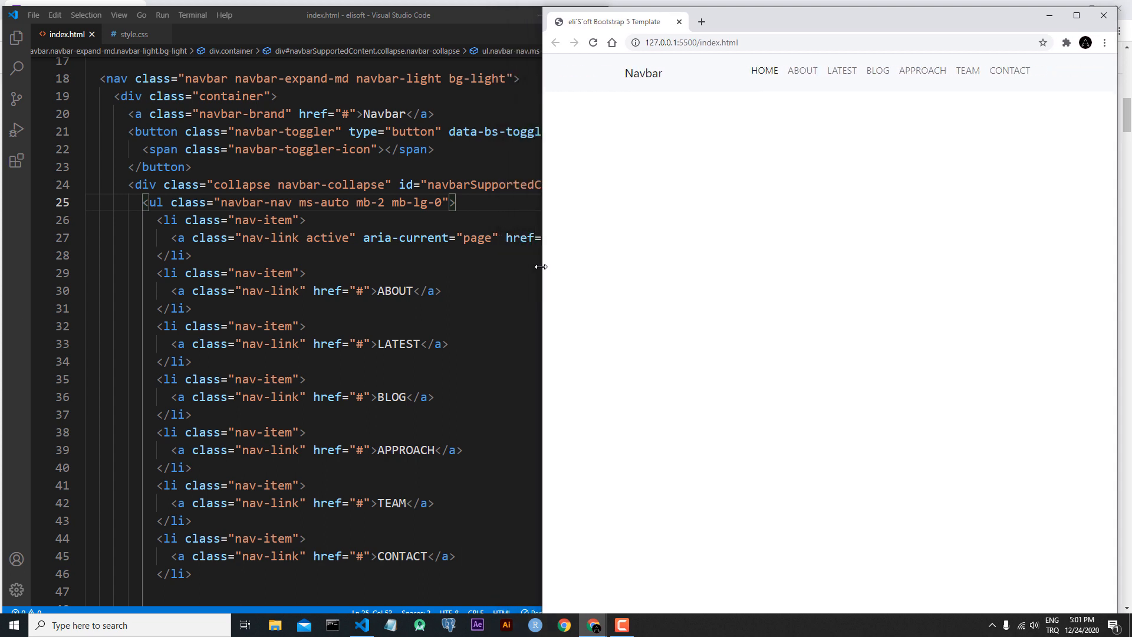
pyautogui.moveTo(606, 216)
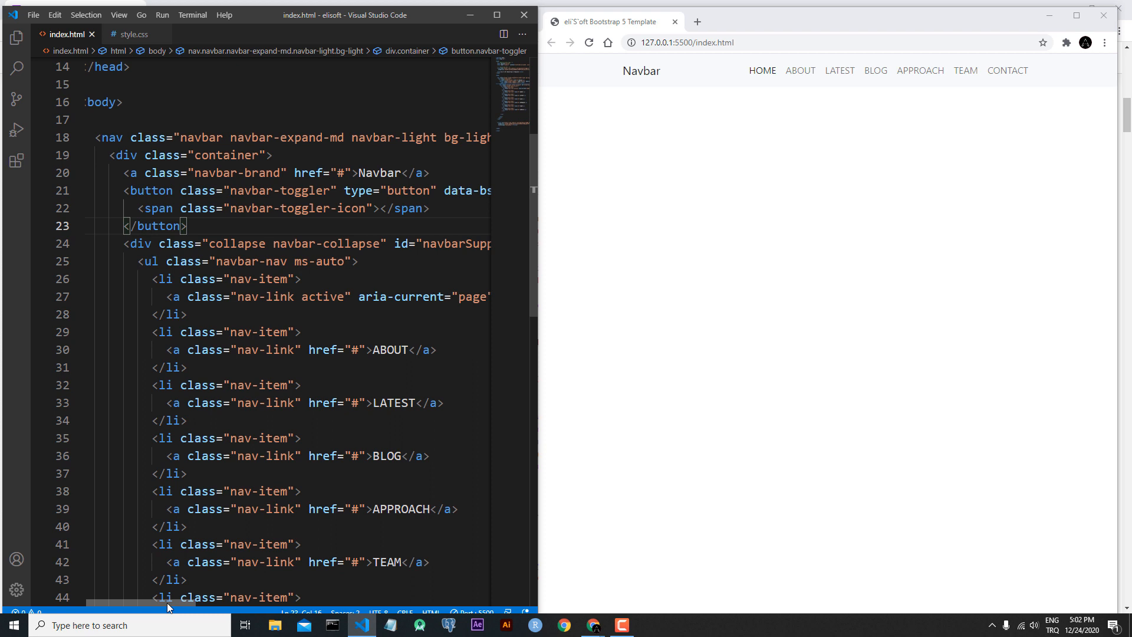
# - Append py-3 to the nav element's class list for extra vertical padding
pyautogui.hscroll(3)
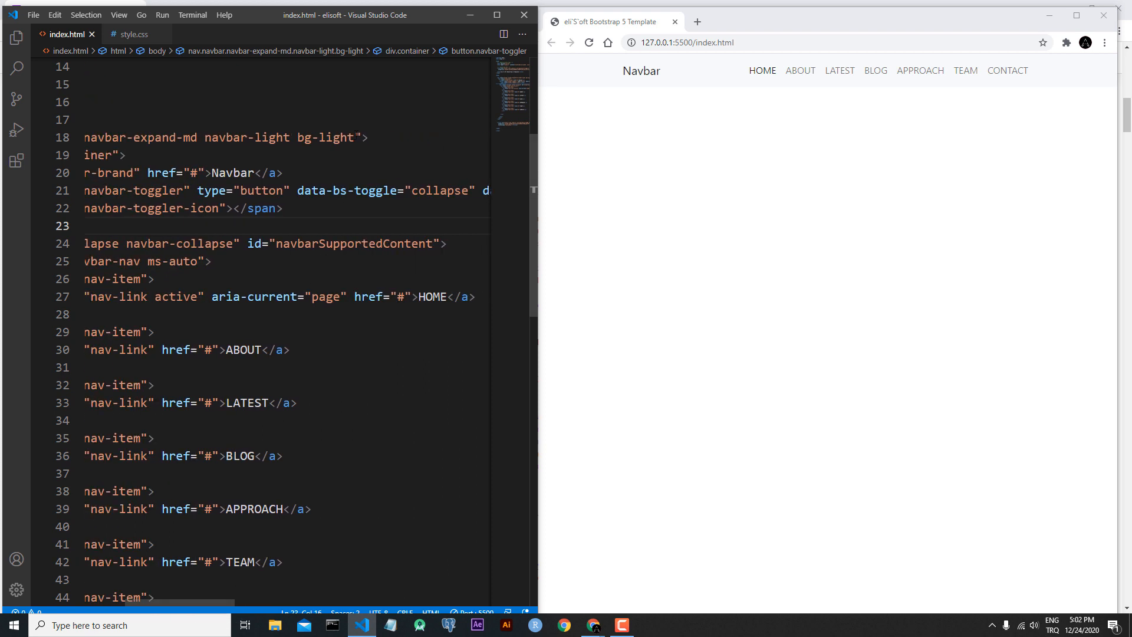
pyautogui.write('py-3')
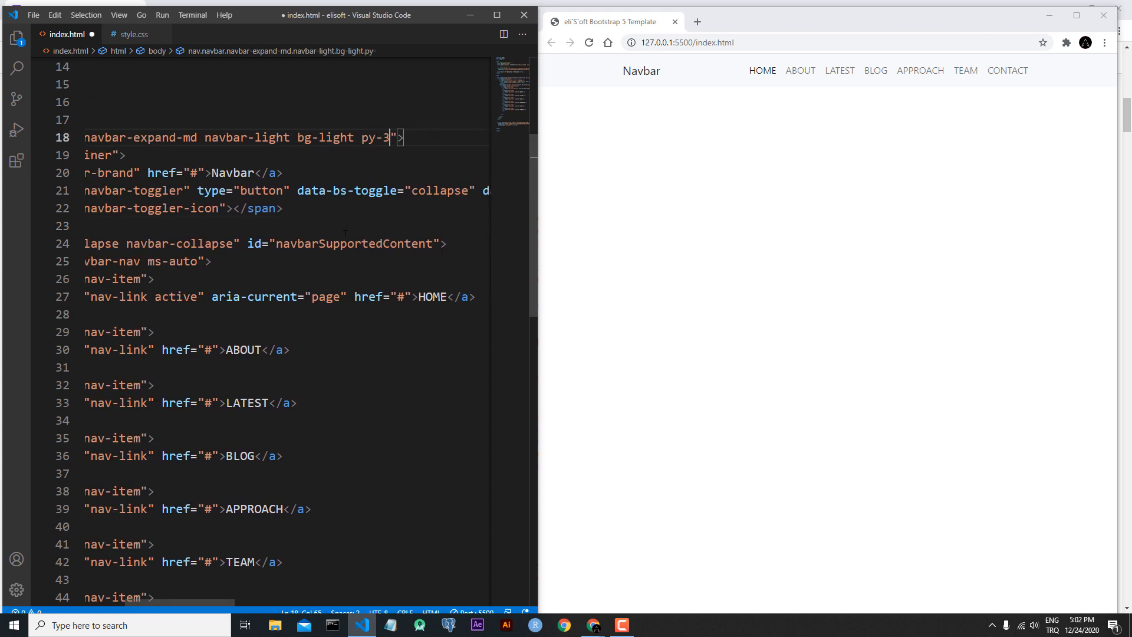
pyautogui.click(256, 172)
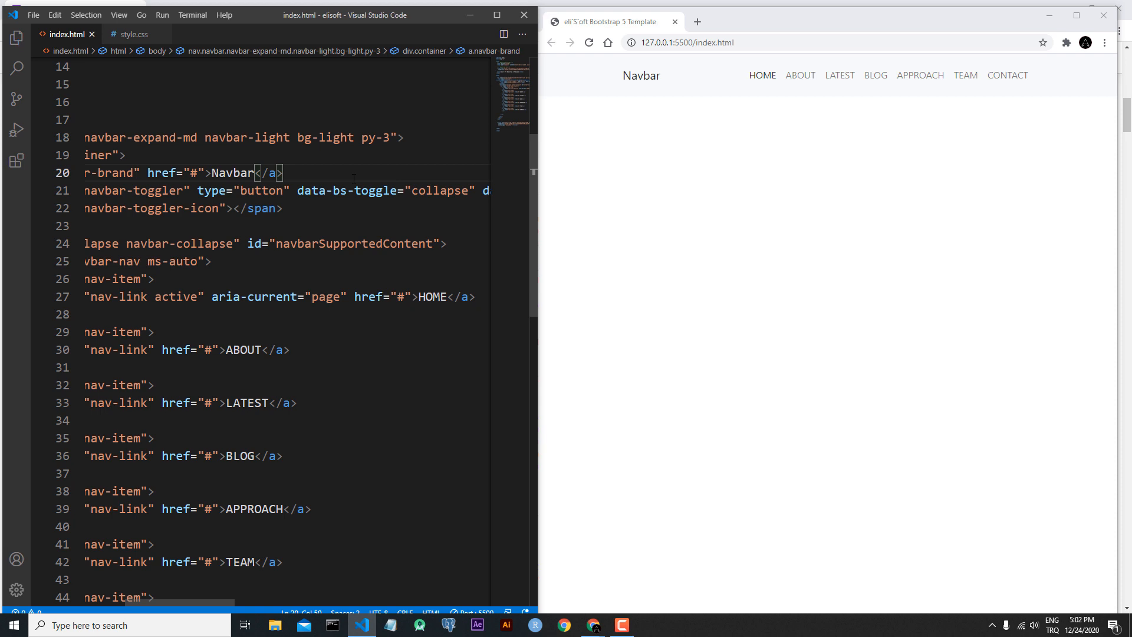
pyautogui.moveTo(764, 128)
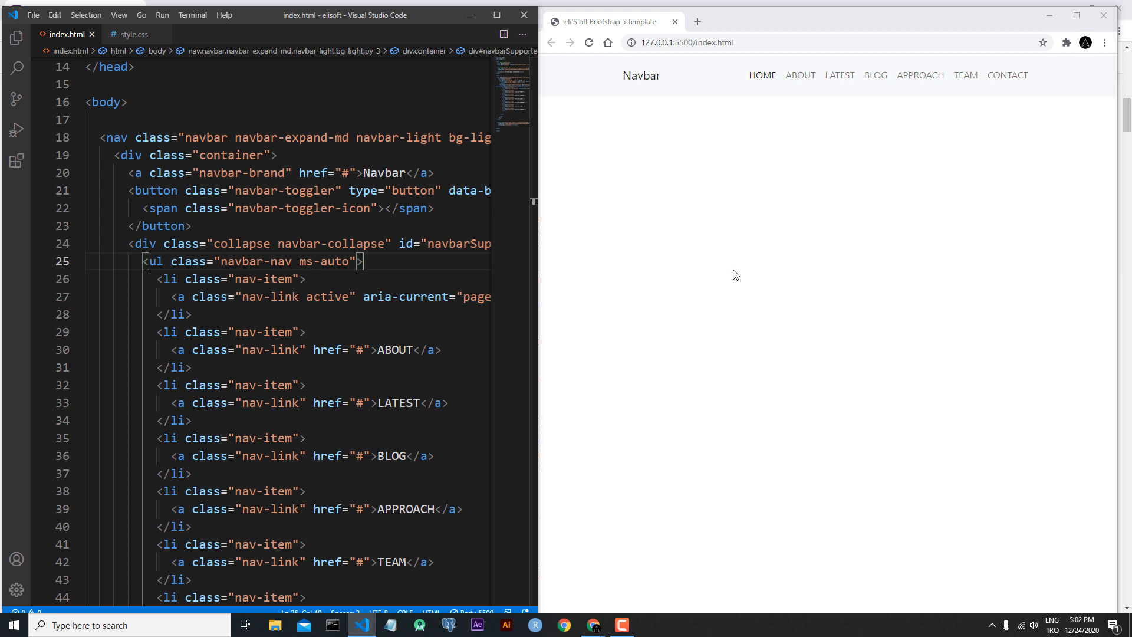
pyautogui.moveTo(491, 222)
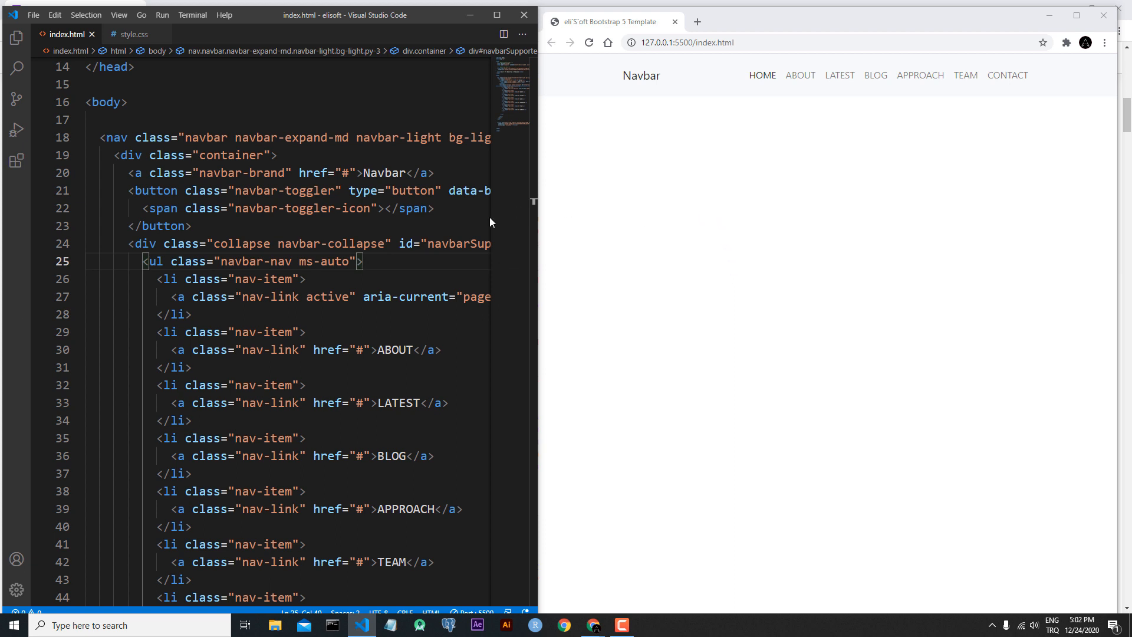
# - Replace the navbar-brand text Navbar with eli`S`oft
pyautogui.doubleClick(387, 172)
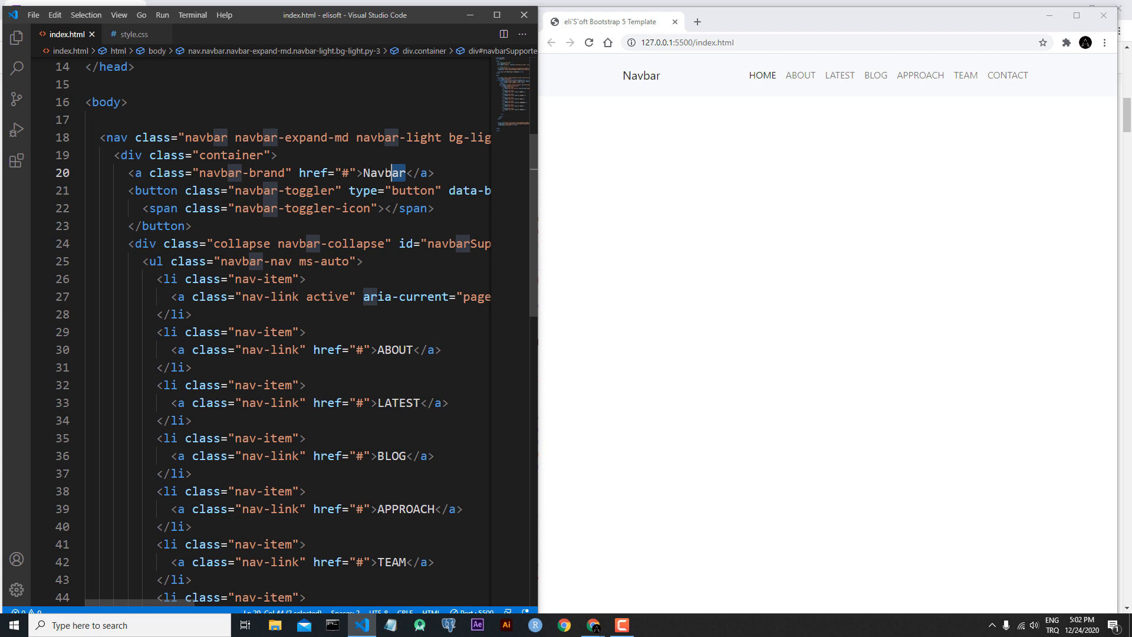
pyautogui.write('eli`S`oft')
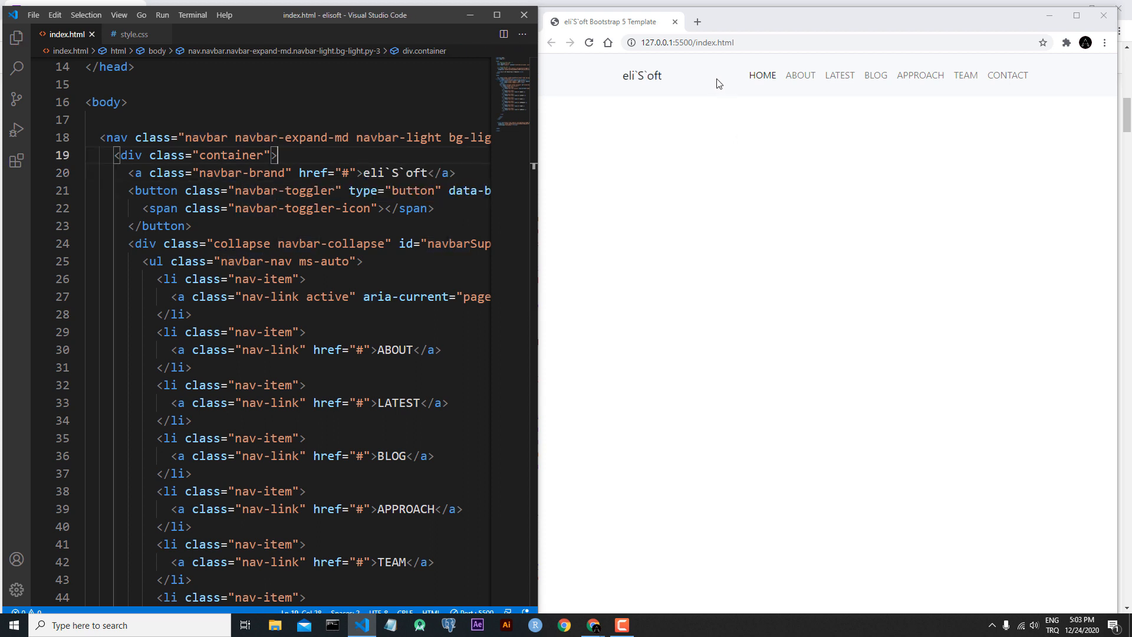
pyautogui.moveTo(722, 66)
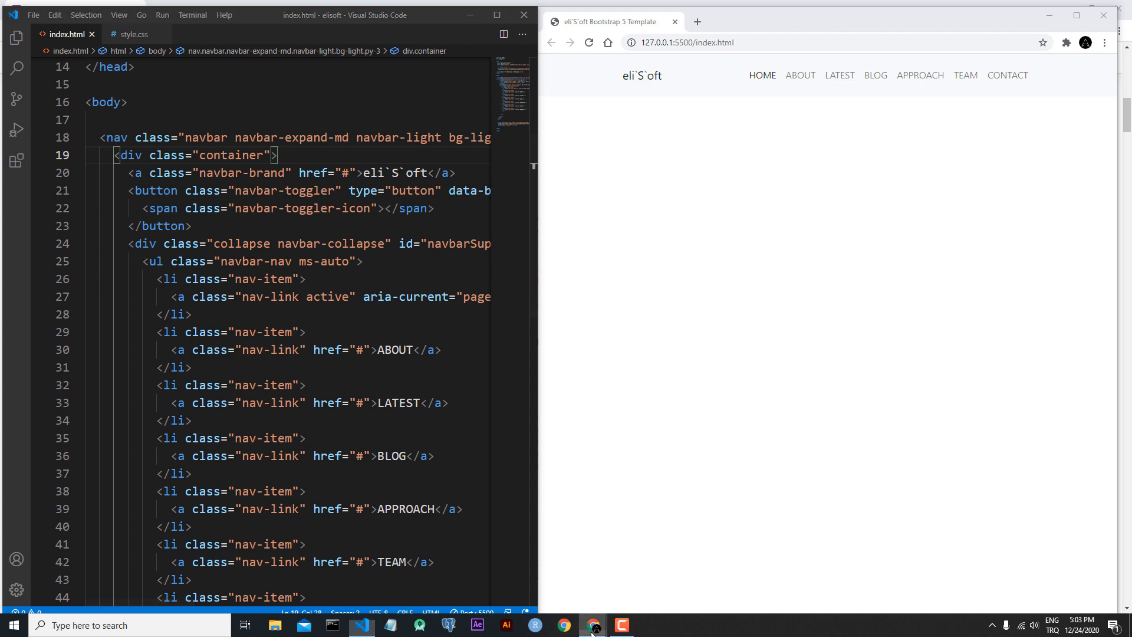
# - Reach the Colors utilities page of the Bootstrap documentation in Chrome
pyautogui.click(563, 625)
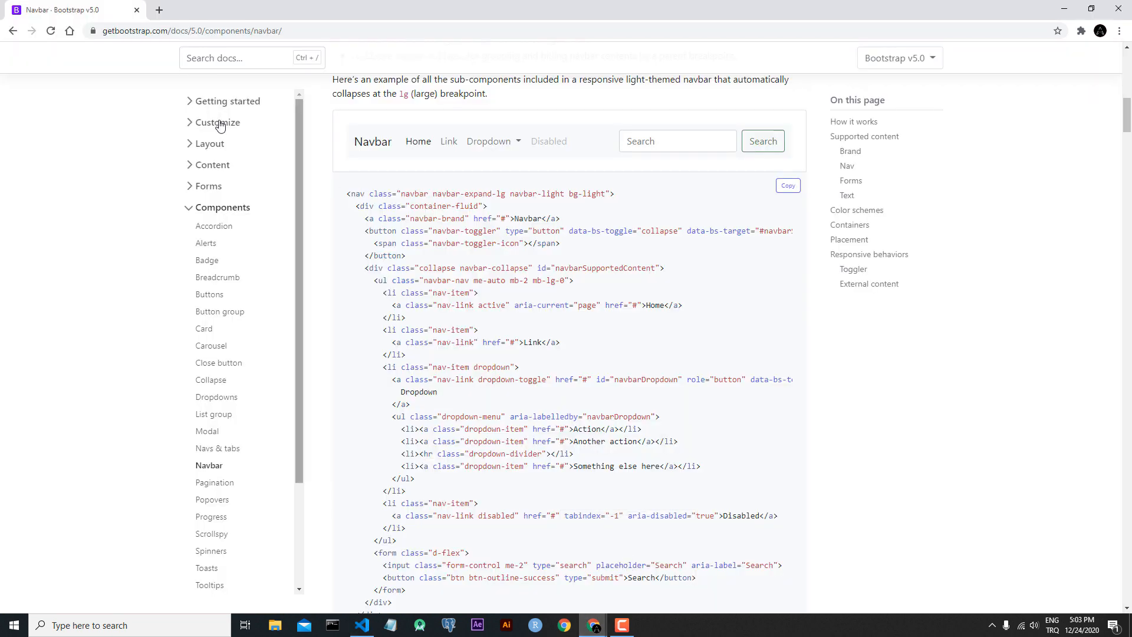
pyautogui.click(212, 249)
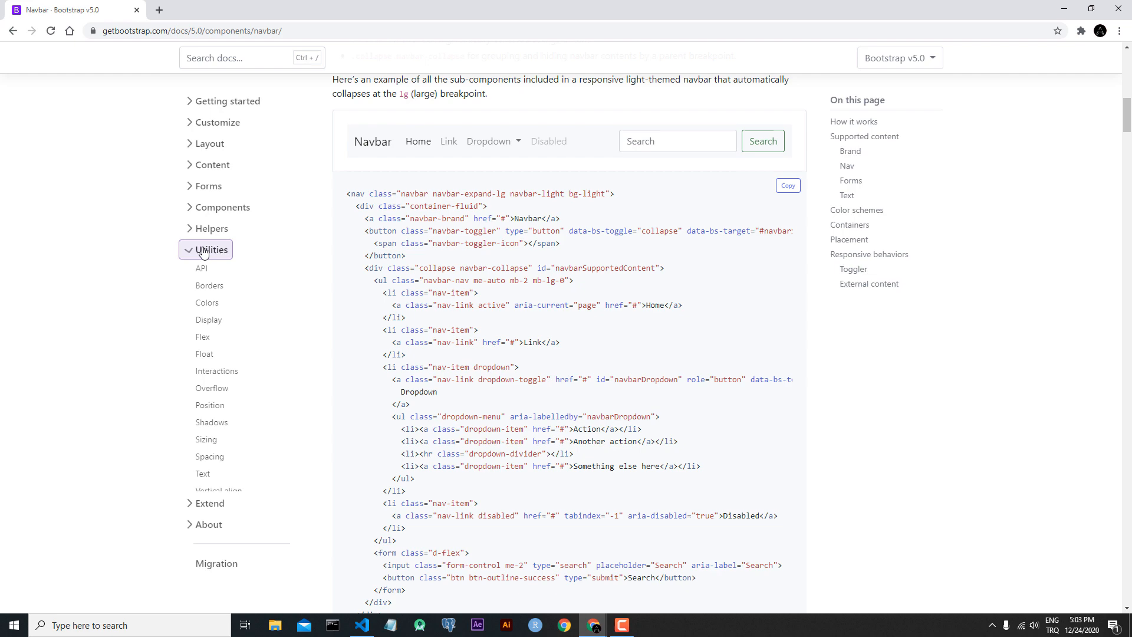
pyautogui.click(207, 301)
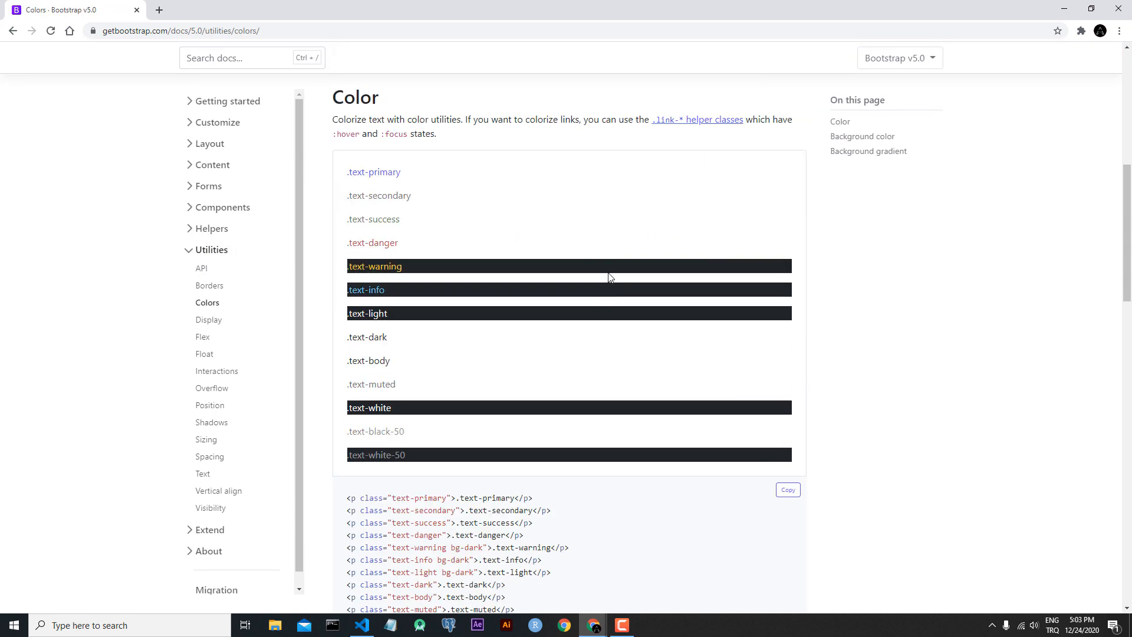
# - Locate the Background color section and select the red bg-danger class
pyautogui.scroll(-3)
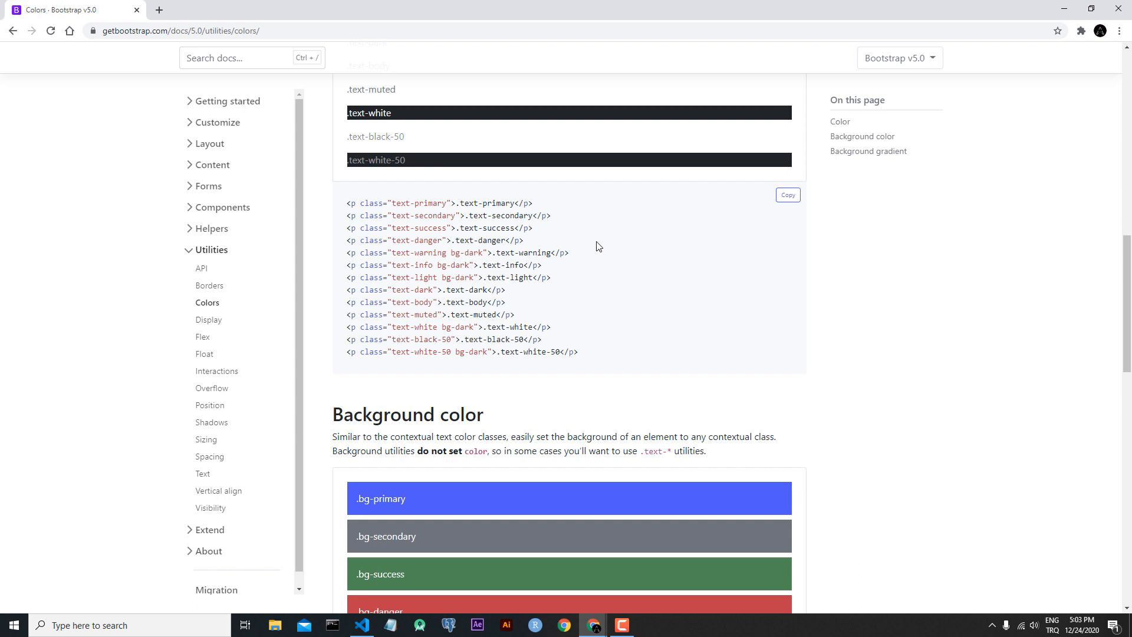
pyautogui.scroll(-3)
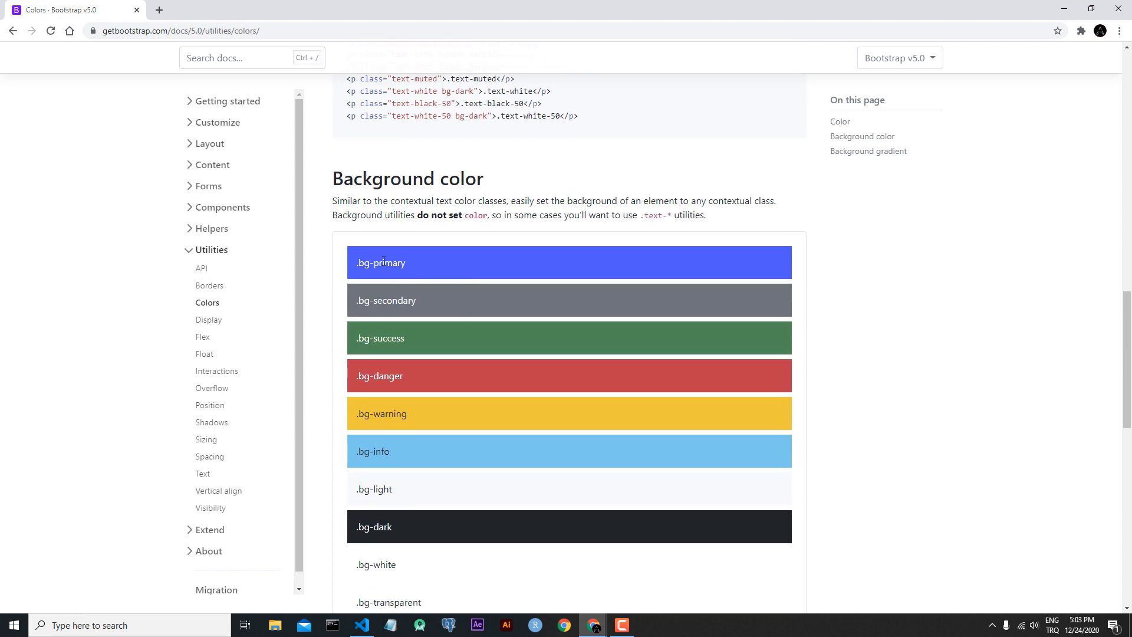
pyautogui.moveTo(406, 375)
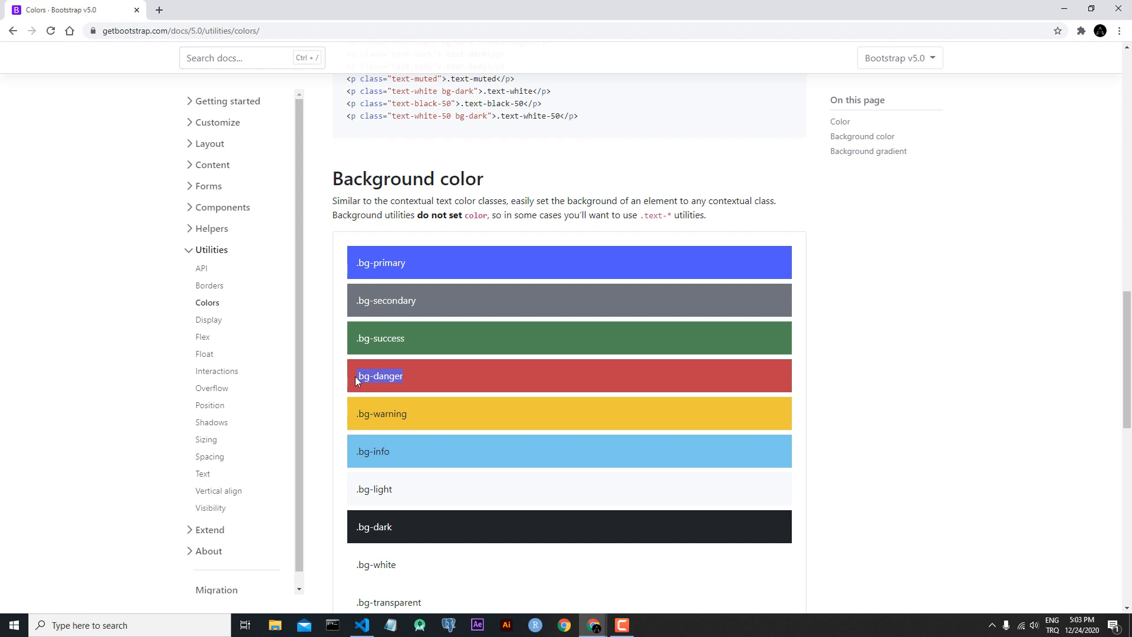
pyautogui.scroll(-3)
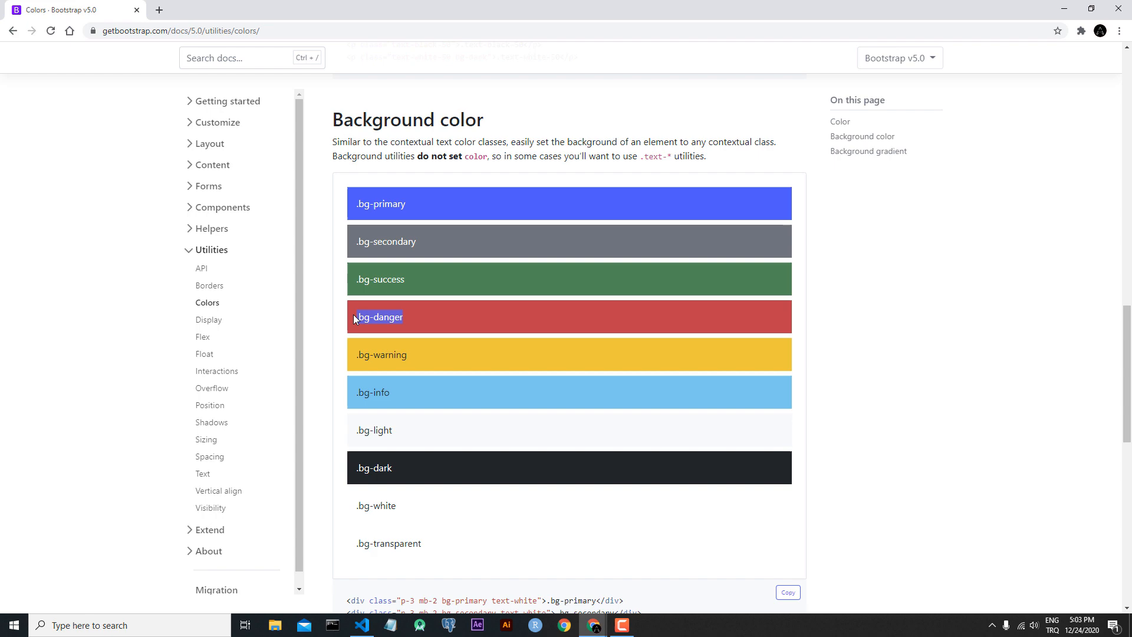
pyautogui.click(361, 625)
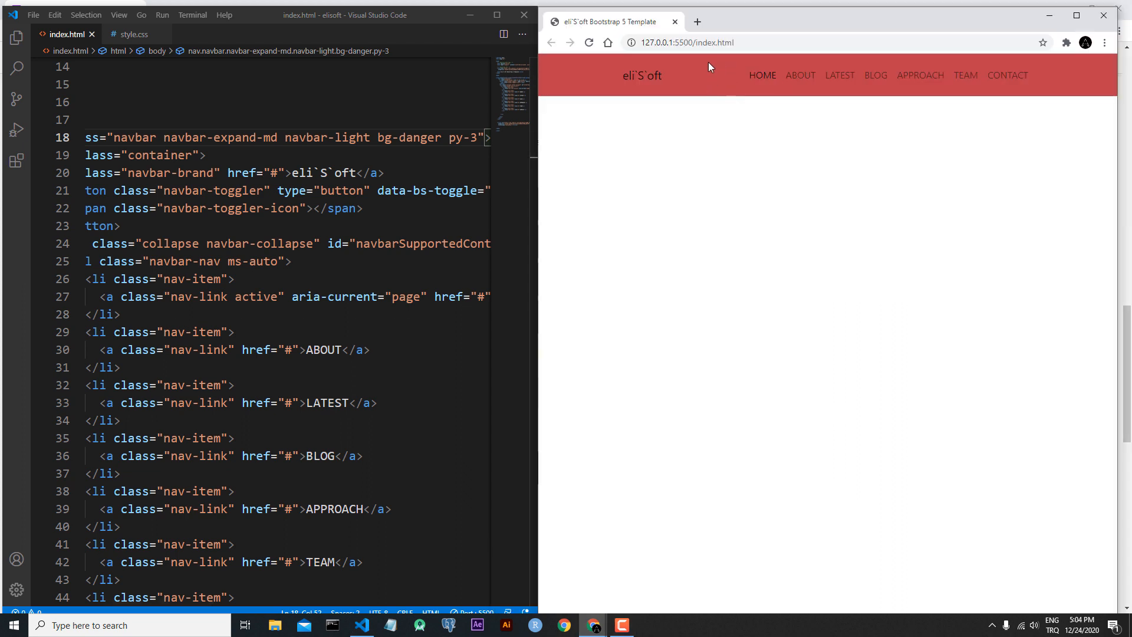
pyautogui.moveTo(656, 105)
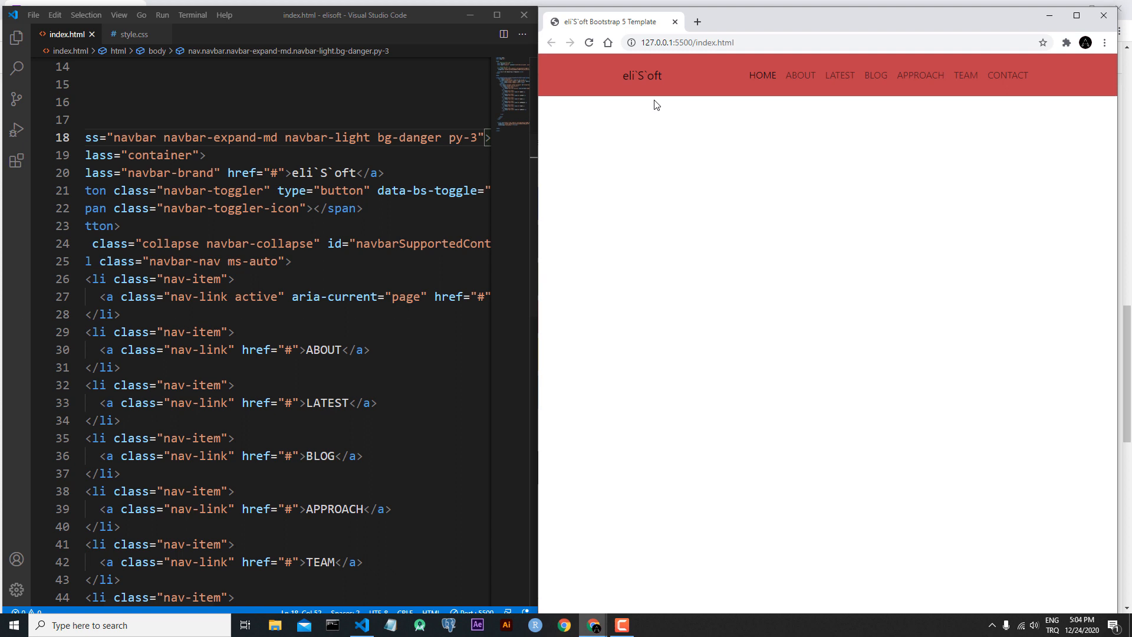
pyautogui.moveTo(991, 94)
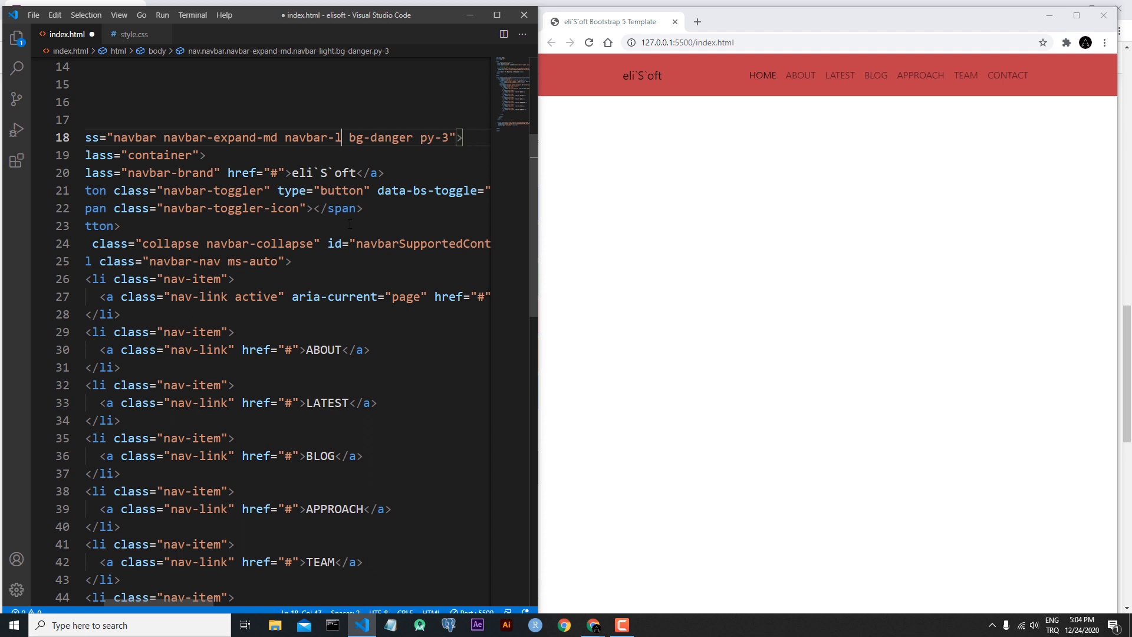
# - Change the navbar text styling from navbar-light to navbar-dark alongside bg-danger
pyautogui.write('dark')
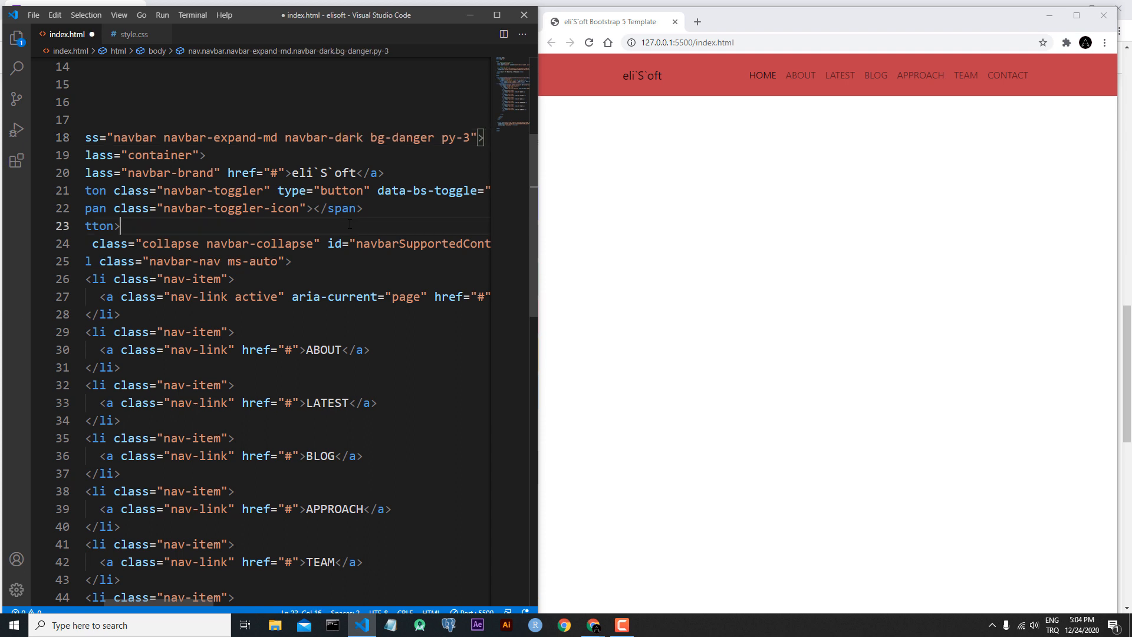